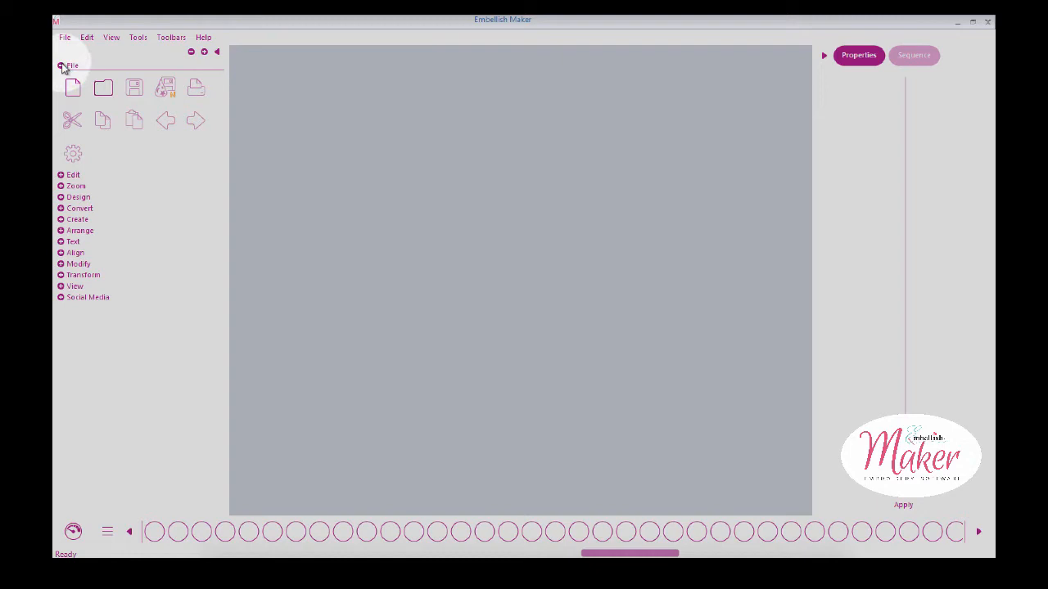
Collapse all toolbox groups so a blank Design1 opens with panels tidied.
left_click(72, 65)
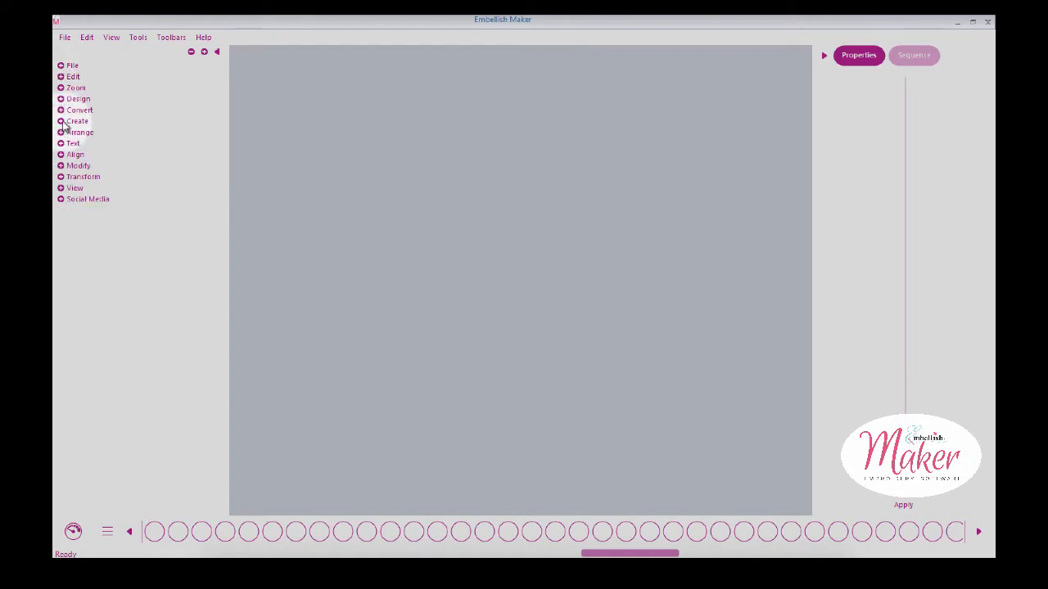
left_click(77, 121)
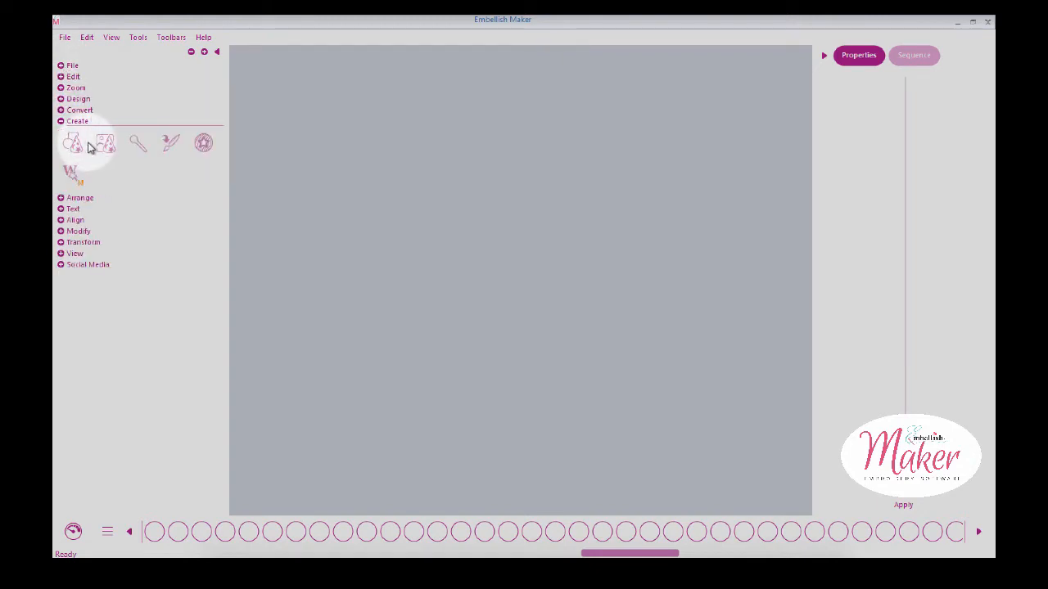
mouse_move(172, 92)
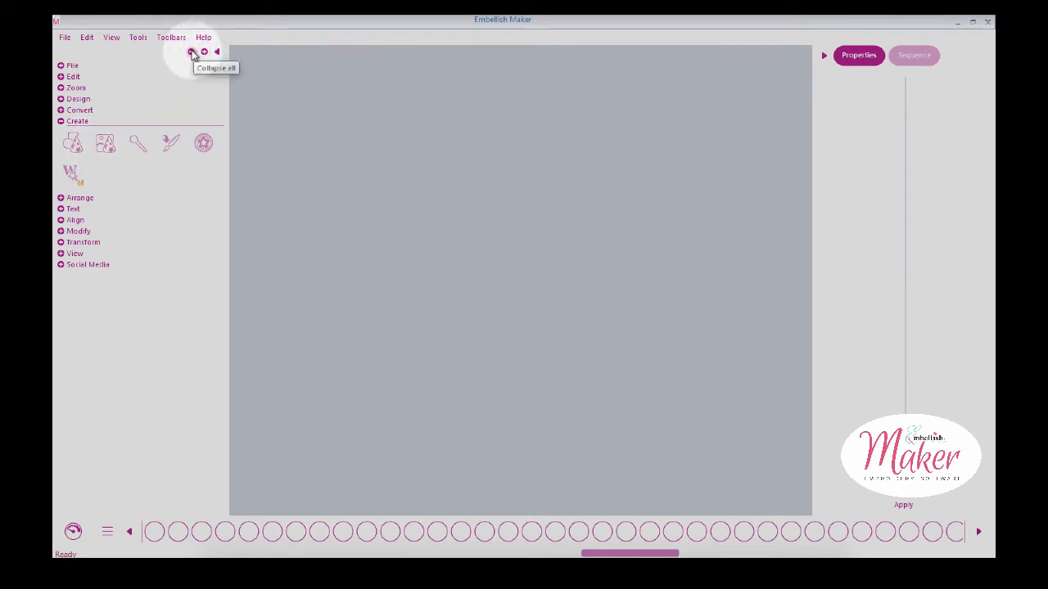
left_click(191, 52)
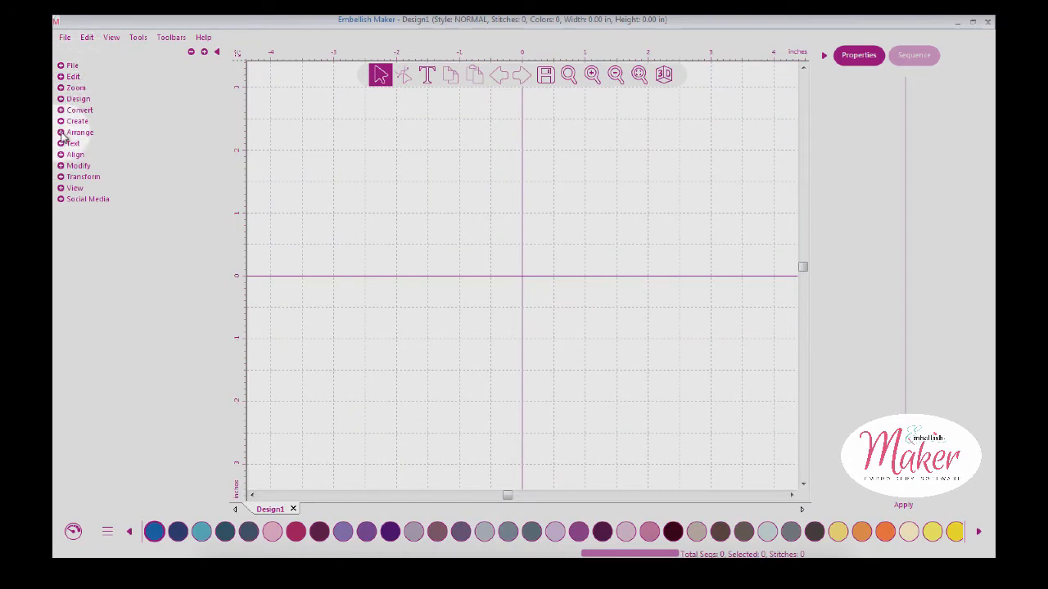
Draw a tall 1.50 by 4.00 inch rectangle left of centre and apply a solid blue fill.
left_click(77, 120)
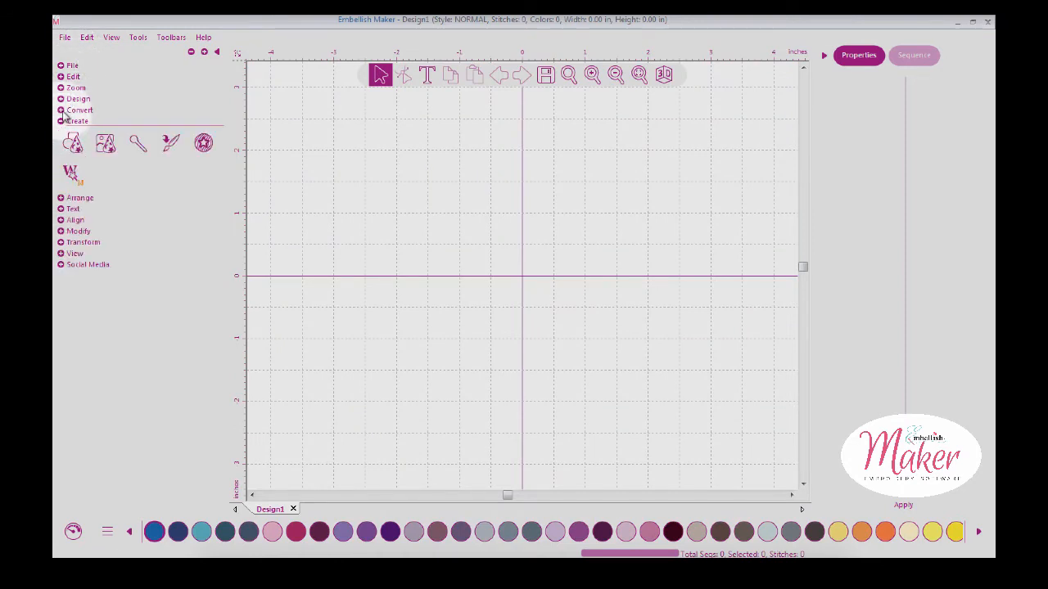
left_click(78, 98)
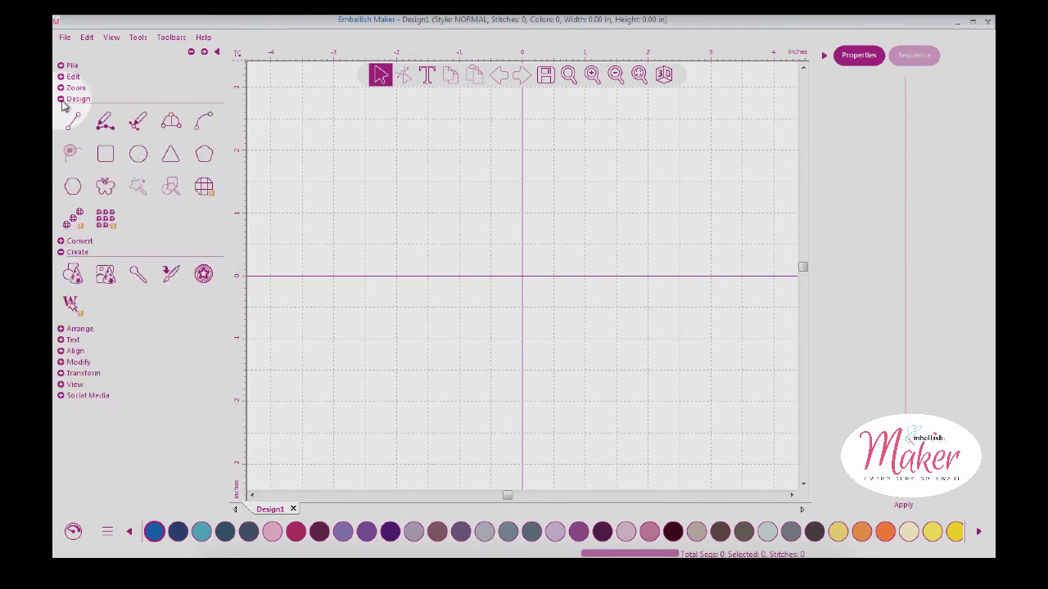
left_click(106, 154)
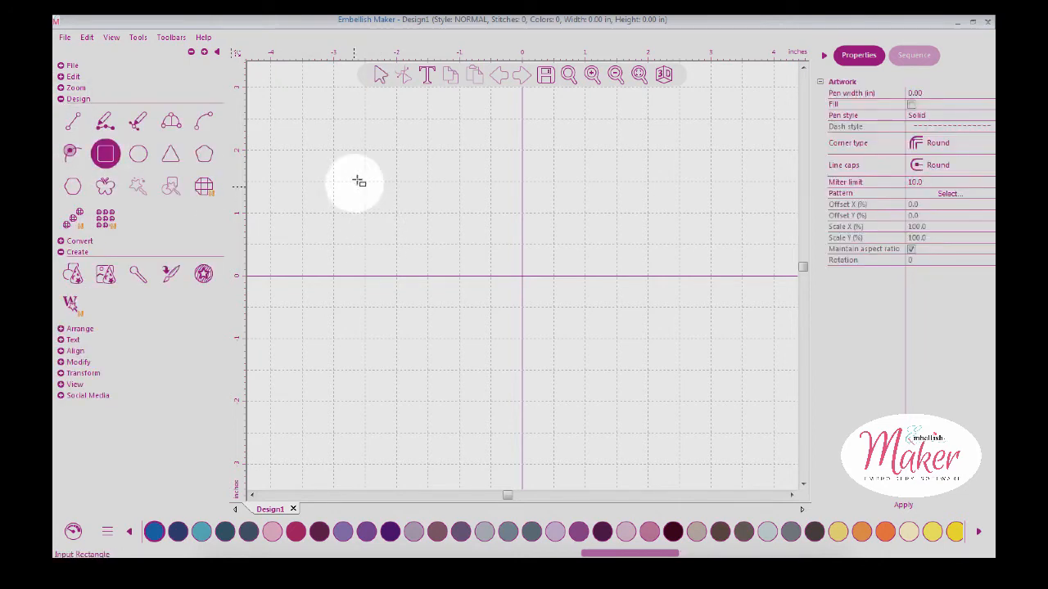
left_click_drag(359, 180, 412, 332)
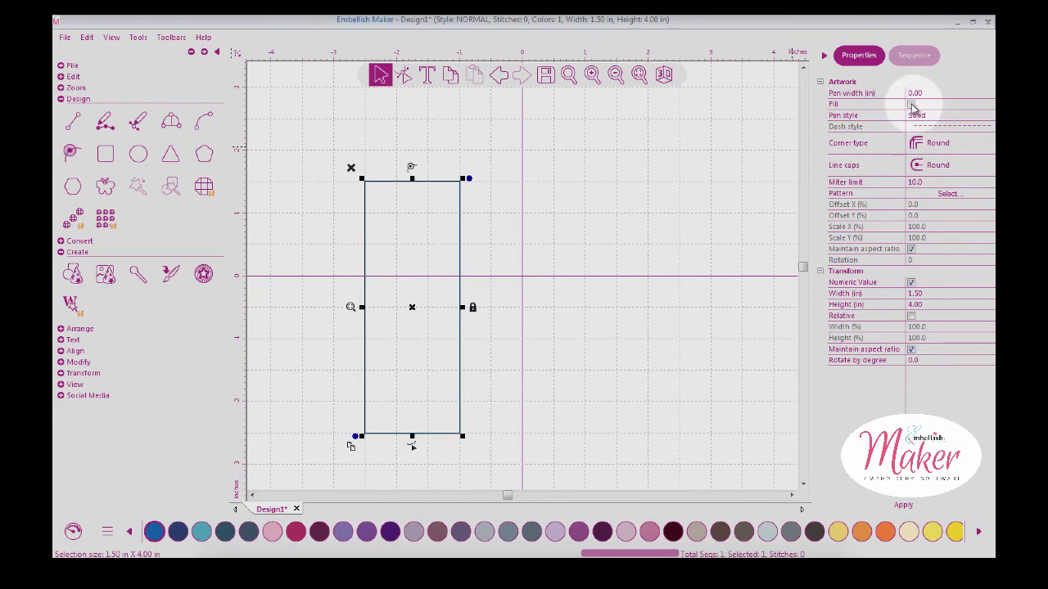
left_click(911, 104)
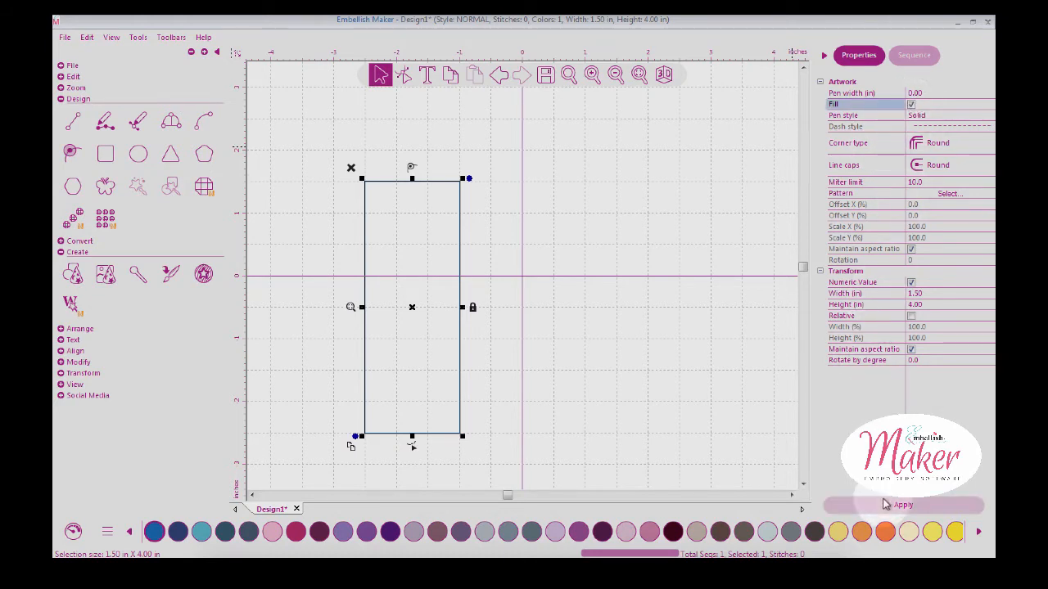
left_click(903, 505)
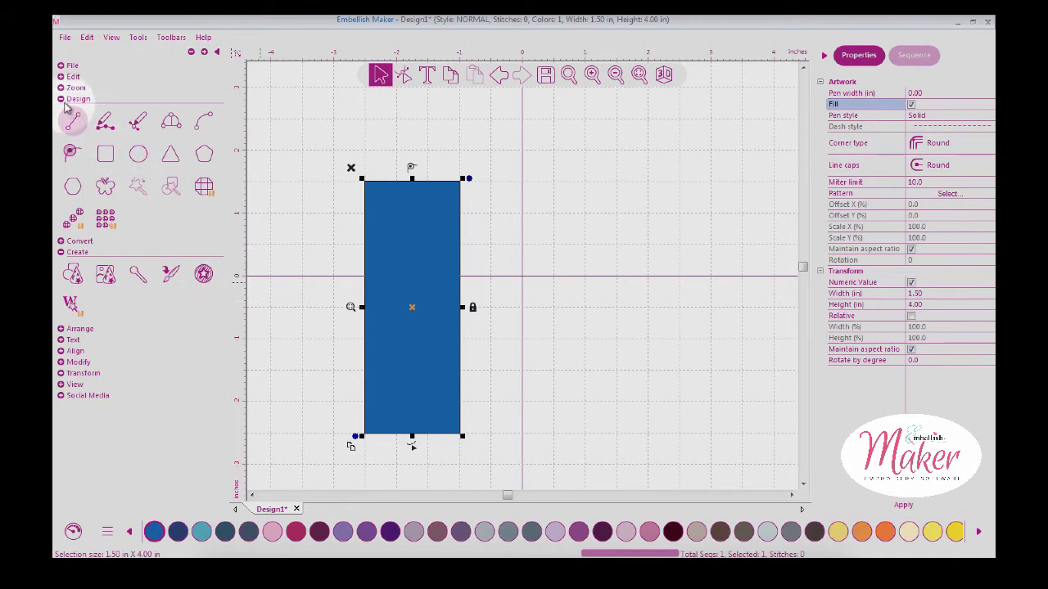
left_click(78, 98)
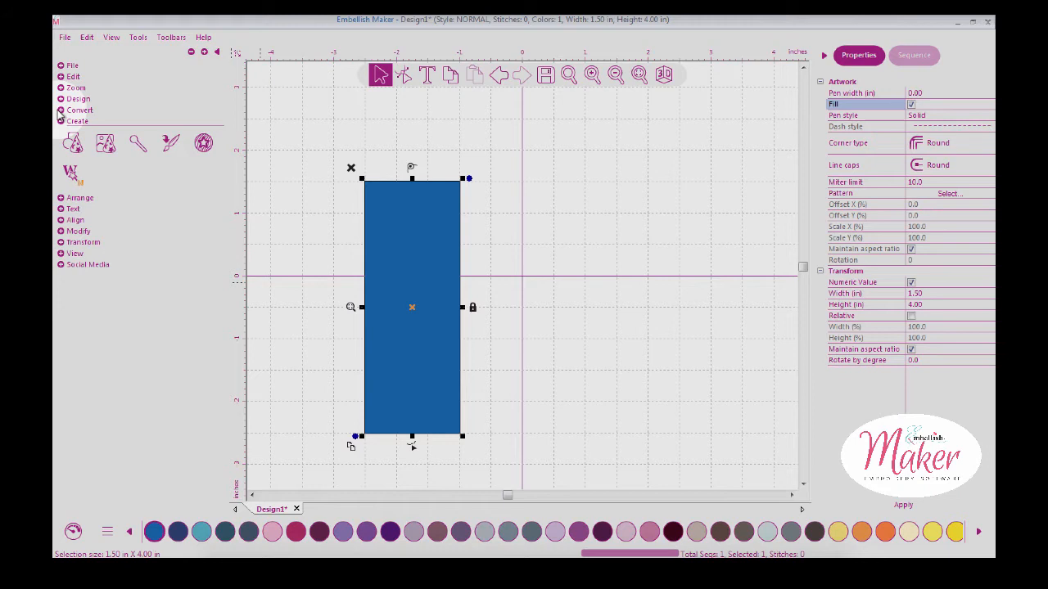
Convert the blue rectangle to an open stitched fill of 6407 stitches and adjust its pattern.
left_click(79, 110)
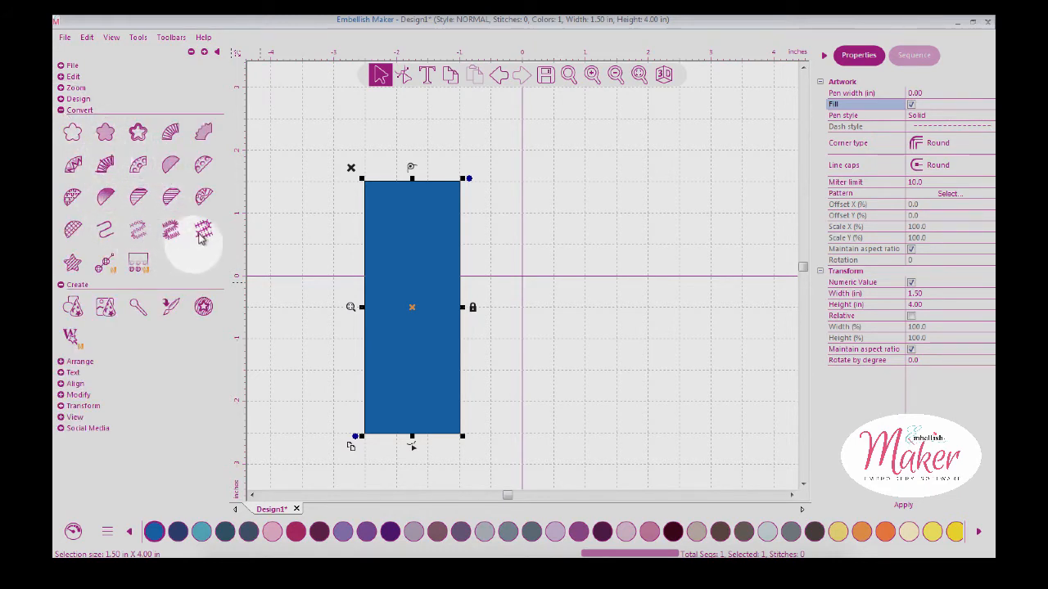
mouse_move(171, 165)
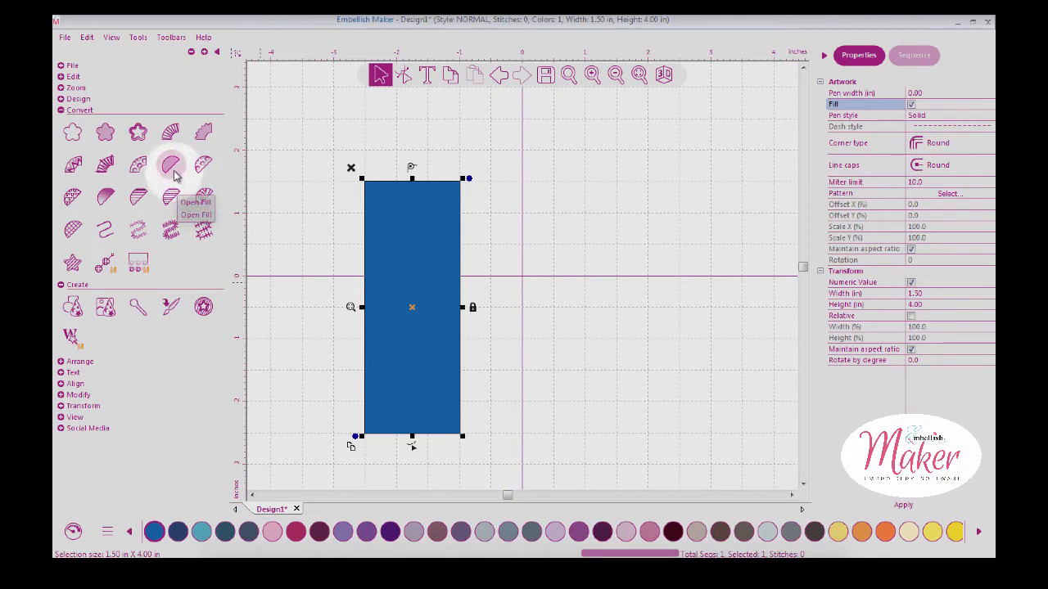
mouse_move(139, 131)
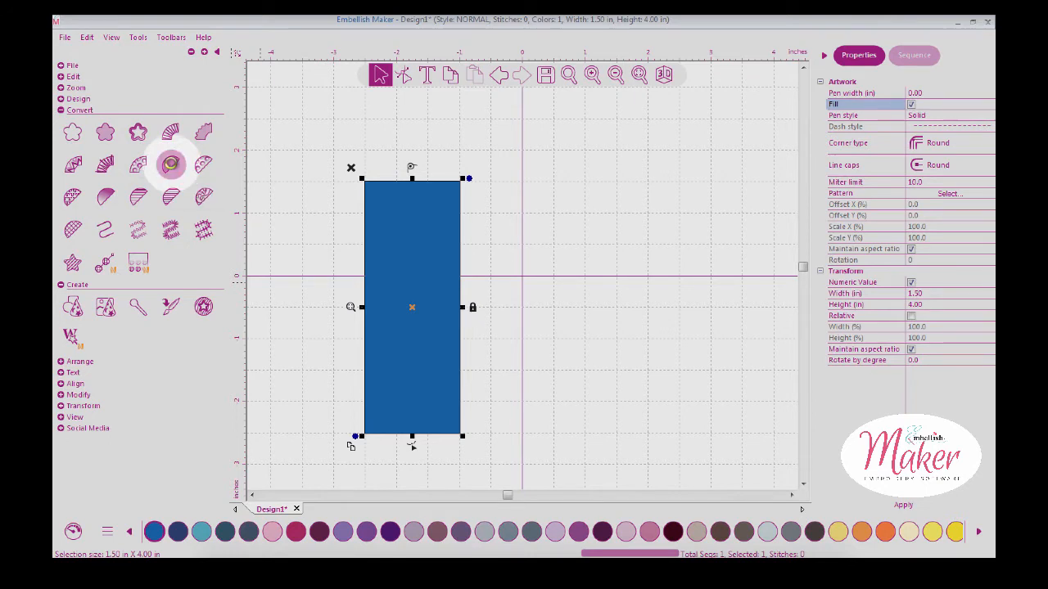
left_click(664, 75)
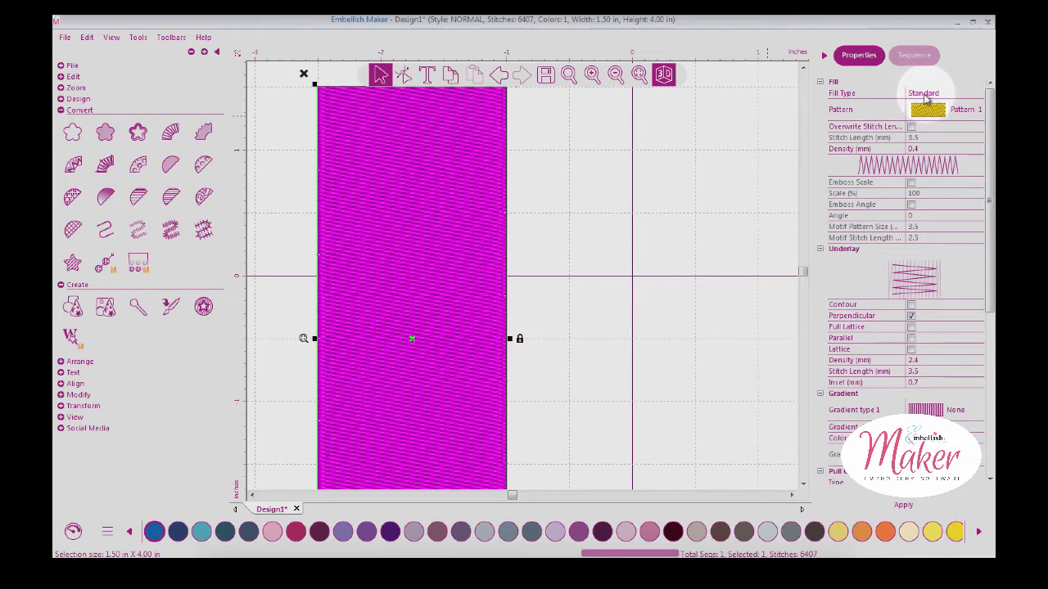
left_click(974, 109)
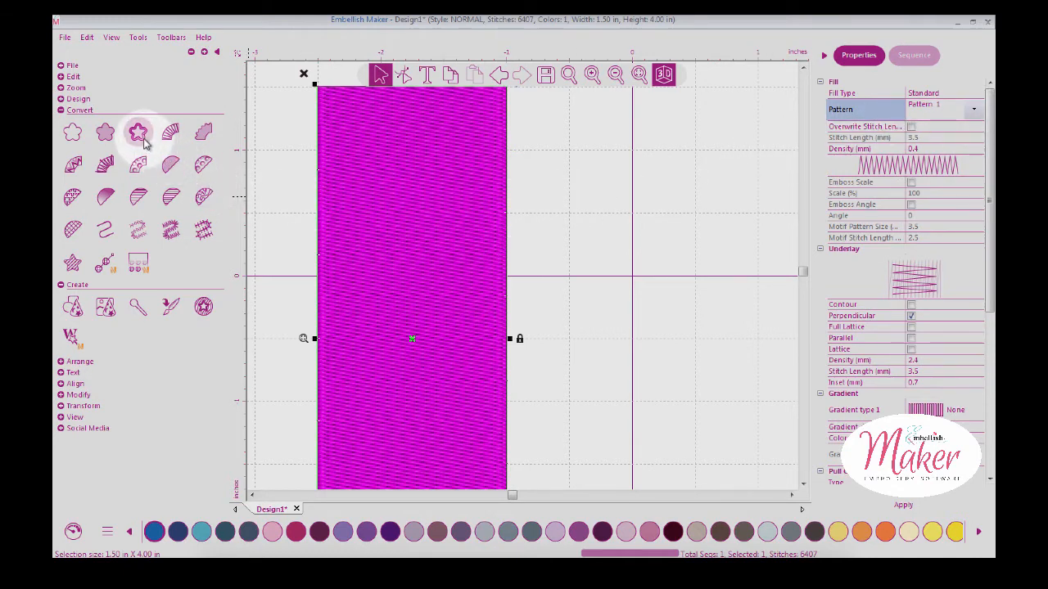
left_click(137, 132)
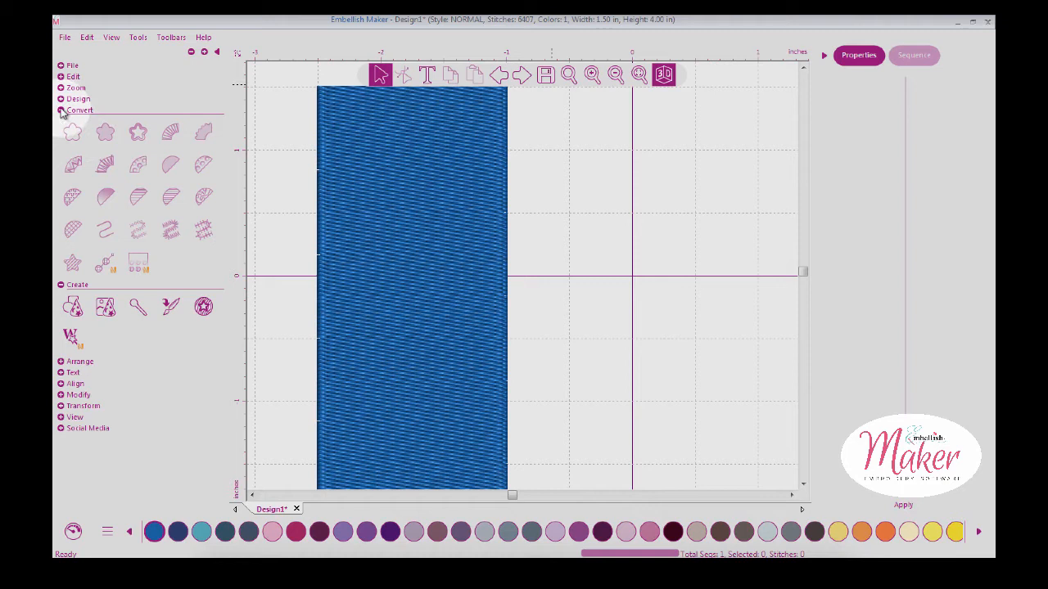
Place three flower custom shapes from the gallery stacked down the blue stitched strip.
left_click(80, 110)
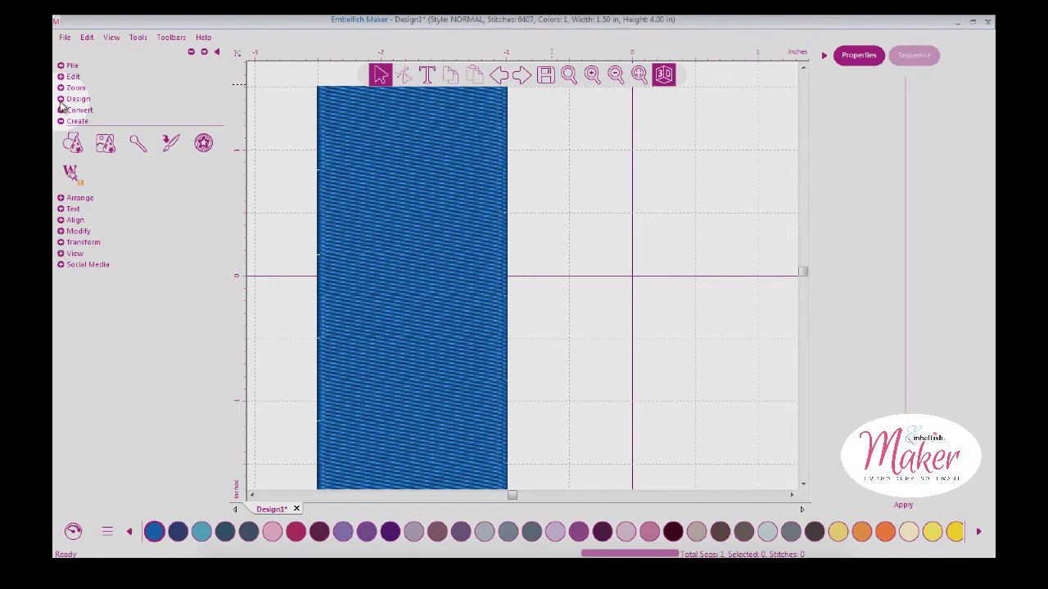
left_click(78, 98)
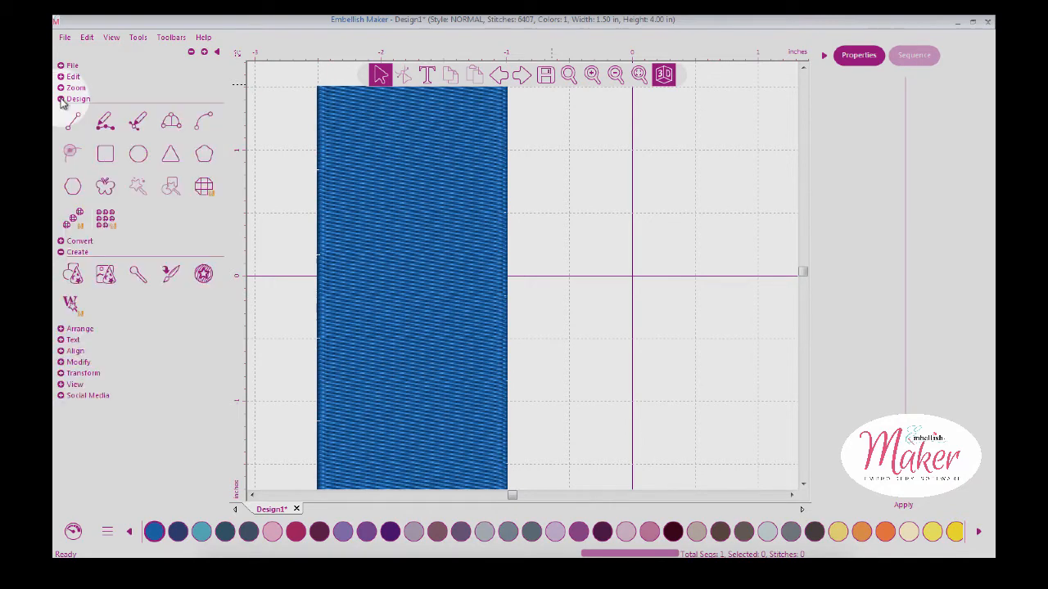
mouse_move(105, 185)
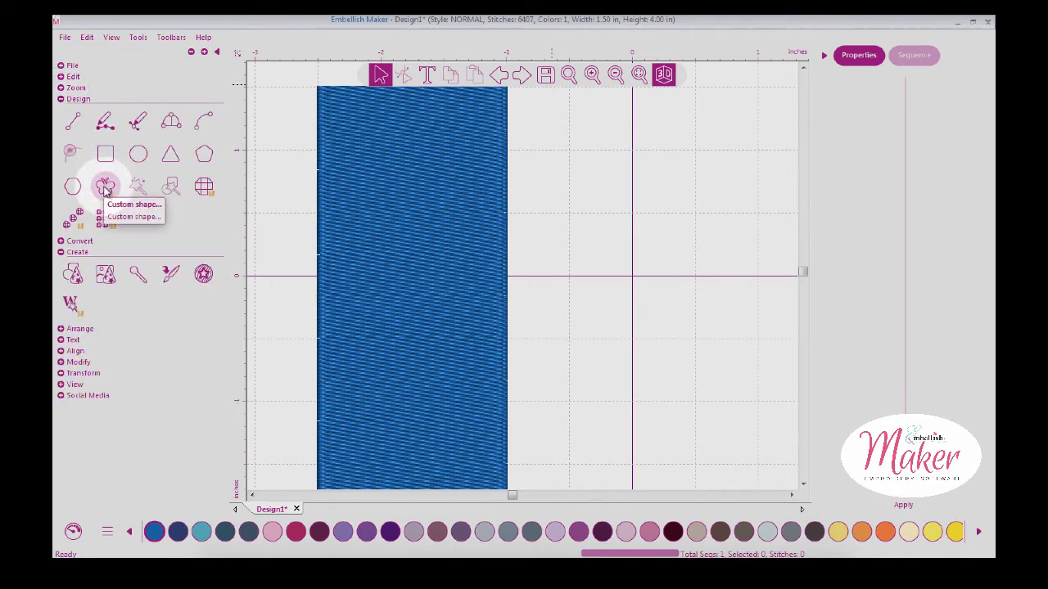
left_click(134, 204)
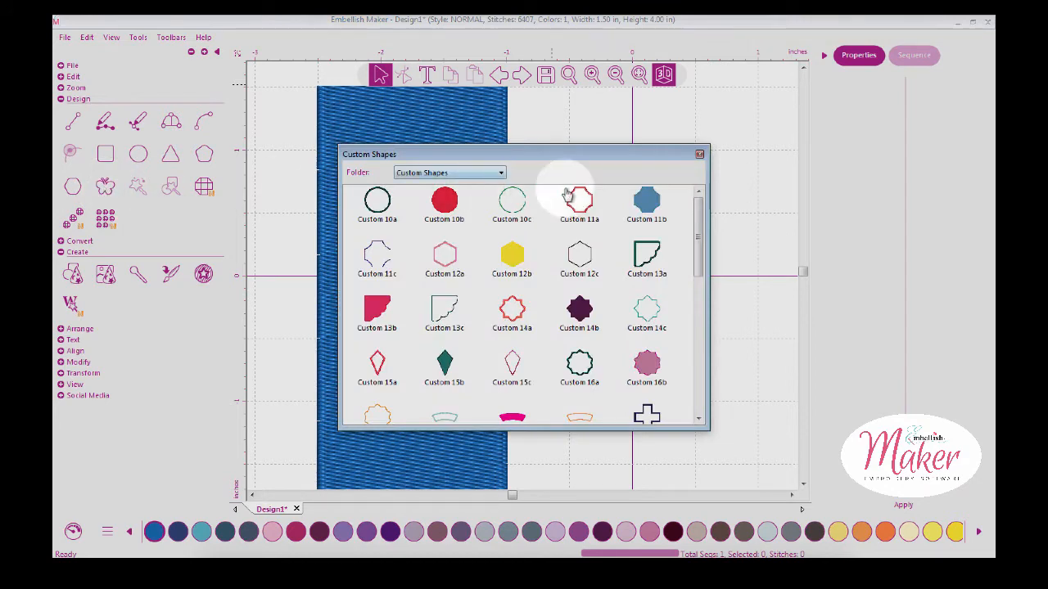
scroll("down", 3)
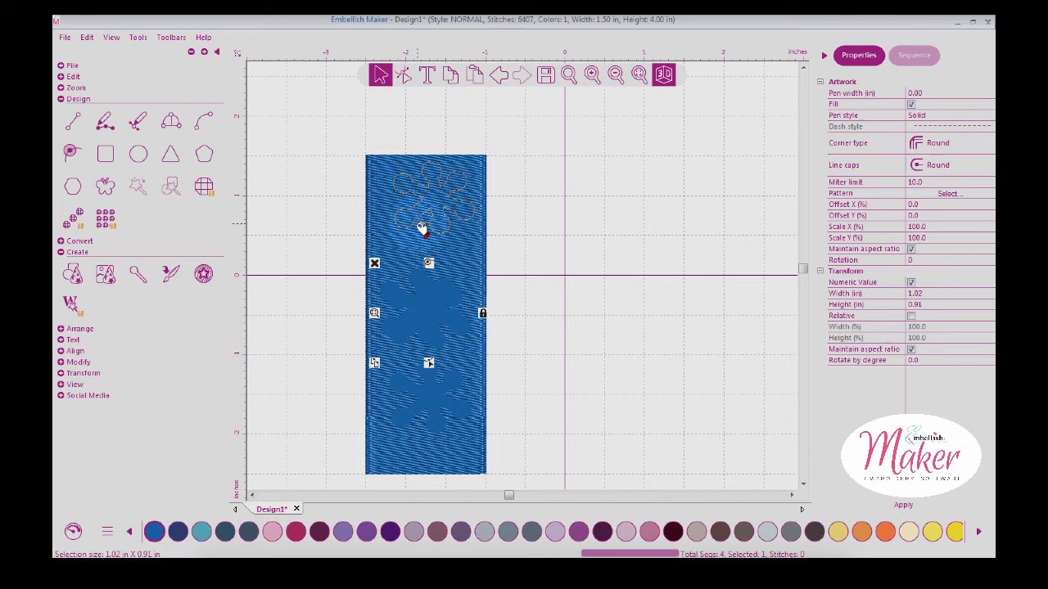
left_click(592, 74)
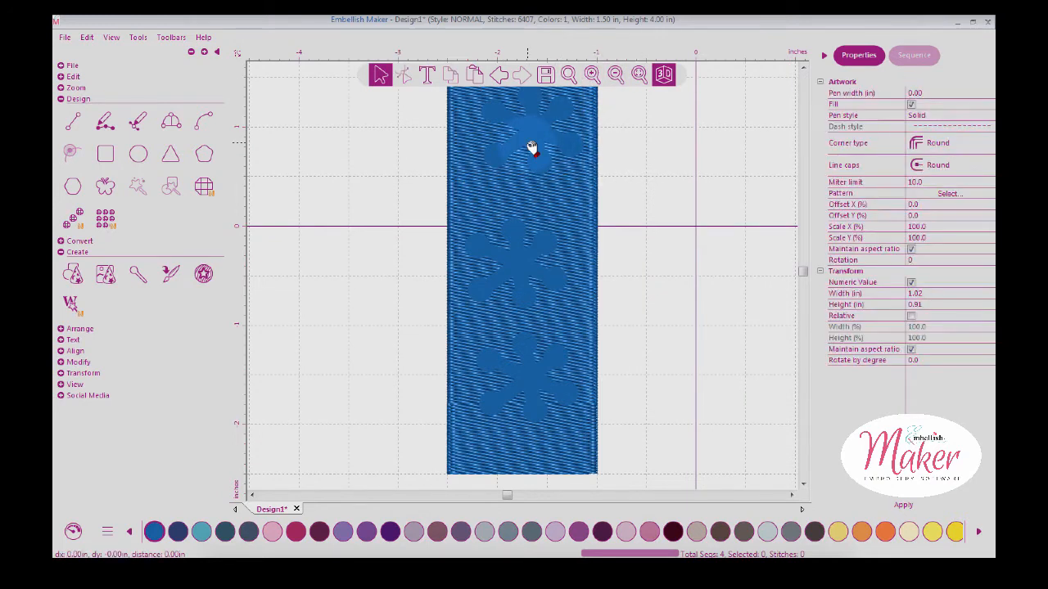
left_click(533, 152)
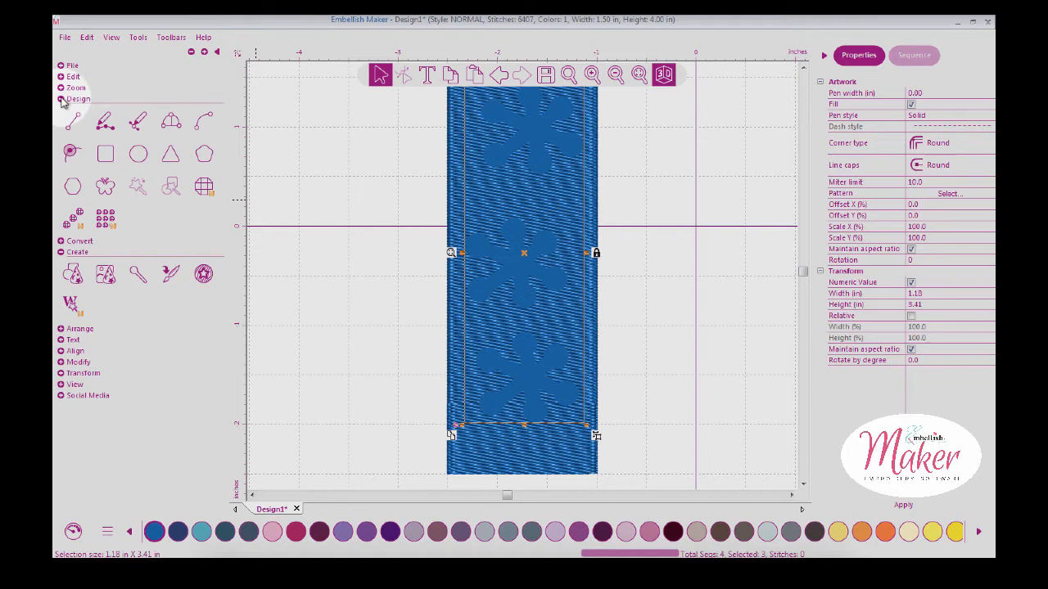
Restamp the rectangle with a different pattern via Pattern stamp, then view the cleared canvas.
left_click(77, 98)
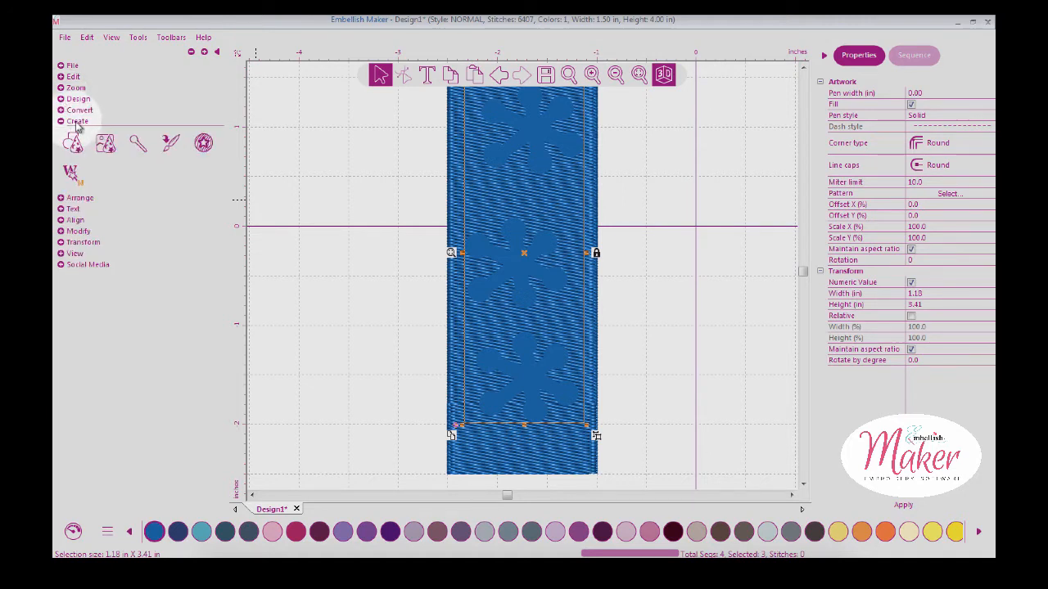
mouse_move(170, 143)
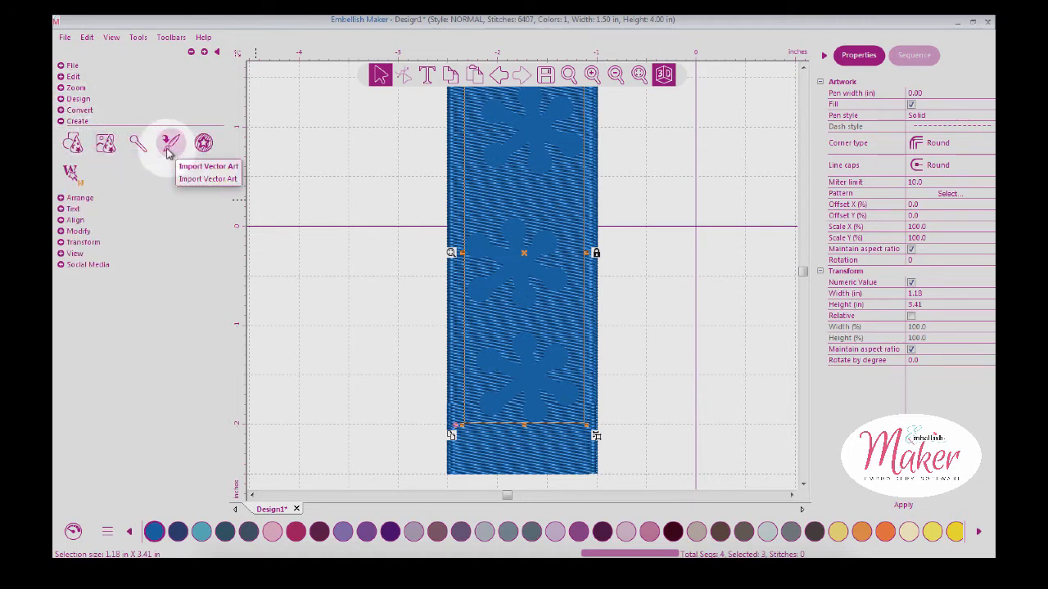
left_click(79, 109)
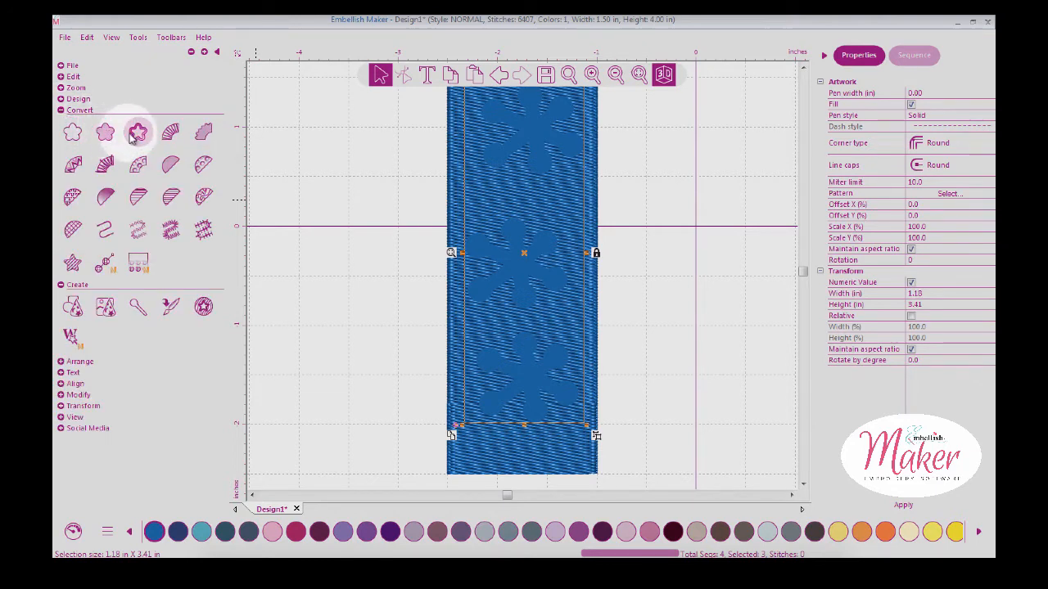
mouse_move(137, 132)
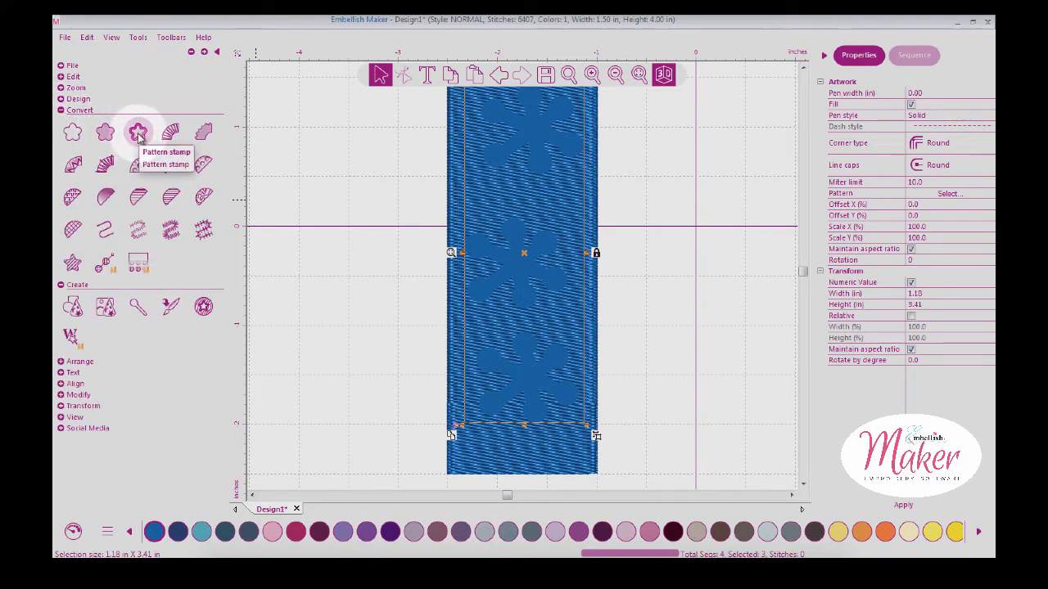
mouse_move(500, 162)
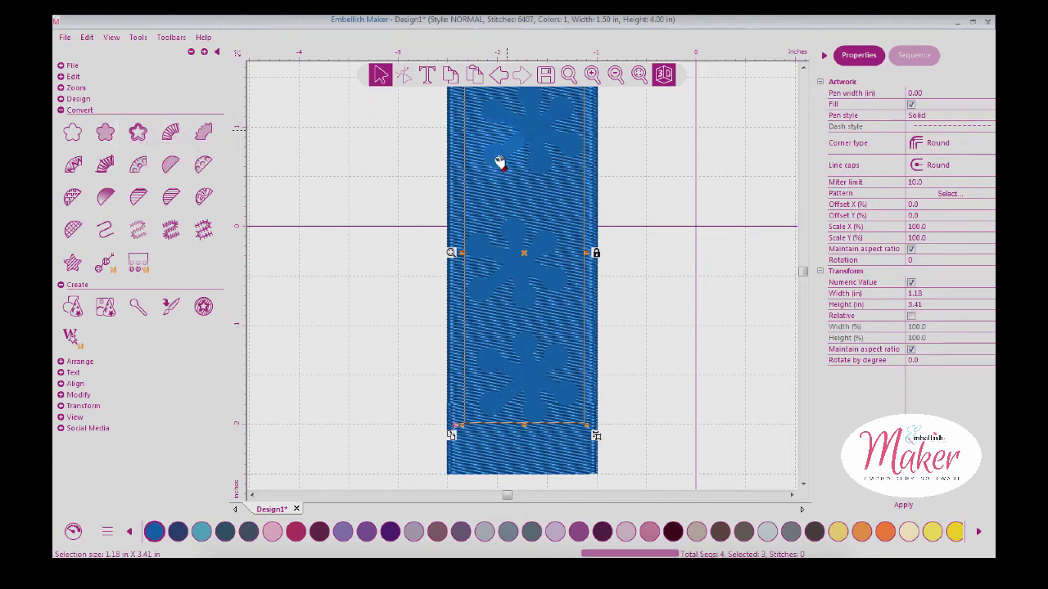
mouse_move(523, 180)
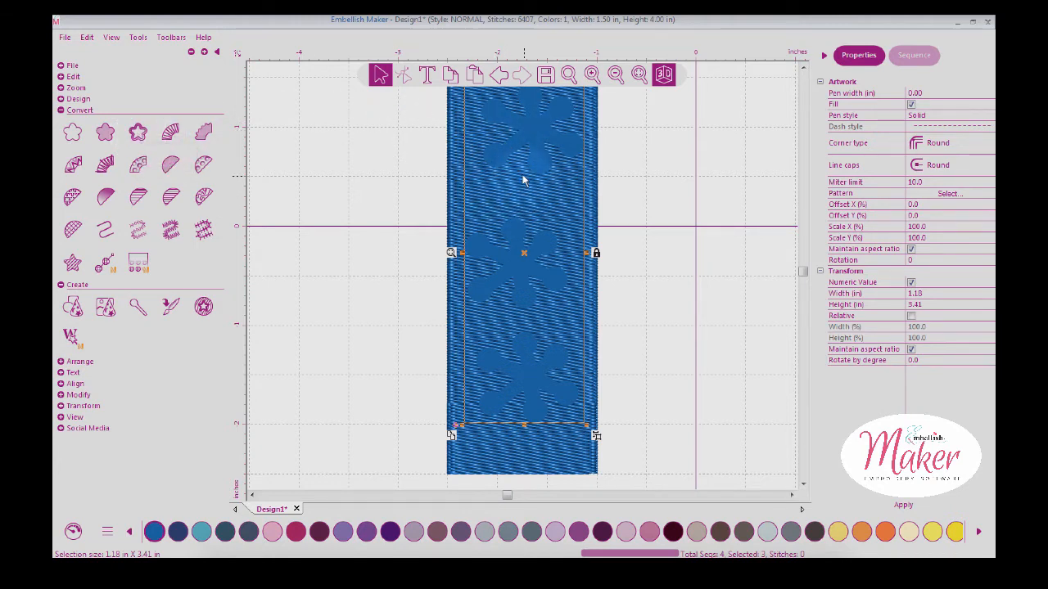
left_click(615, 74)
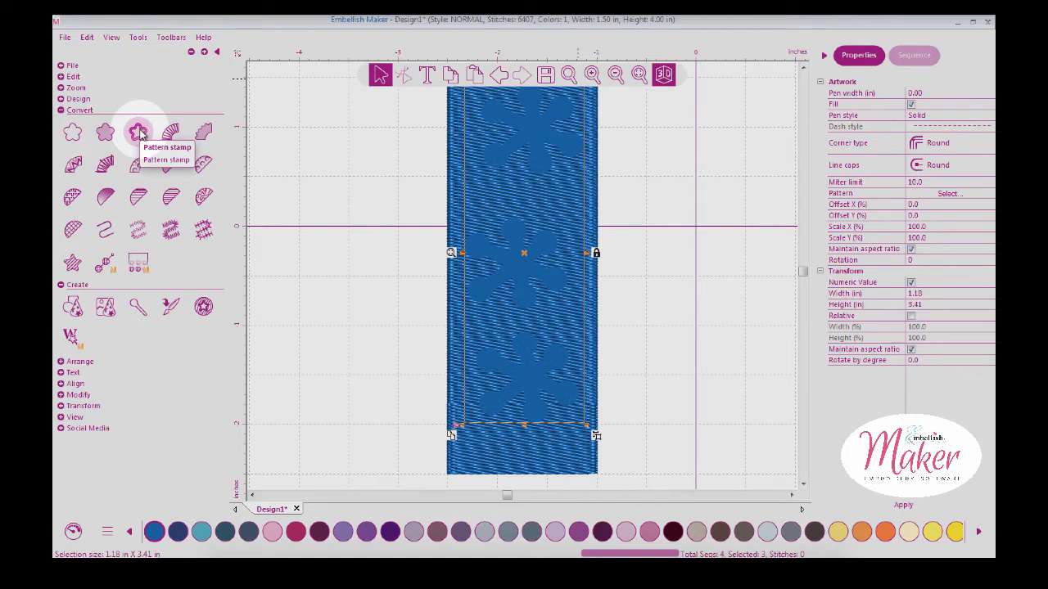
left_click(139, 132)
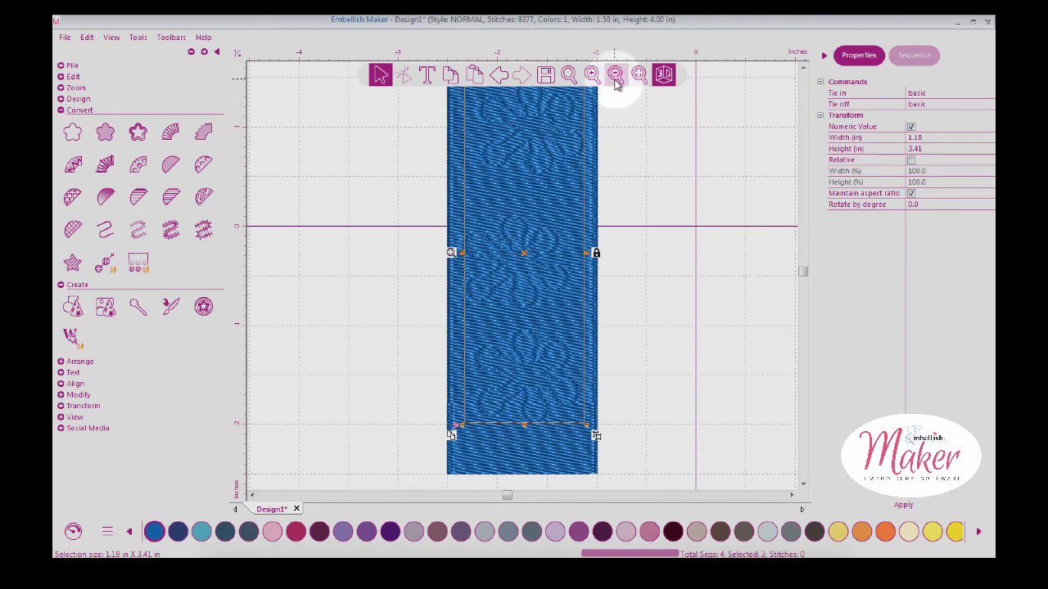
left_click(592, 75)
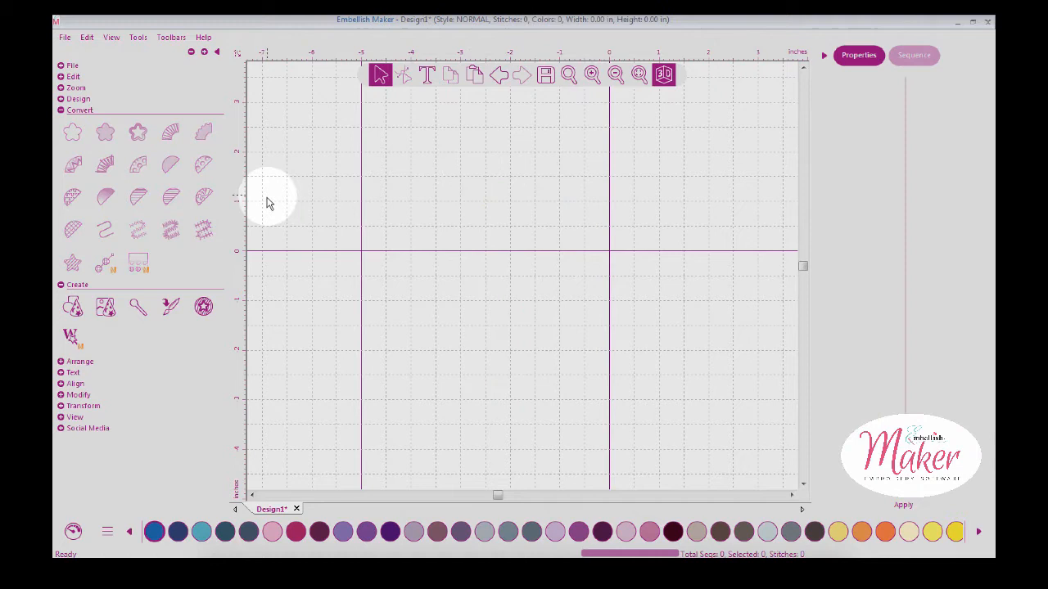
Hide the Convert group so only the Create tools show beside the empty design.
left_click(80, 109)
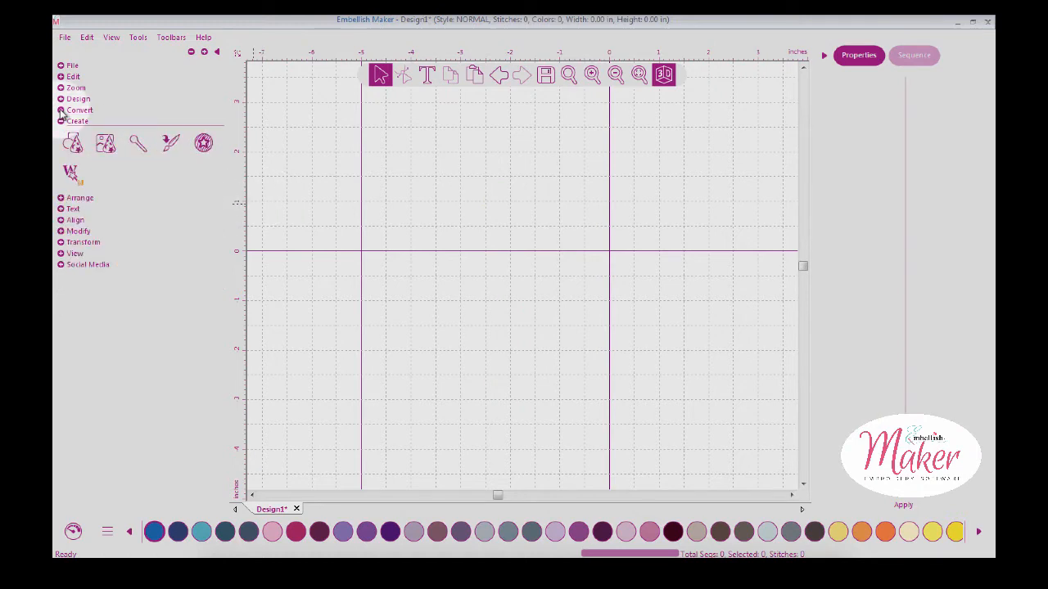
mouse_move(73, 143)
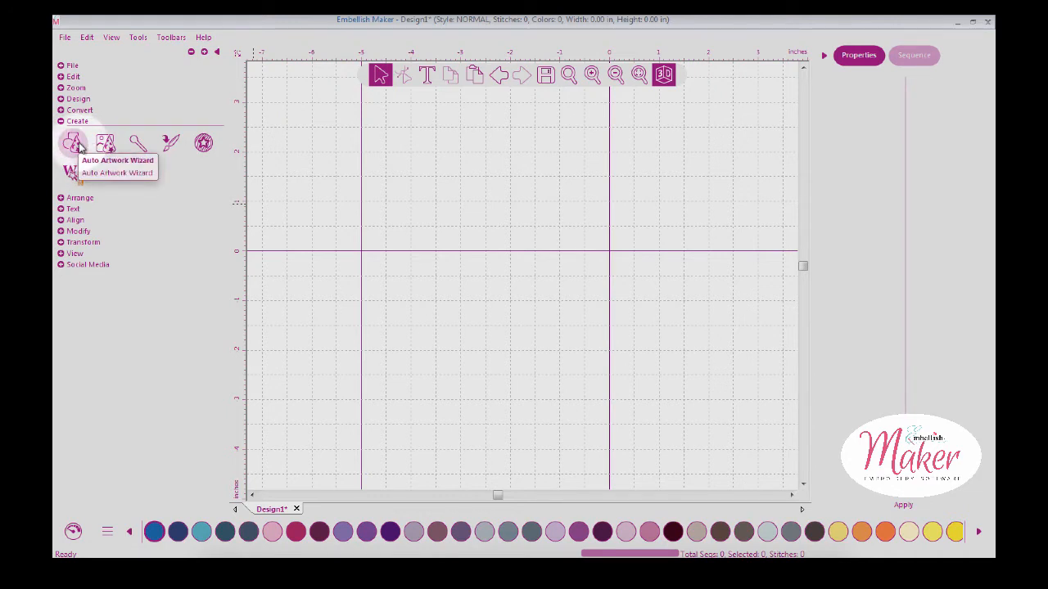
mouse_move(104, 143)
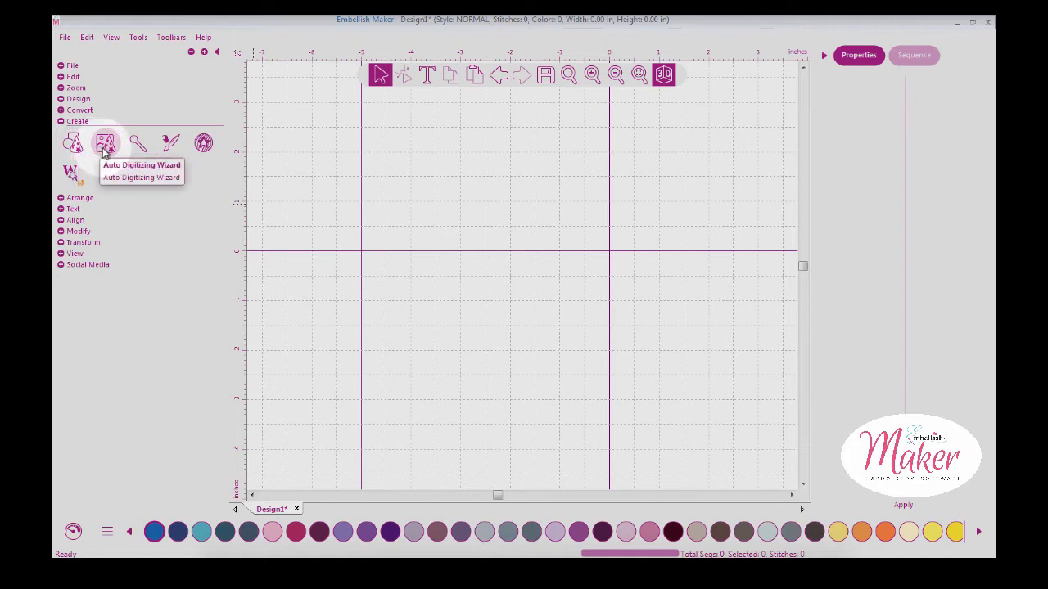
mouse_move(139, 143)
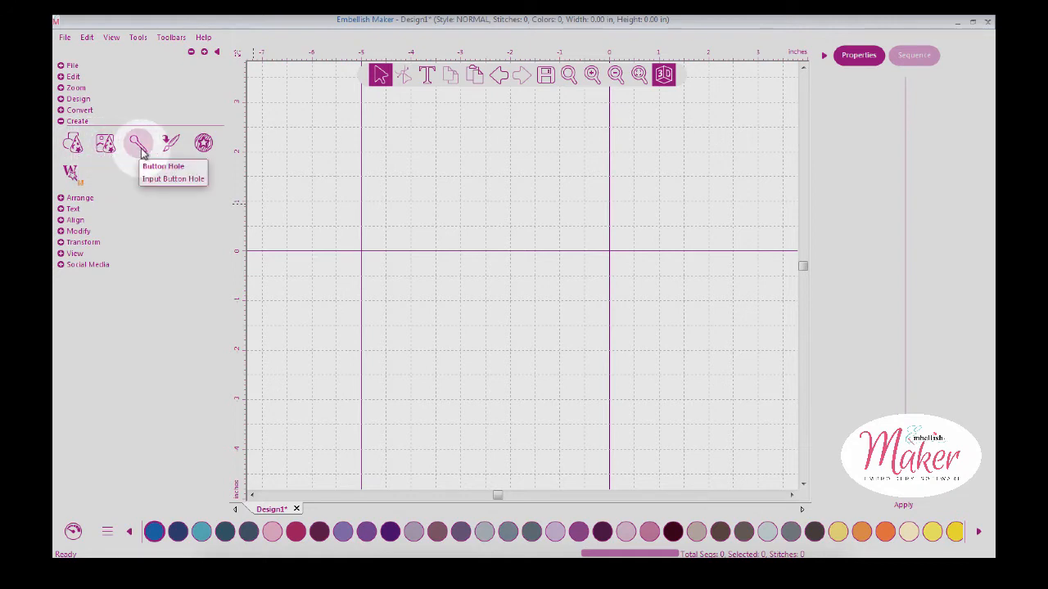
mouse_move(203, 143)
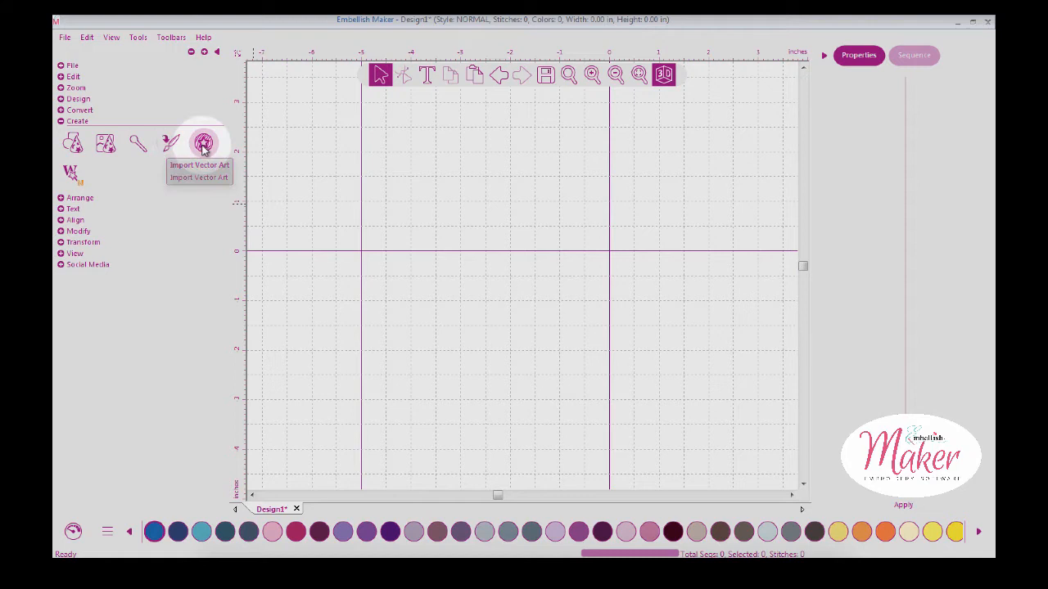
mouse_move(203, 144)
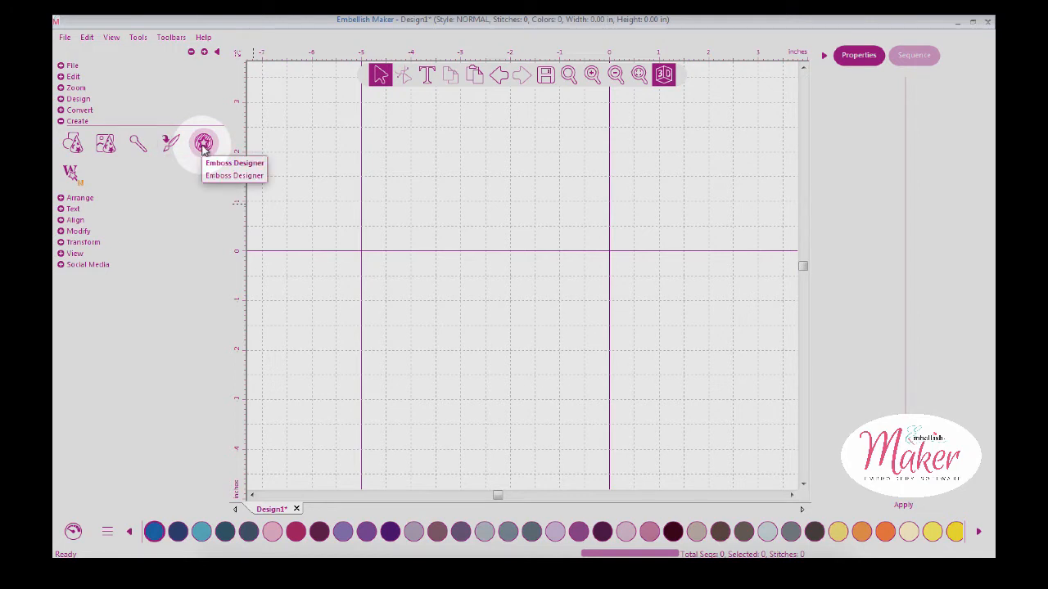
mouse_move(72, 172)
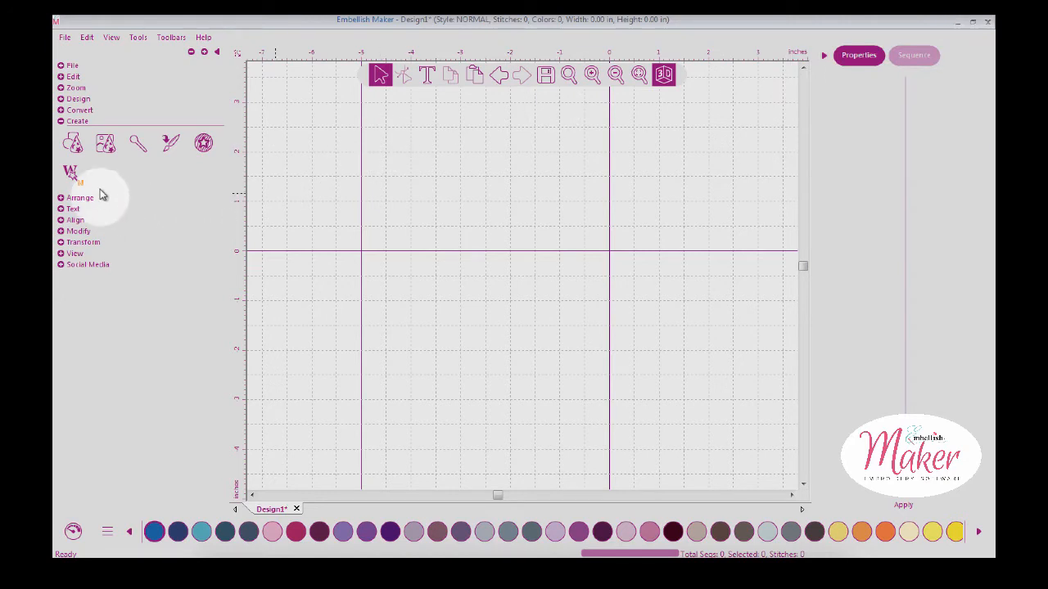
mouse_move(72, 174)
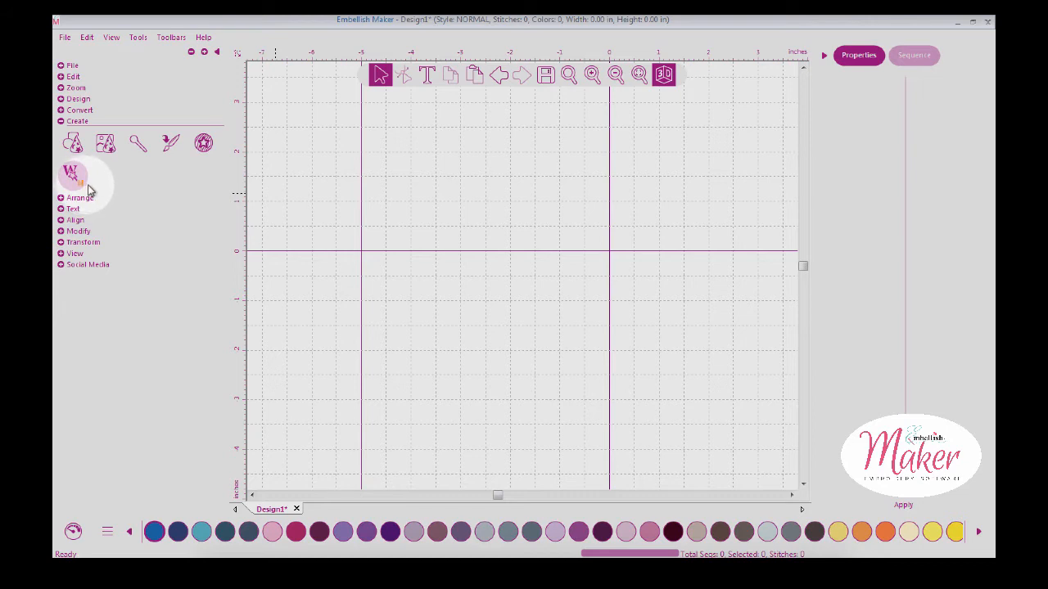
mouse_move(74, 173)
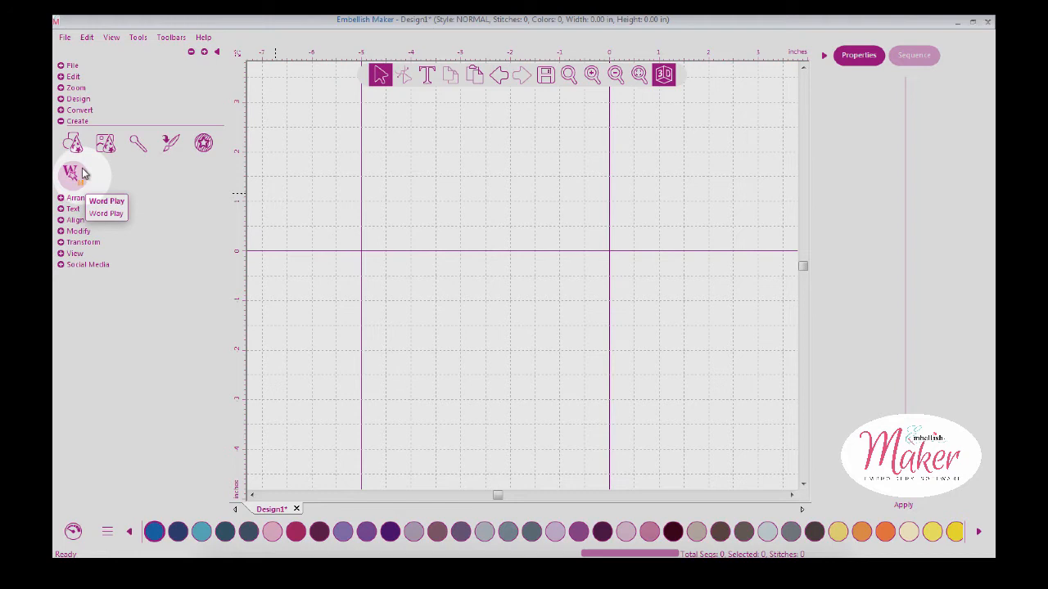
mouse_move(73, 143)
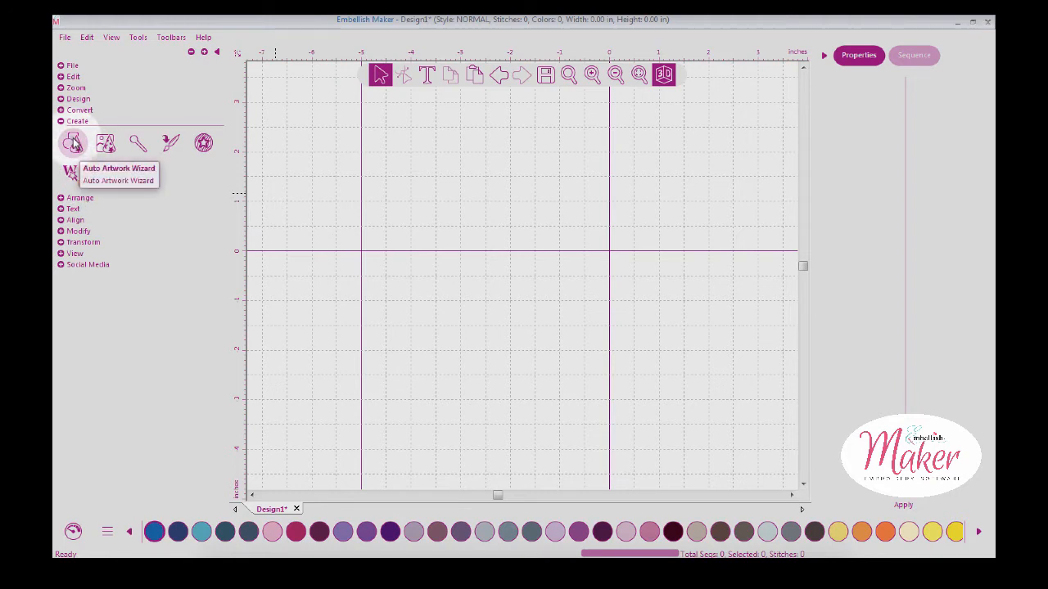
Load the smiling poop header image into the Auto Artwork Wizard.
left_click(73, 144)
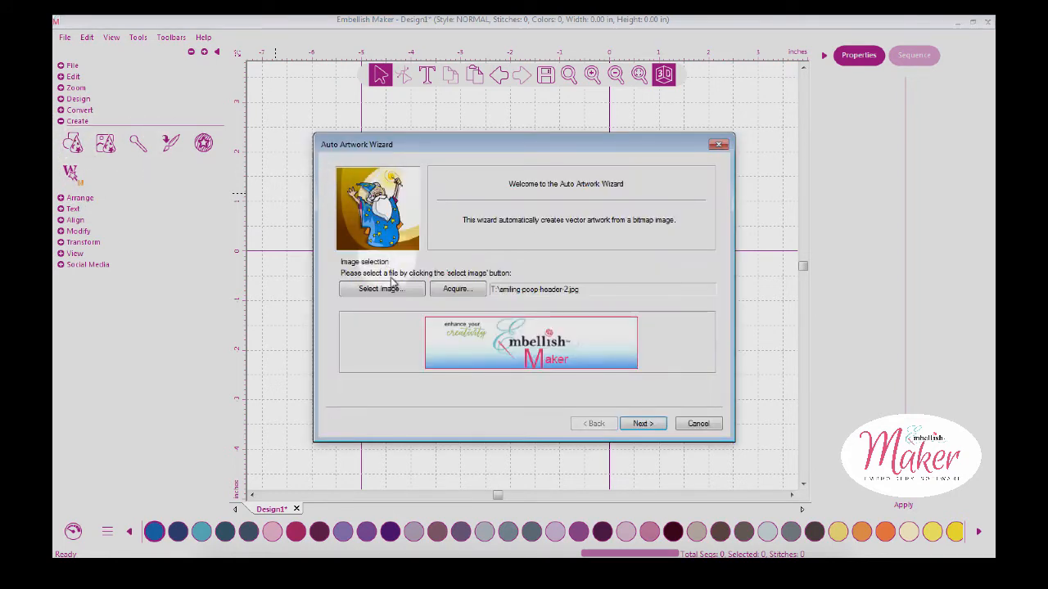
left_click(380, 289)
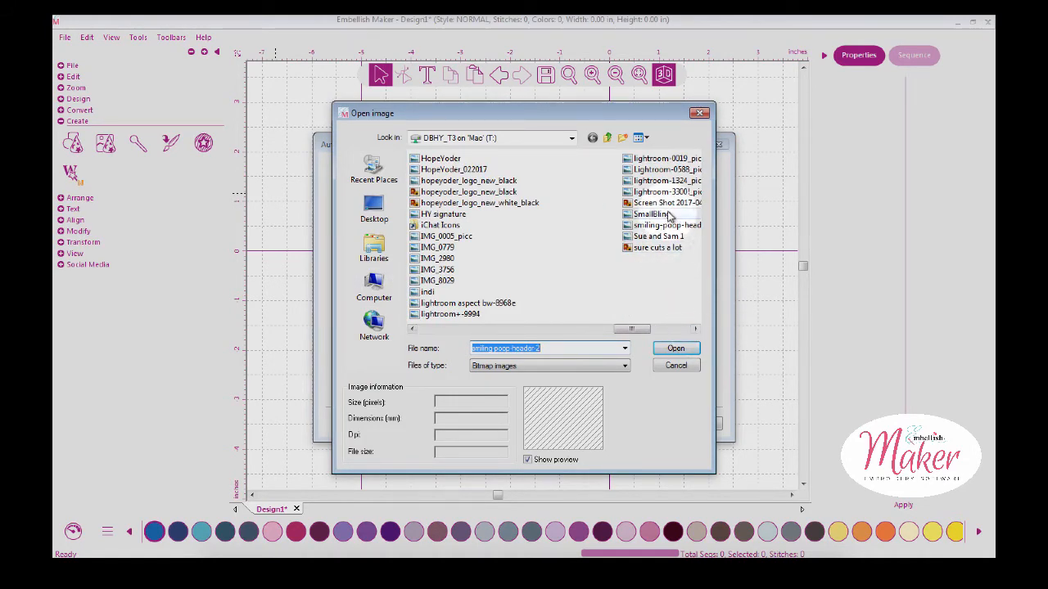
left_click(667, 203)
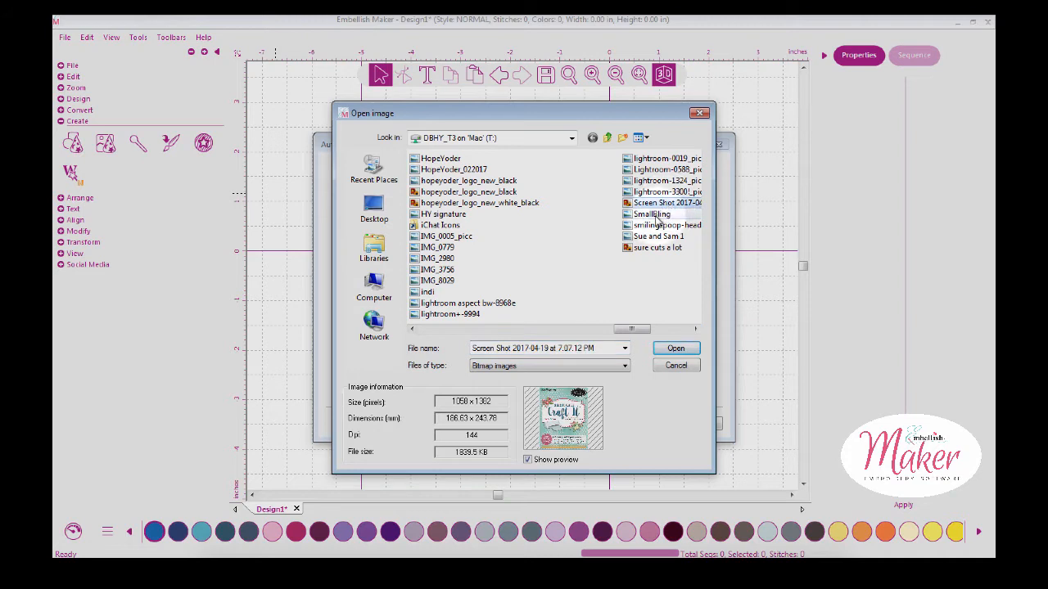
left_click(666, 225)
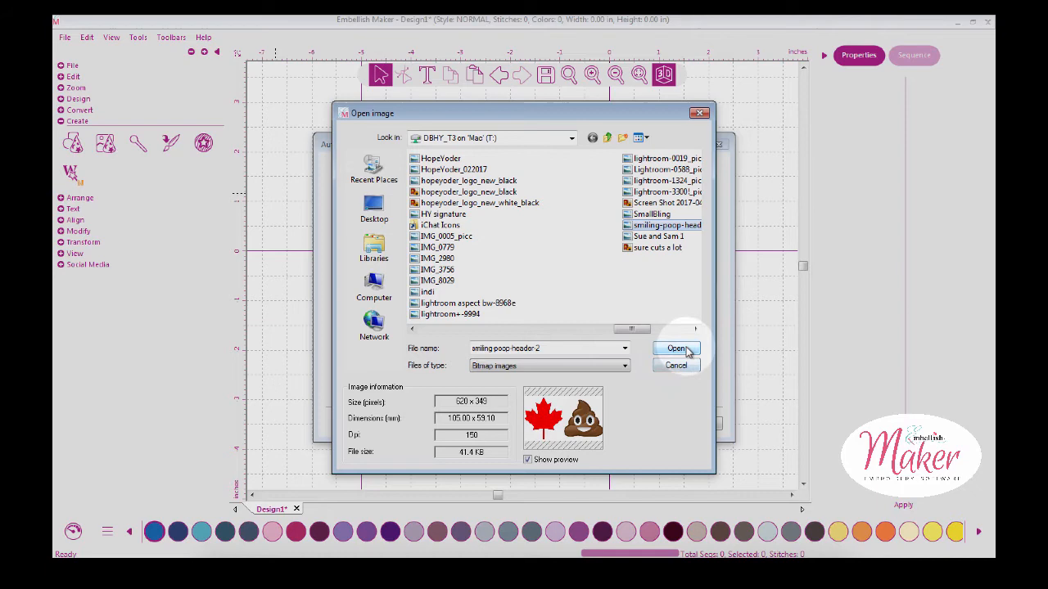
left_click(676, 347)
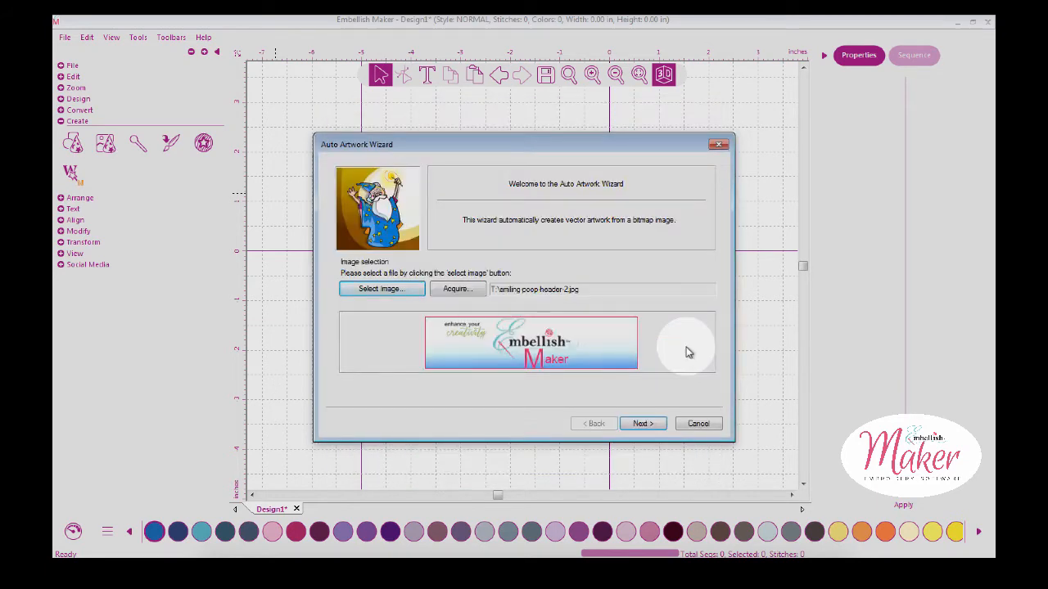
Accept crop, colour reduction and vectorize defaults, finishing with the artwork placed on Design1.
left_click(643, 424)
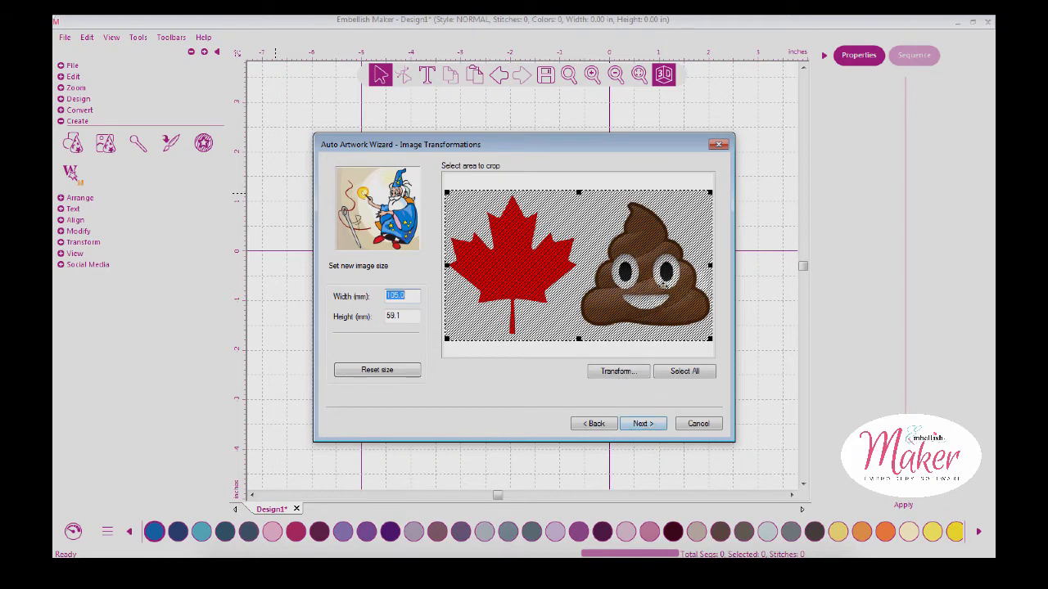
left_click(643, 424)
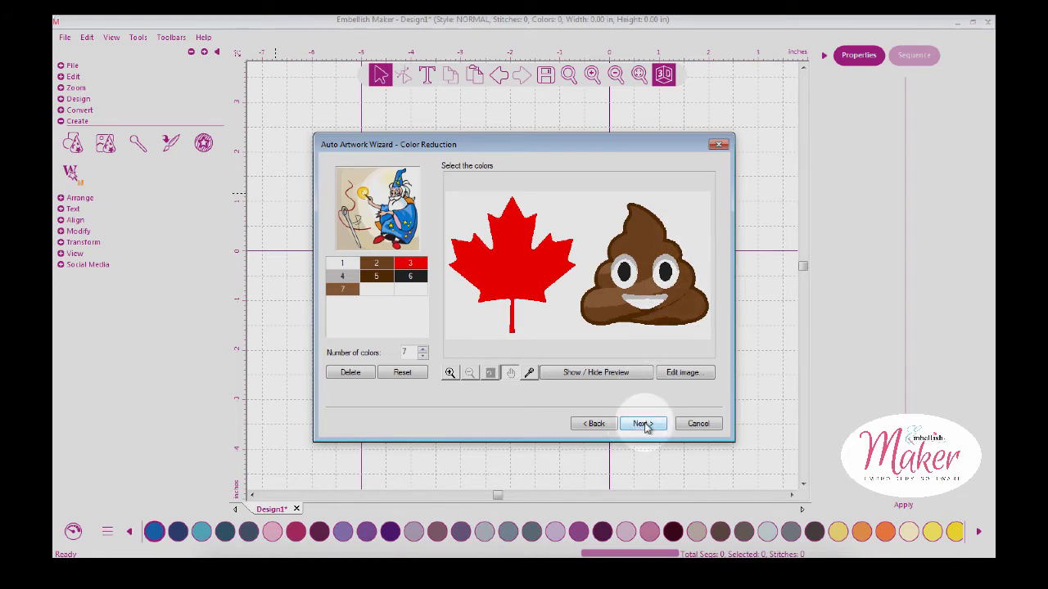
left_click(641, 423)
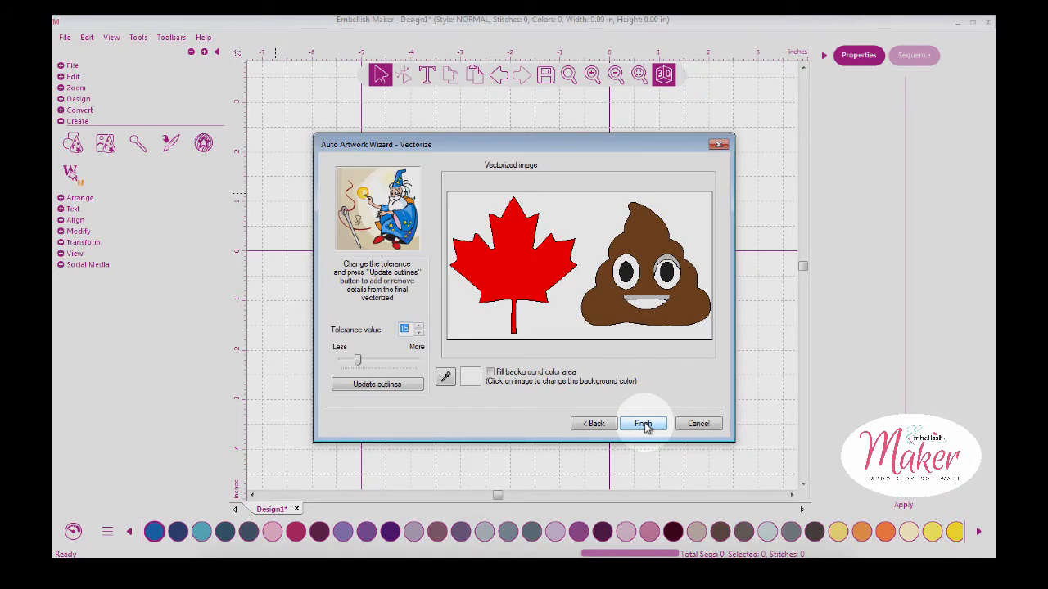
left_click(643, 423)
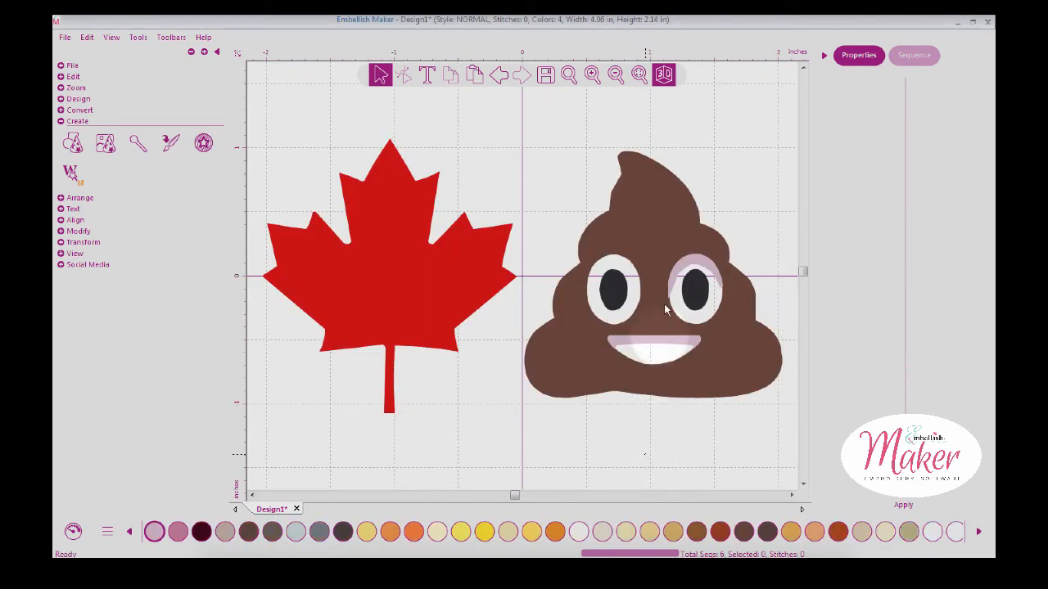
Marquee-select and delete the emoji artwork, leaving the 1.98 by 2.14 inch maple leaf.
left_click(591, 74)
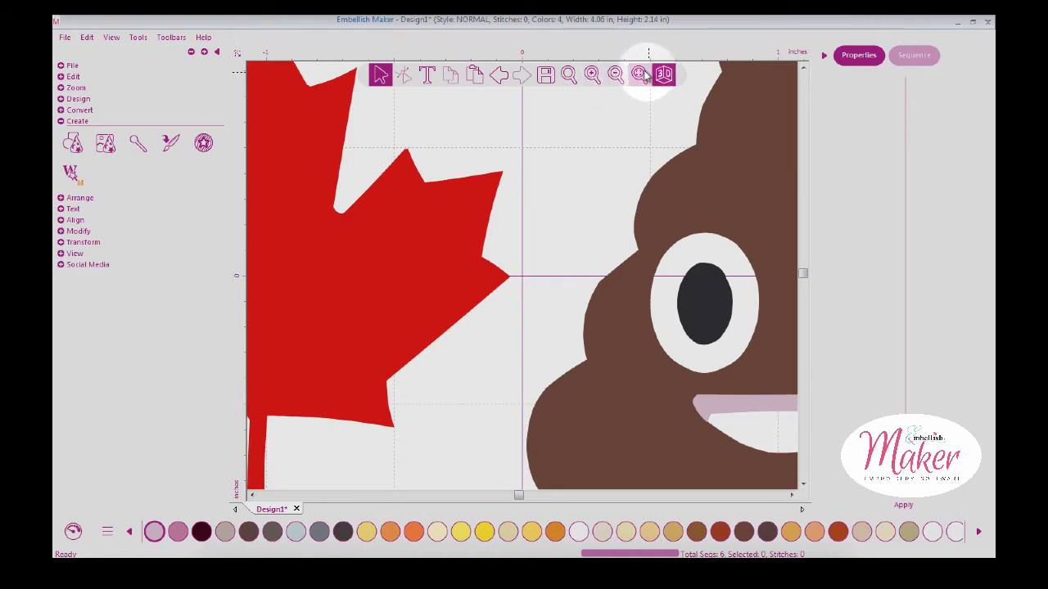
left_click(616, 74)
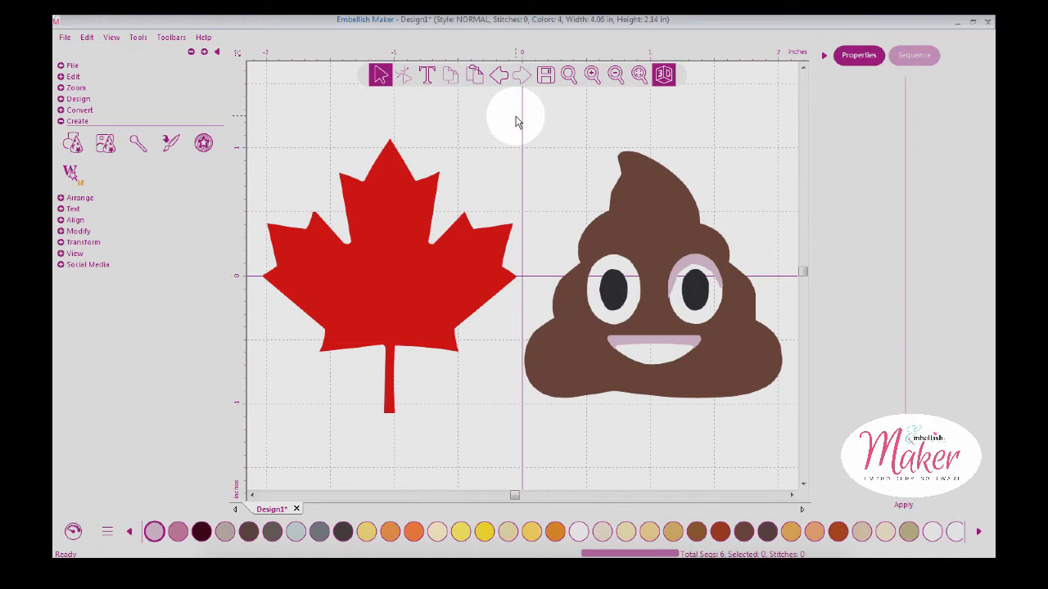
left_click_drag(516, 121, 733, 459)
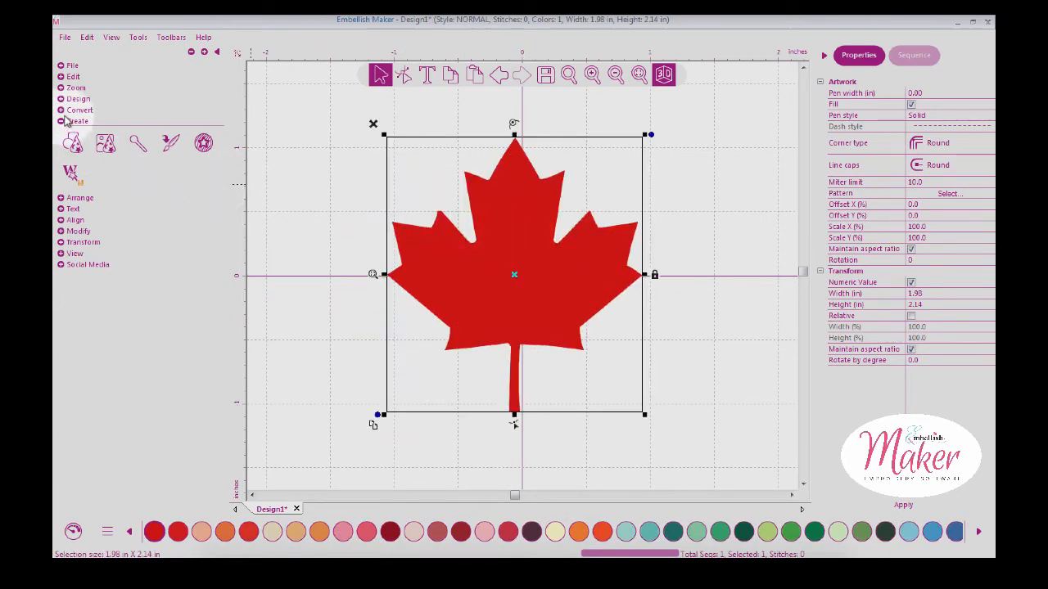
Try quilted, motif and gradient fills, stipple the shape, then delete it to empty the canvas.
left_click(80, 110)
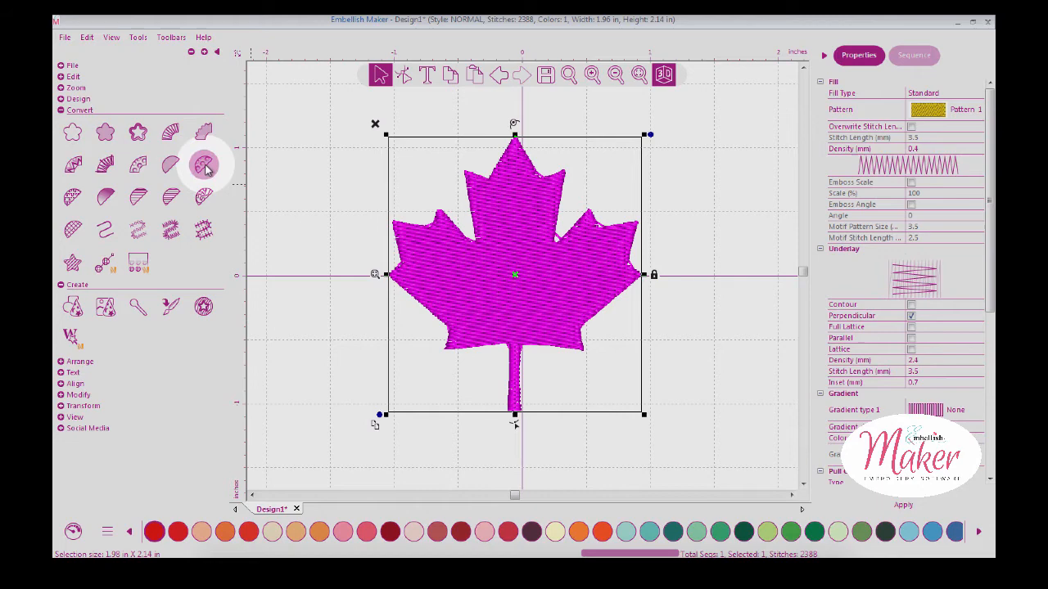
left_click(72, 195)
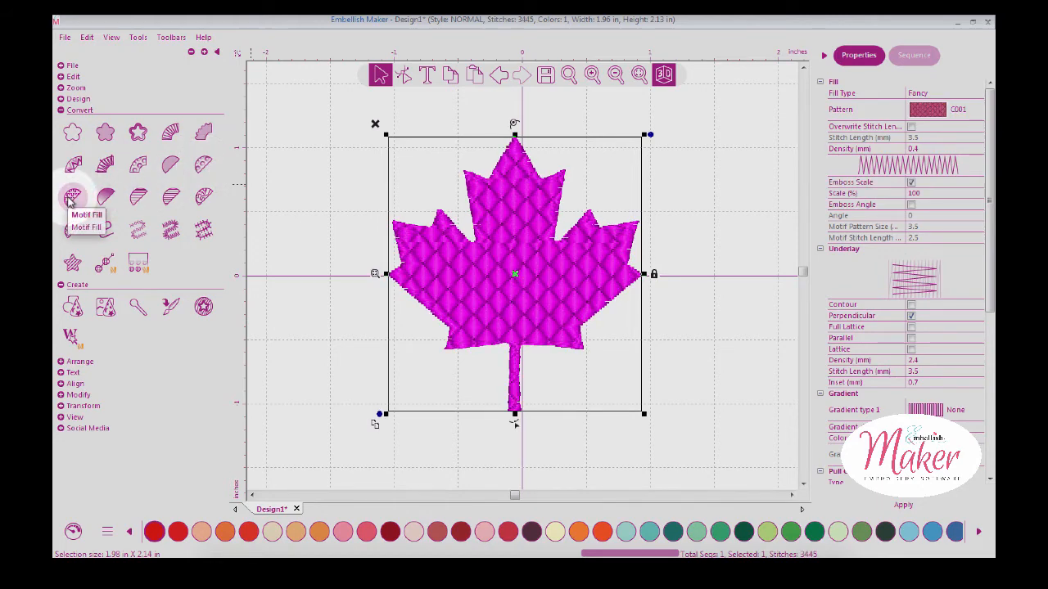
left_click(105, 197)
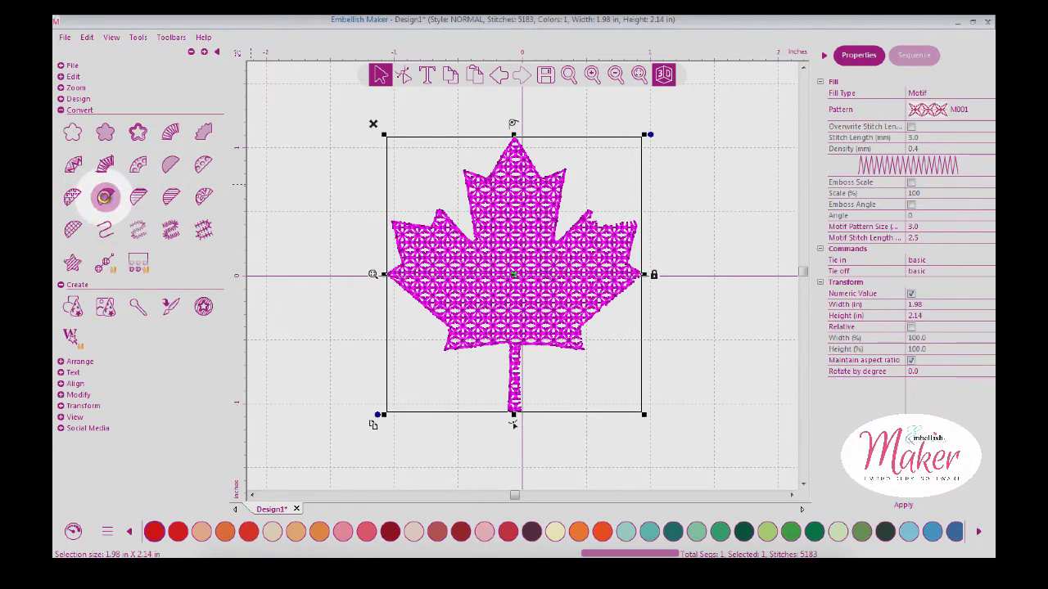
left_click(203, 196)
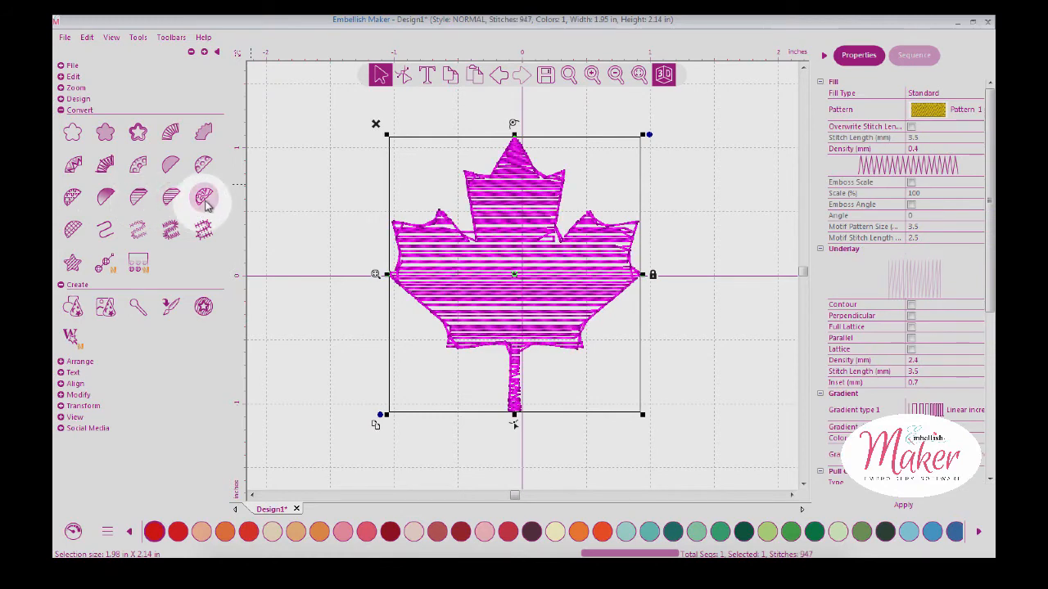
left_click(169, 230)
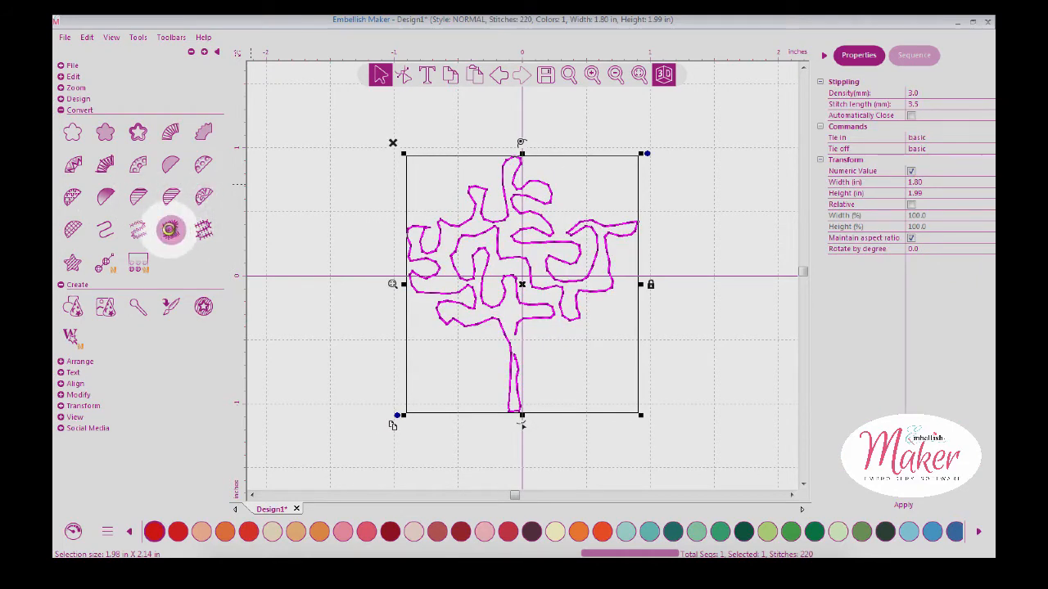
left_click(170, 229)
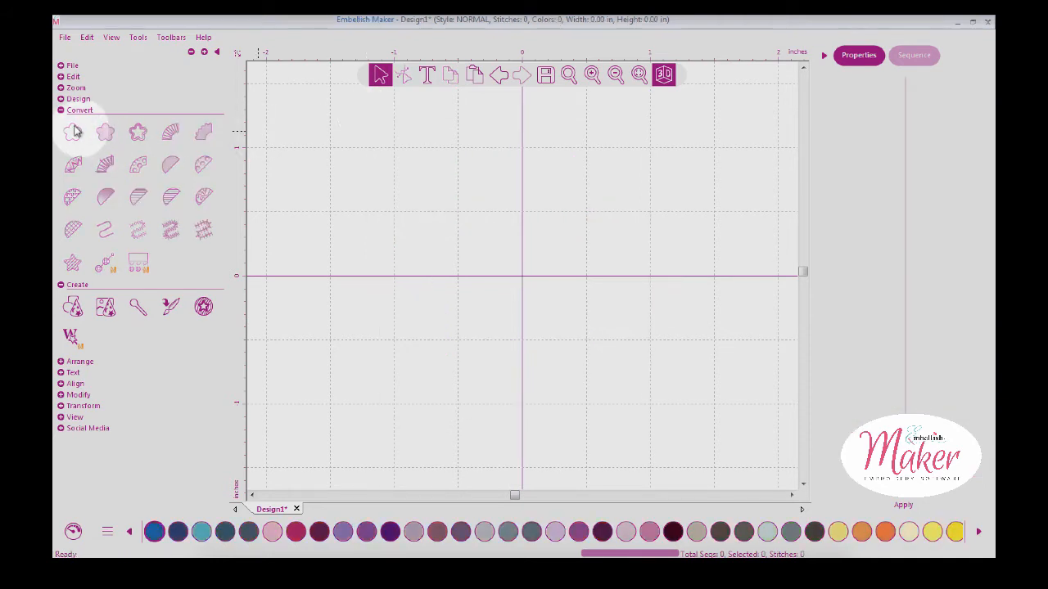
Load smiling-poop-header-2 into the Auto Artwork digitizing wizard again.
left_click(79, 110)
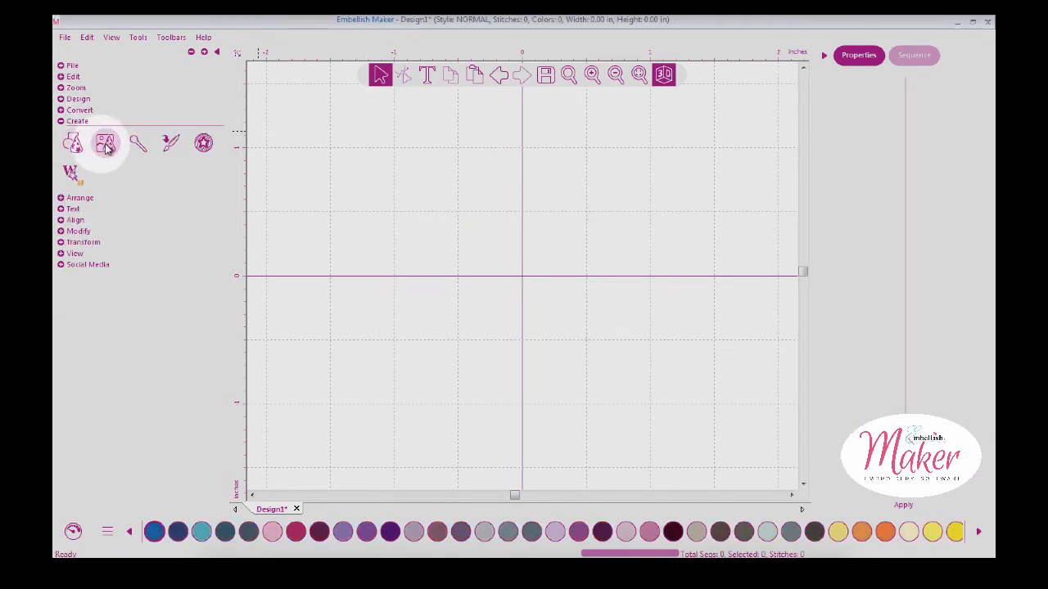
left_click(105, 144)
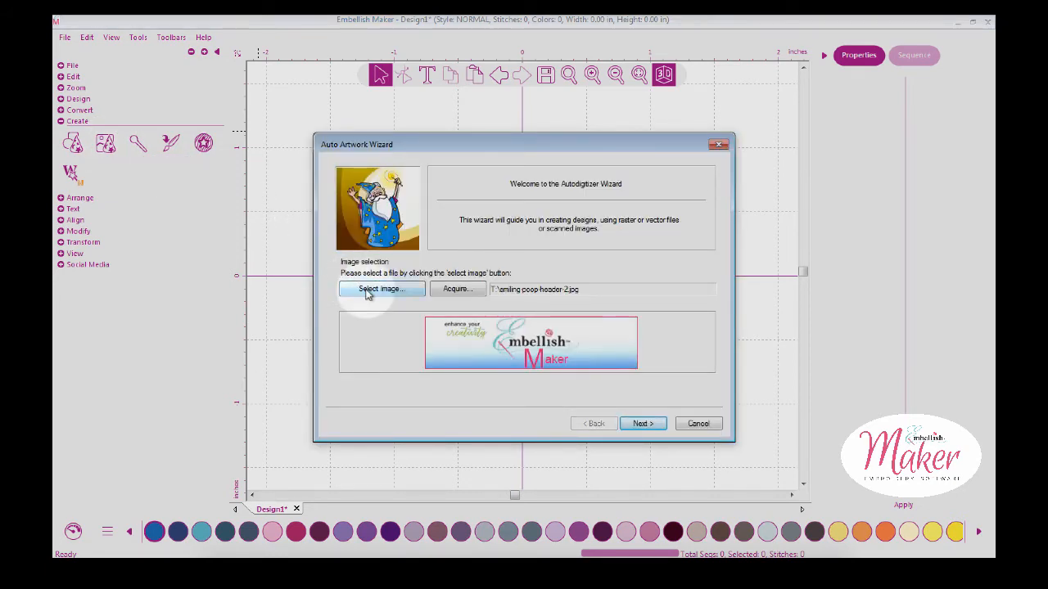
left_click(381, 289)
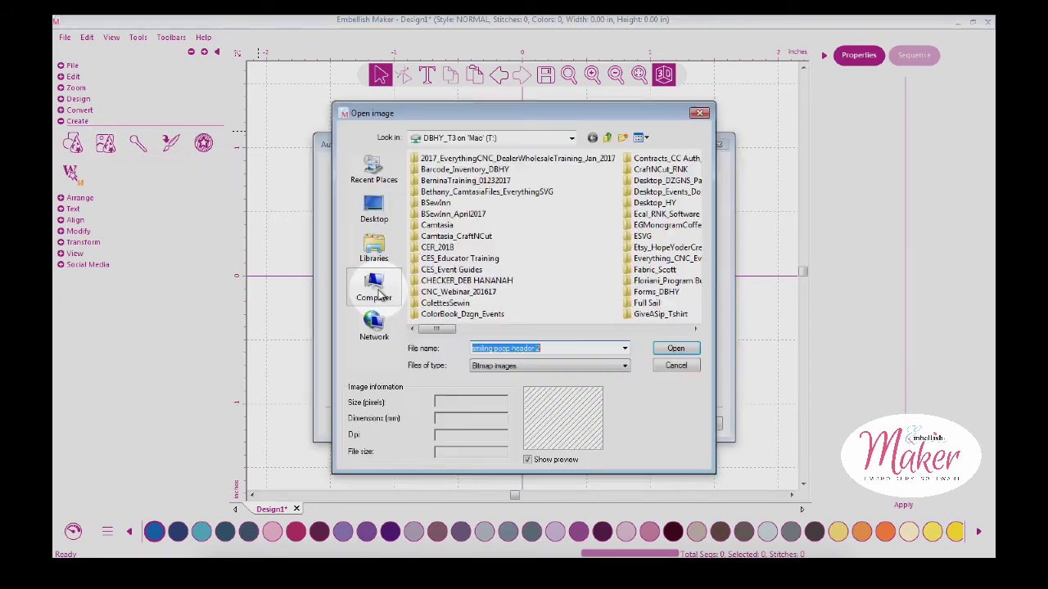
left_click(695, 329)
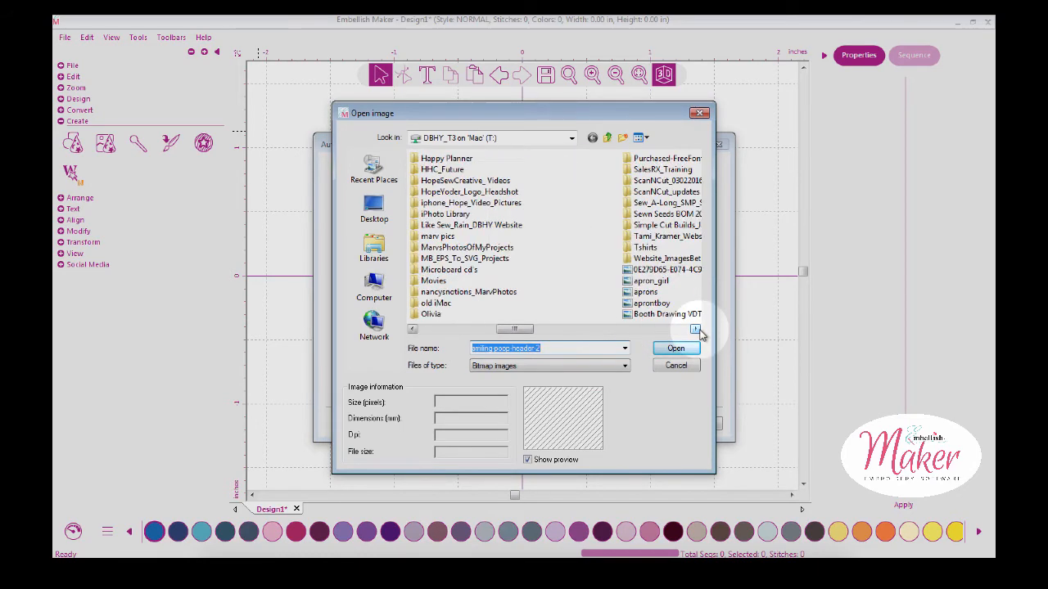
left_click(696, 329)
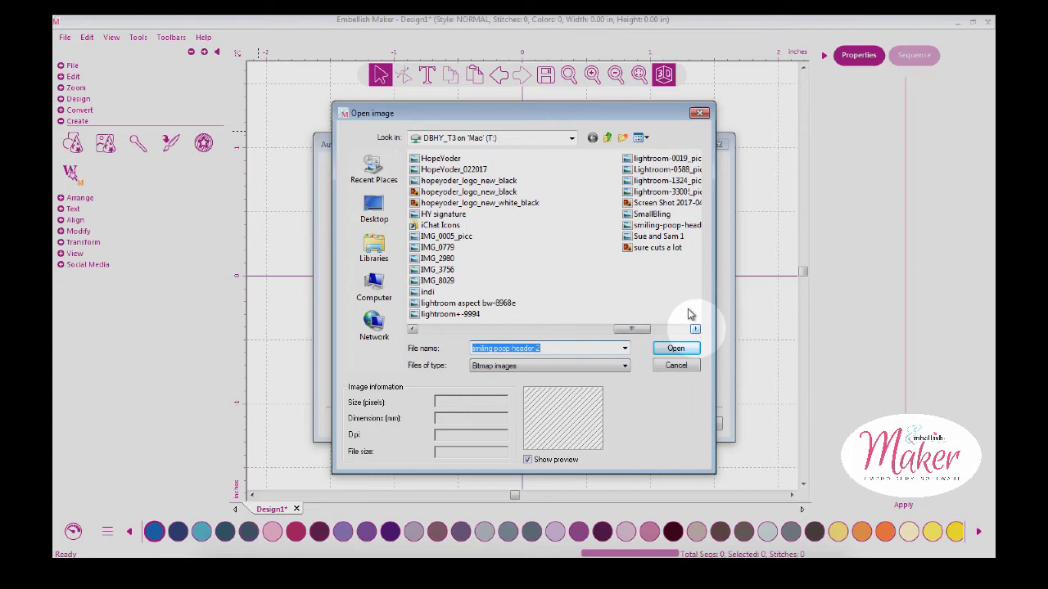
left_click(665, 225)
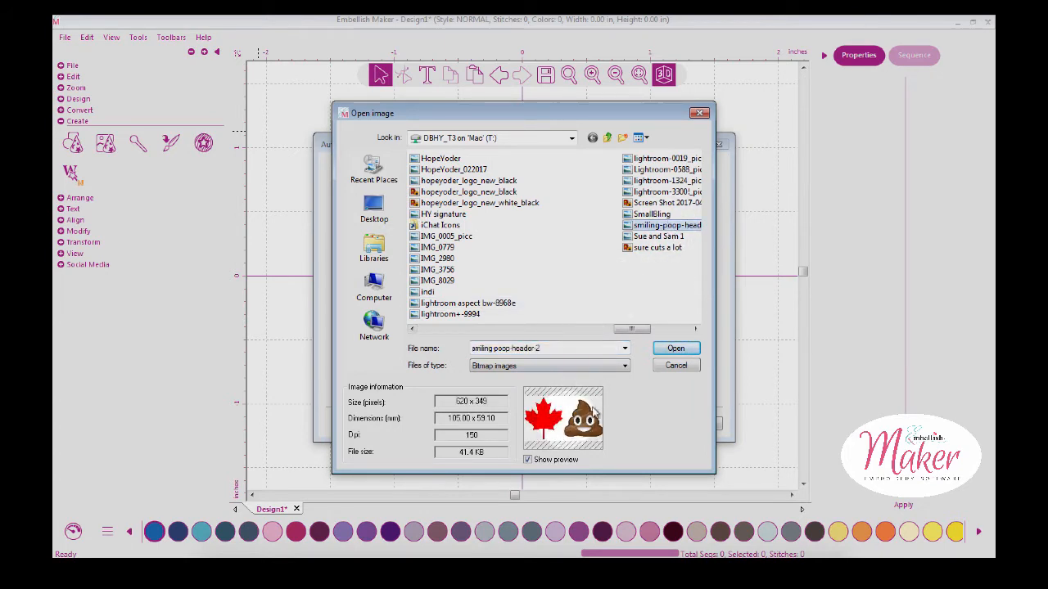
left_click(676, 348)
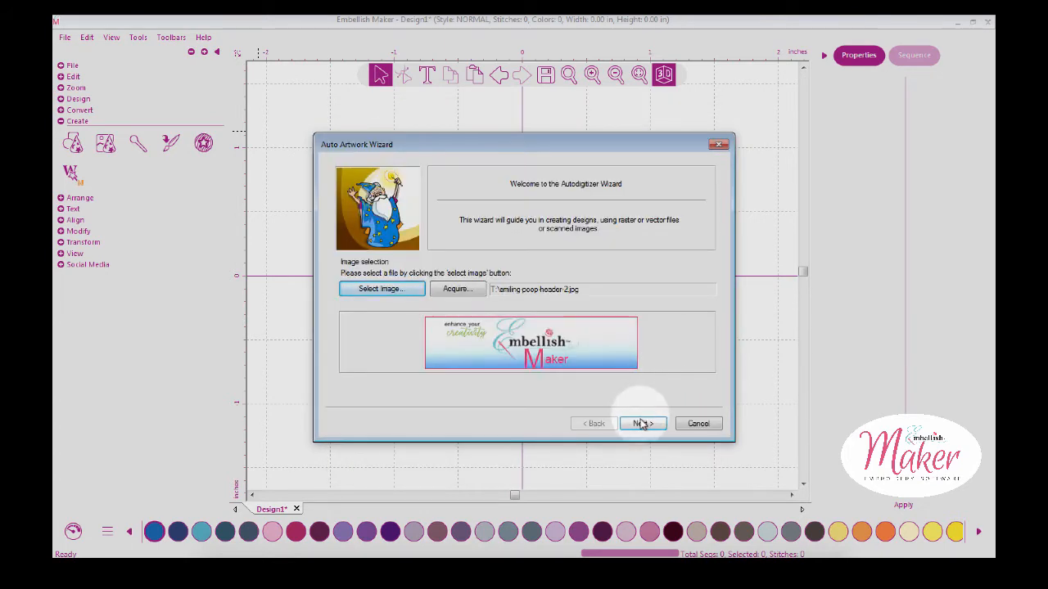
Advance to the stitching options and enable Trim at 3 mm for jump stitches.
left_click(642, 423)
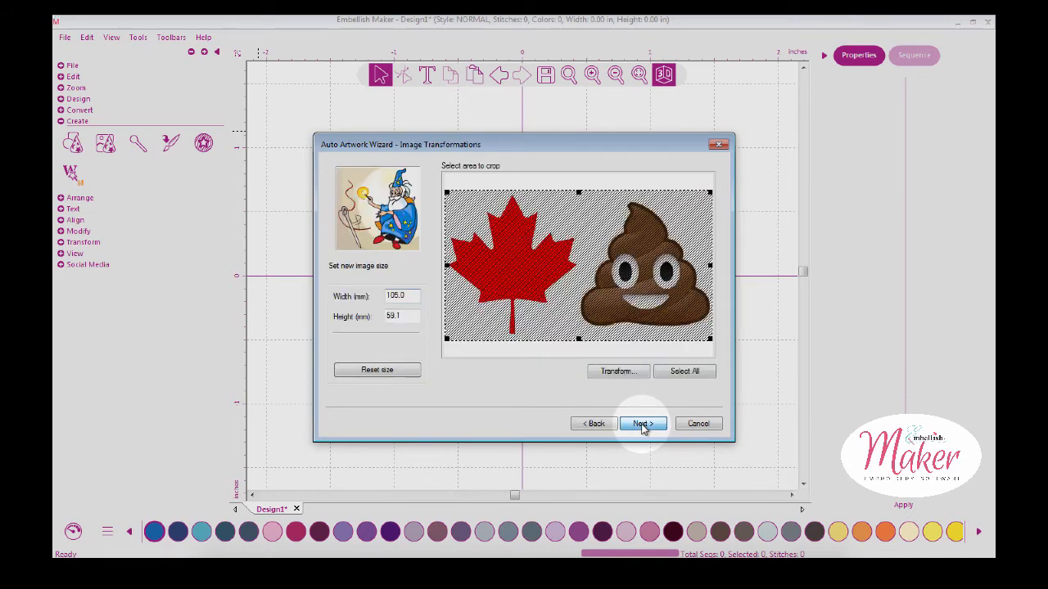
left_click(640, 423)
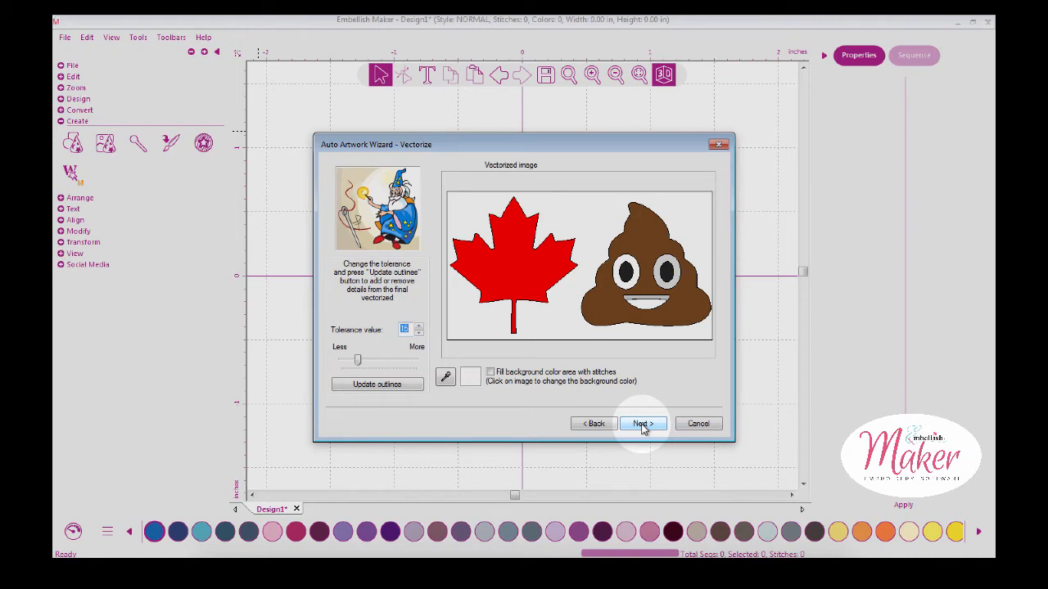
left_click(642, 424)
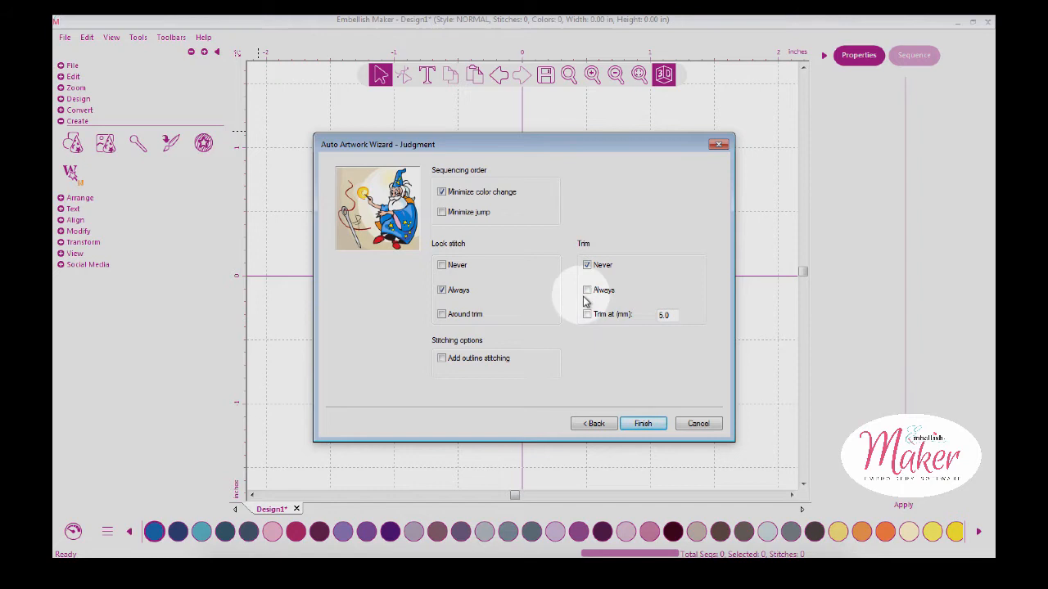
left_click(587, 314)
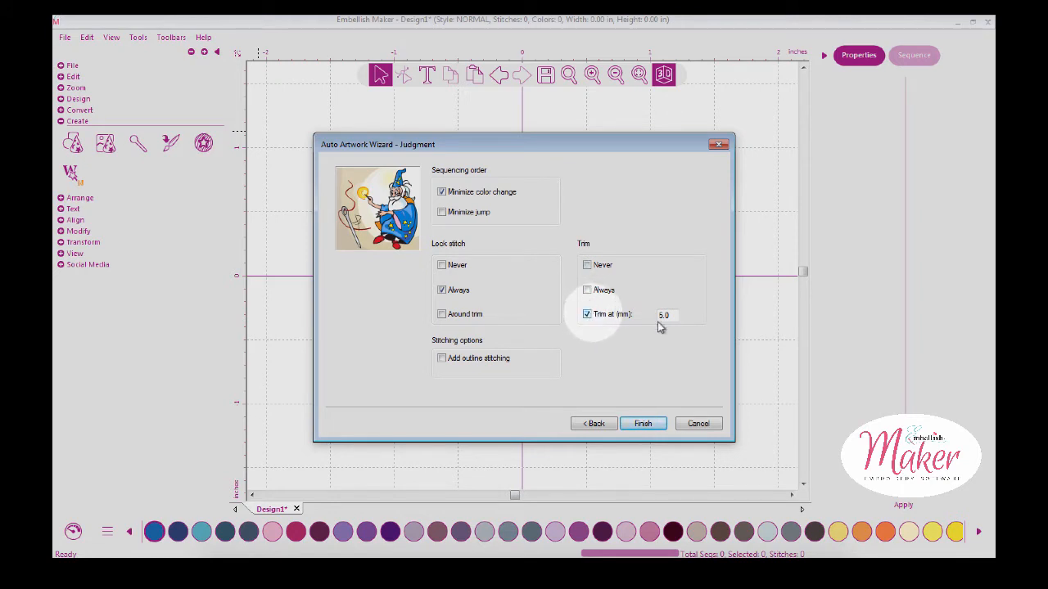
type("3")
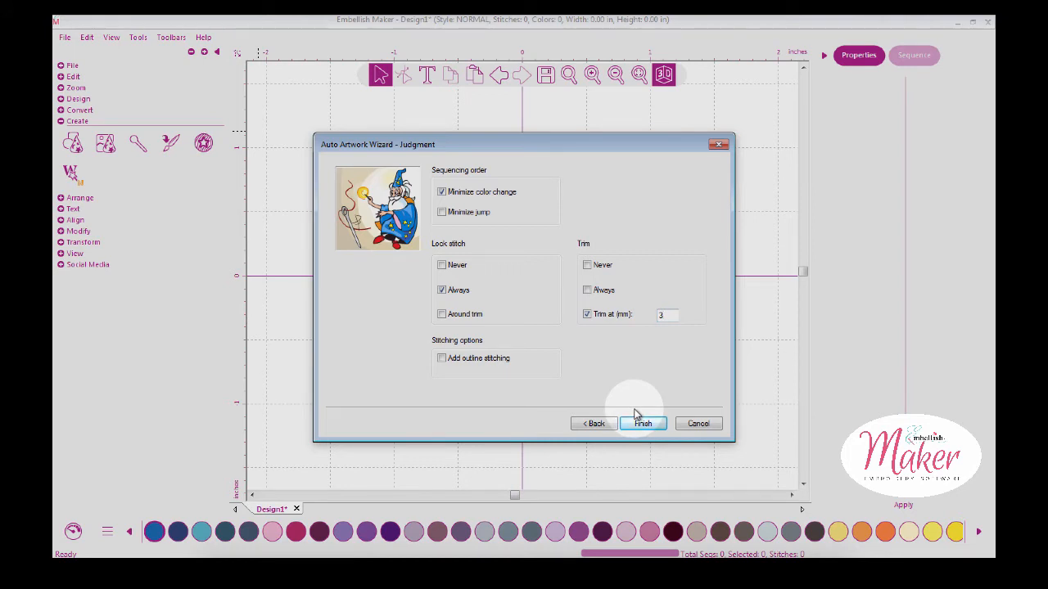
Finish the Auto Artwork Wizard, leaving Design1 empty.
left_click(642, 424)
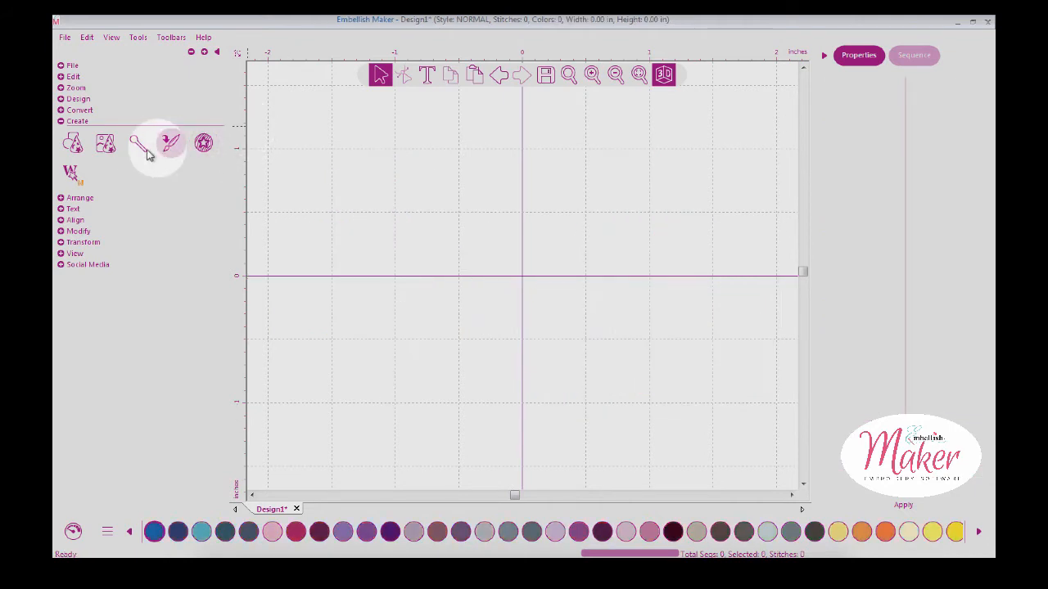
mouse_move(137, 143)
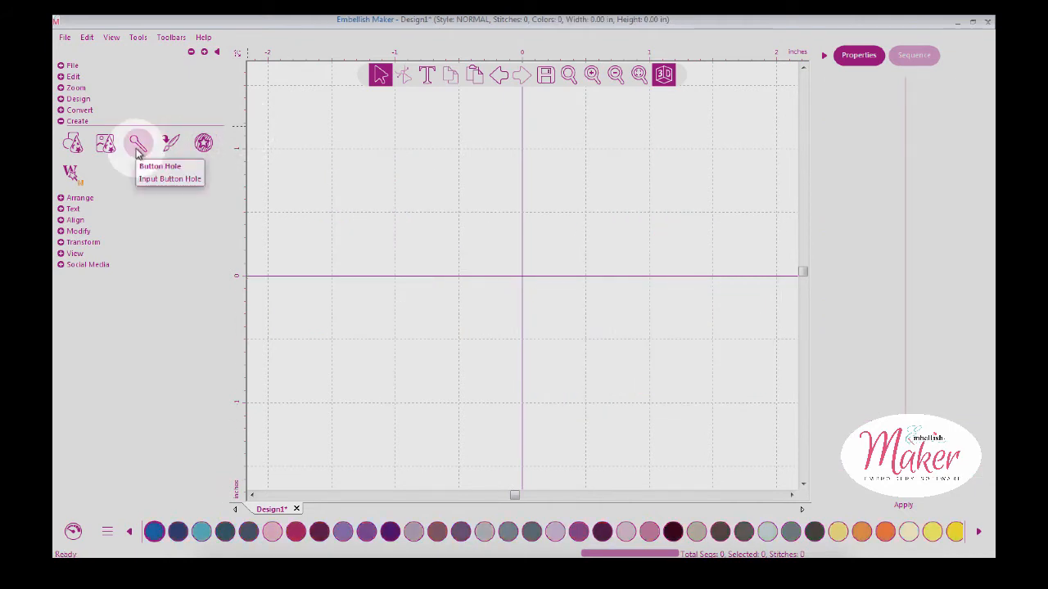
Draw three vertical buttonholes side by side with the Button Hole tool and zoom out to view them.
left_click(138, 143)
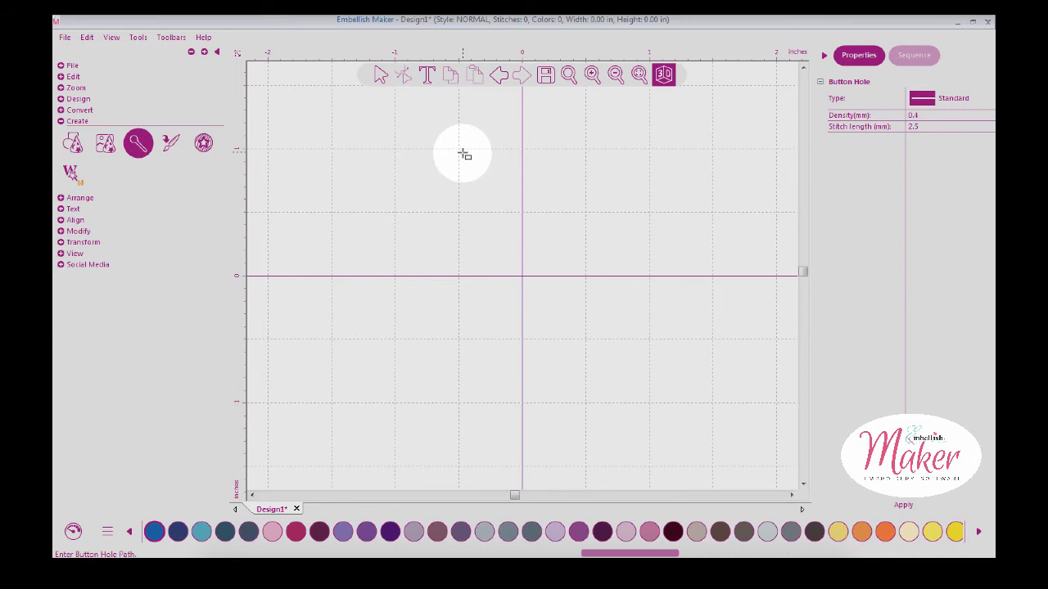
mouse_move(462, 154)
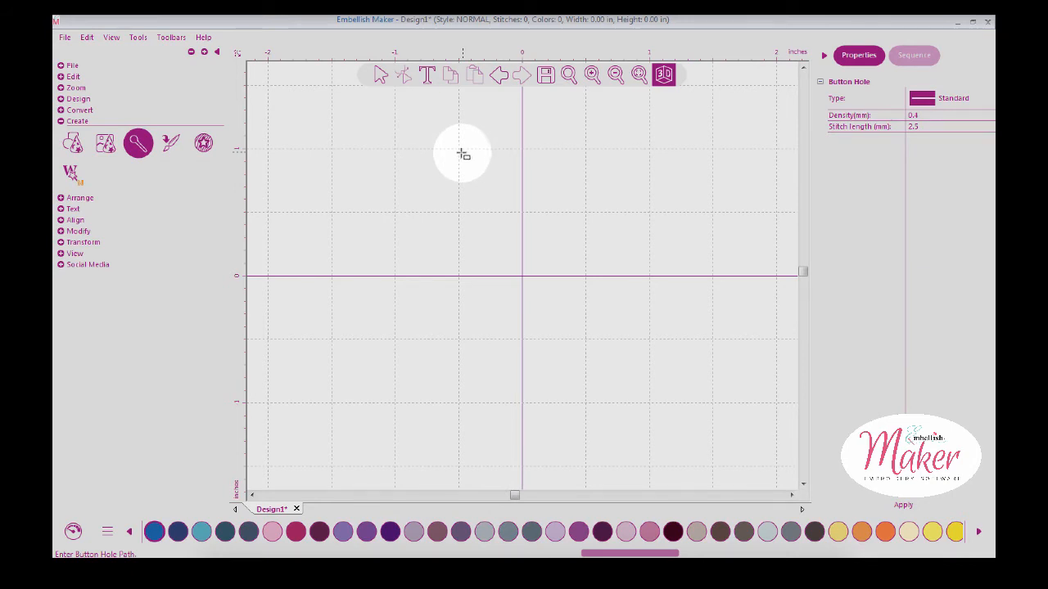
mouse_move(460, 172)
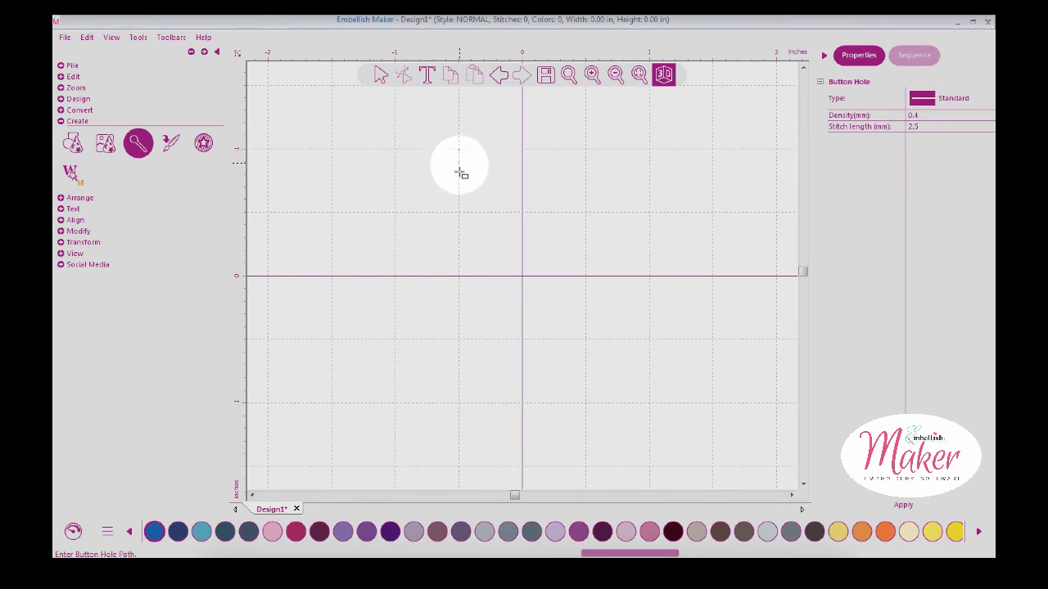
left_click_drag(459, 151, 475, 217)
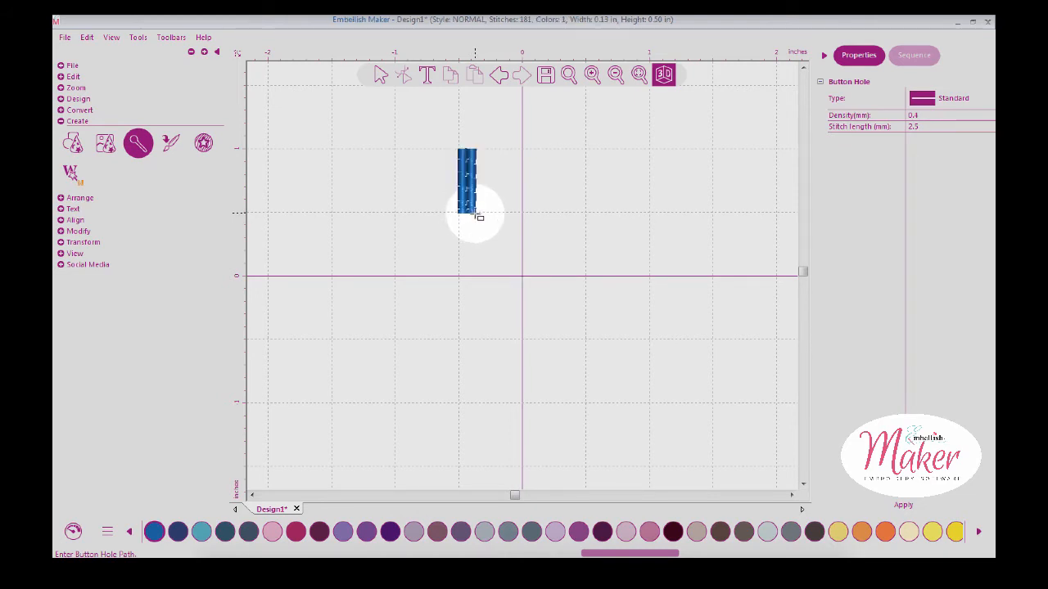
left_click(592, 74)
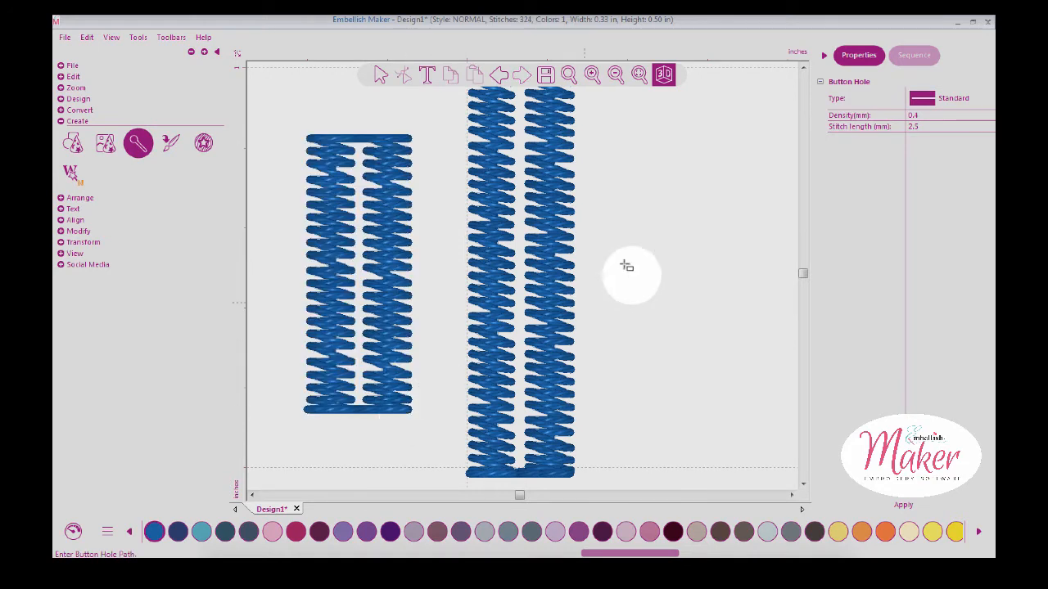
mouse_move(690, 418)
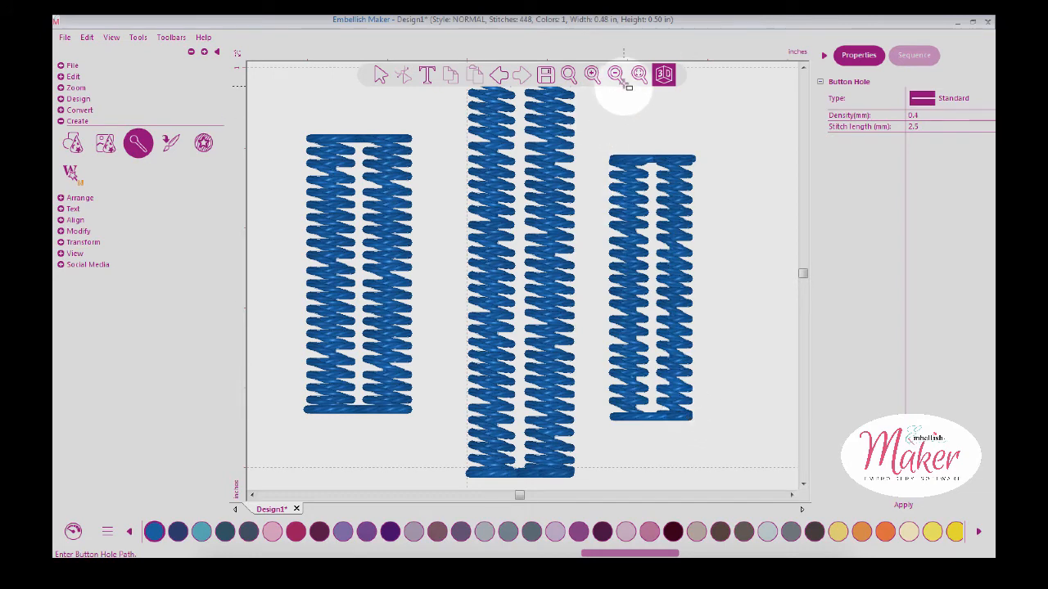
left_click(616, 74)
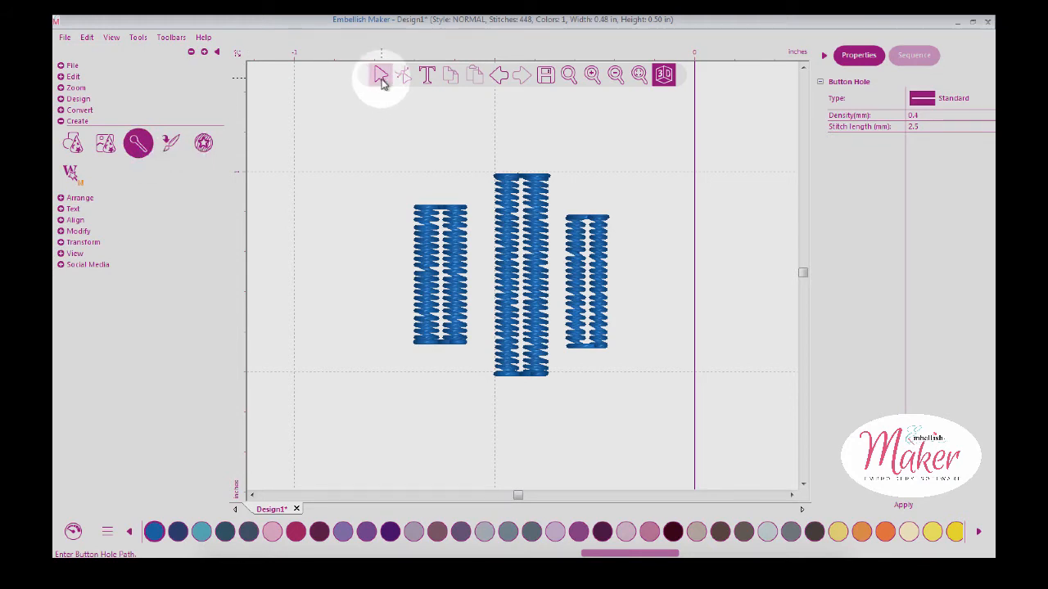
Try a left-edge alignment on the three selected buttonholes, then undo it.
left_click(586, 278)
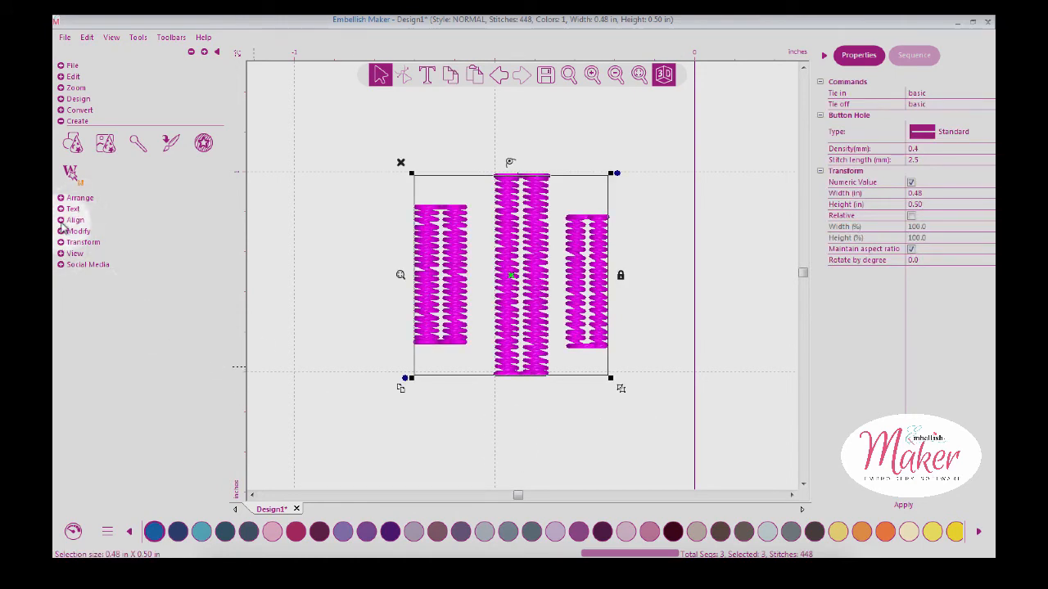
left_click(74, 219)
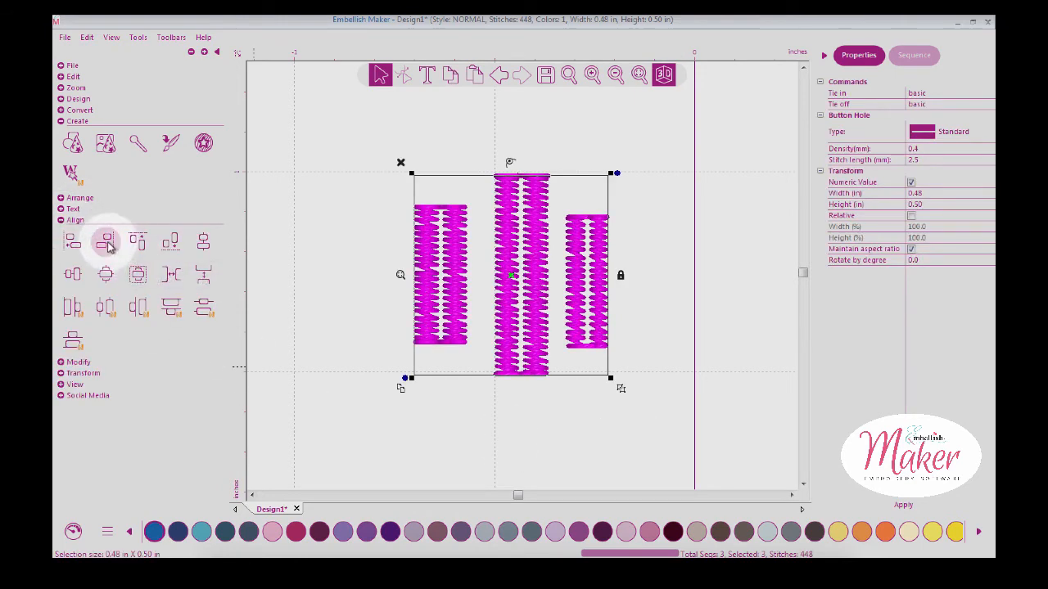
mouse_move(72, 242)
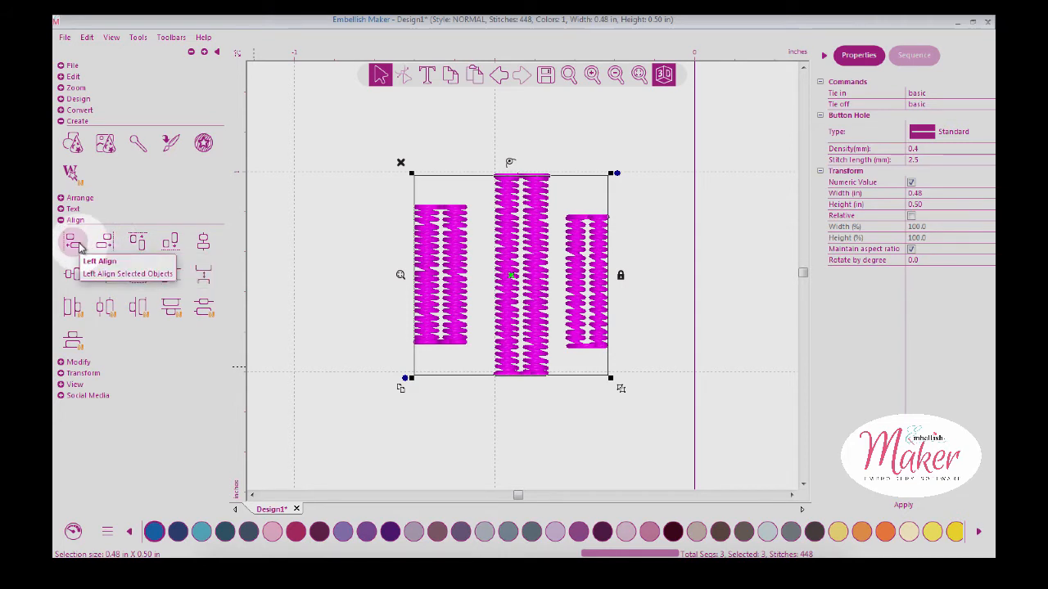
left_click(72, 241)
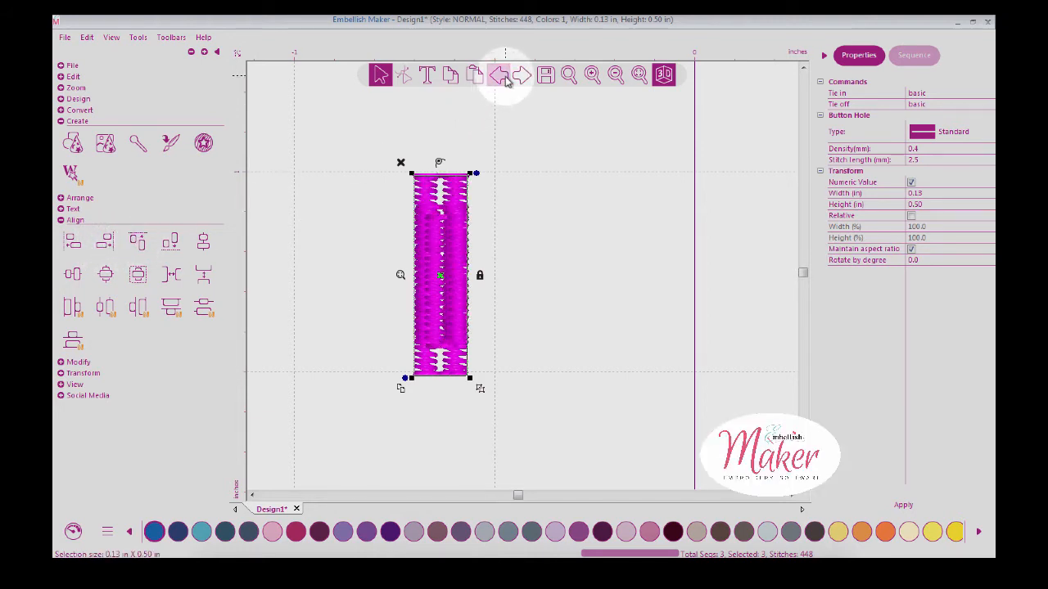
left_click(500, 75)
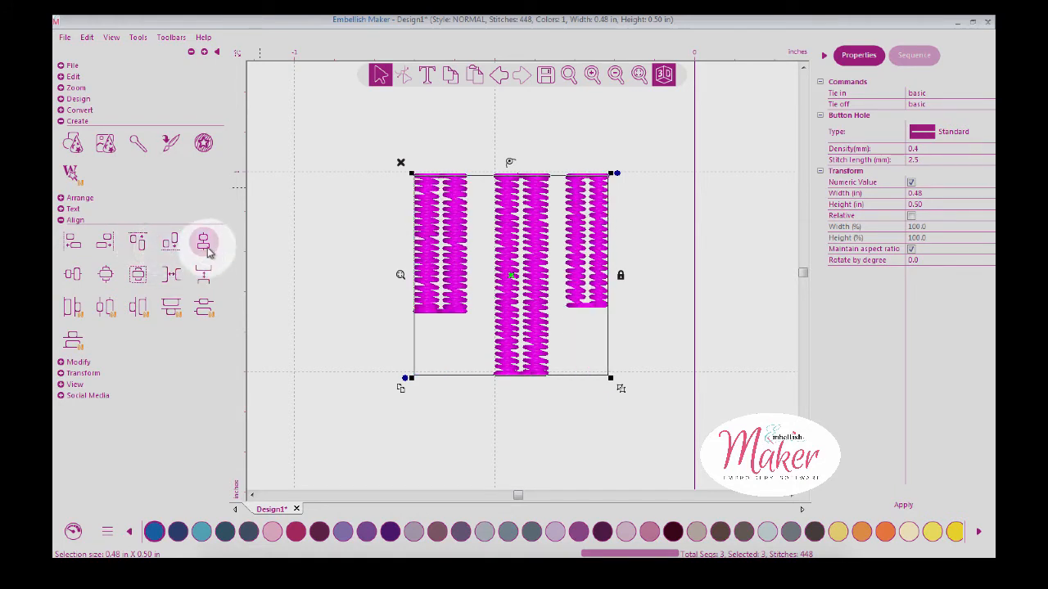
mouse_move(203, 242)
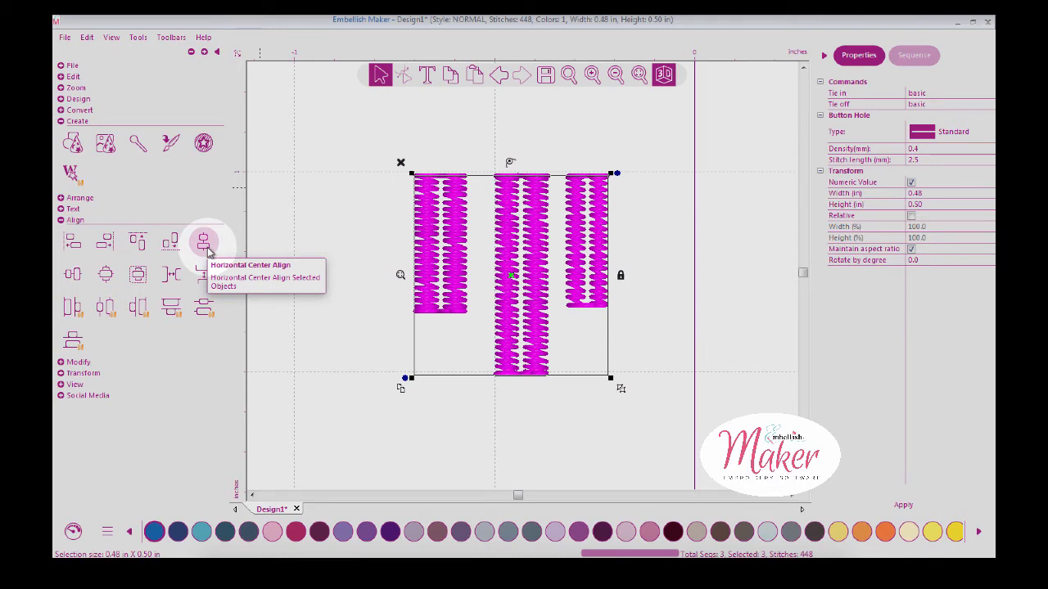
Centre the buttonholes on a common horizontal line and centre the group on the design origin.
left_click(204, 241)
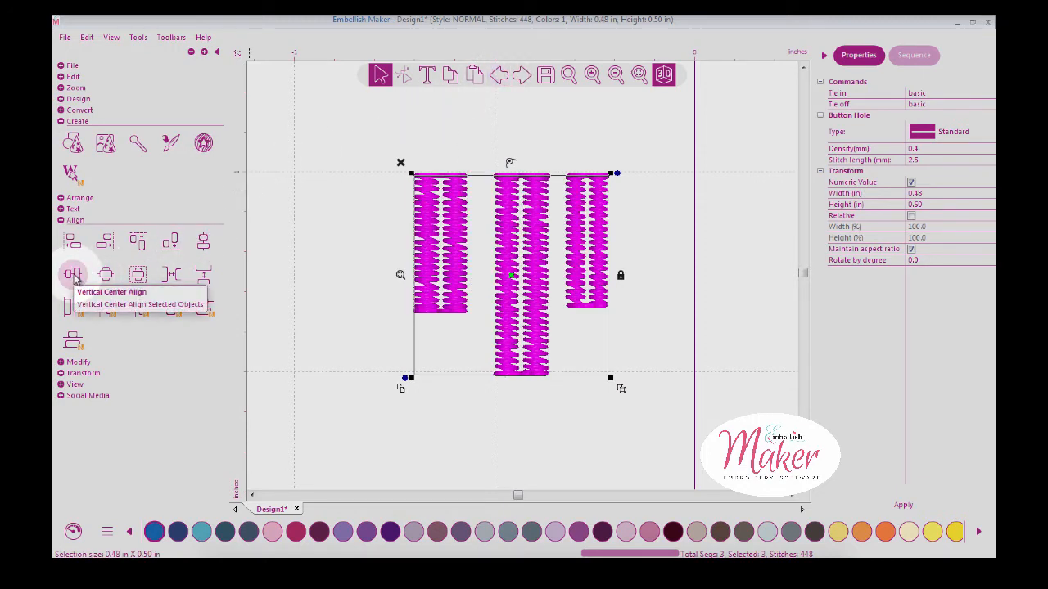
left_click(73, 274)
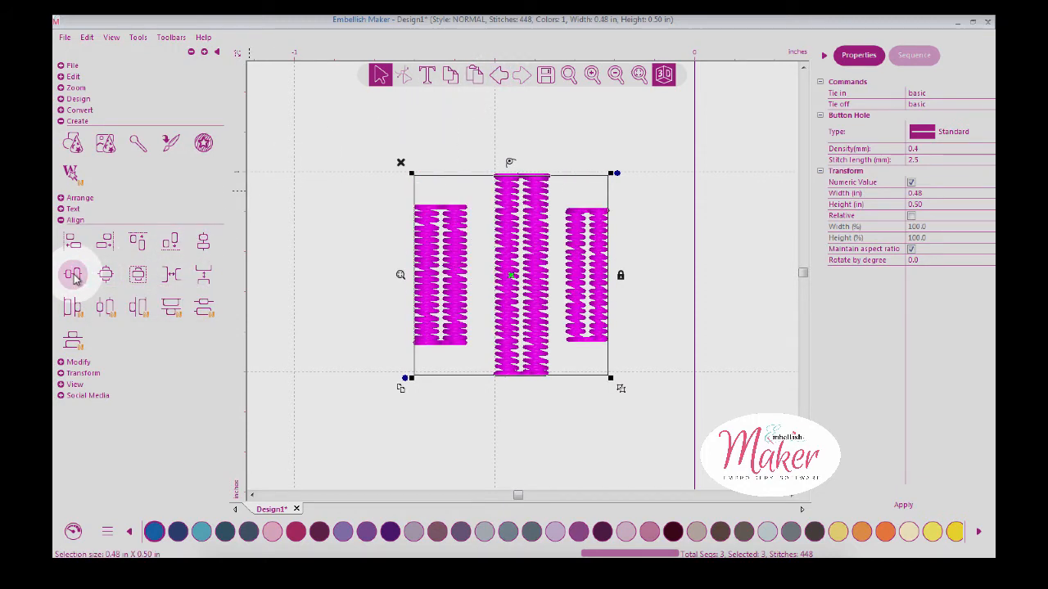
mouse_move(105, 275)
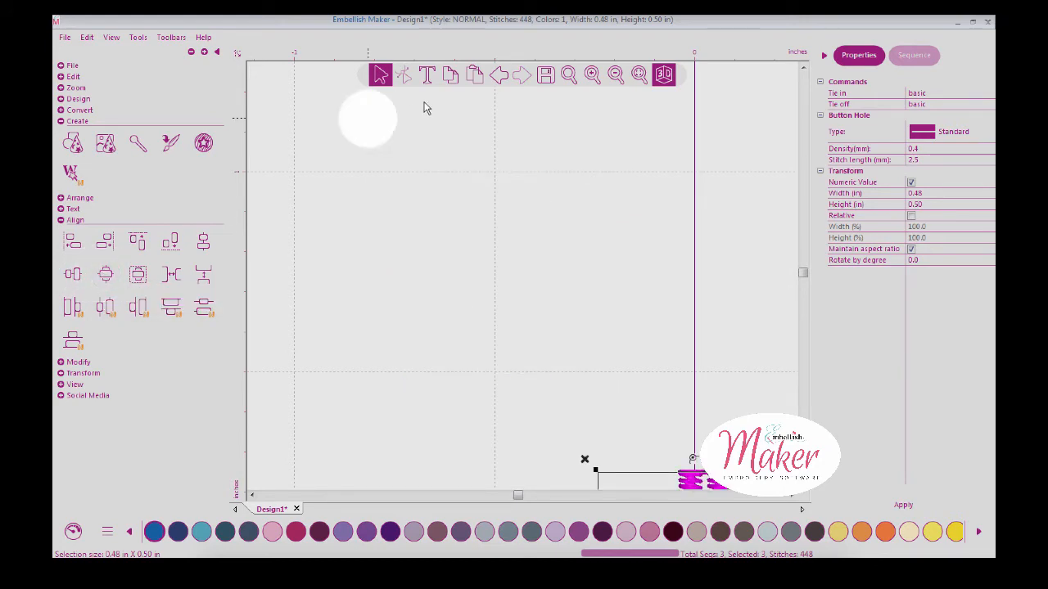
left_click(639, 74)
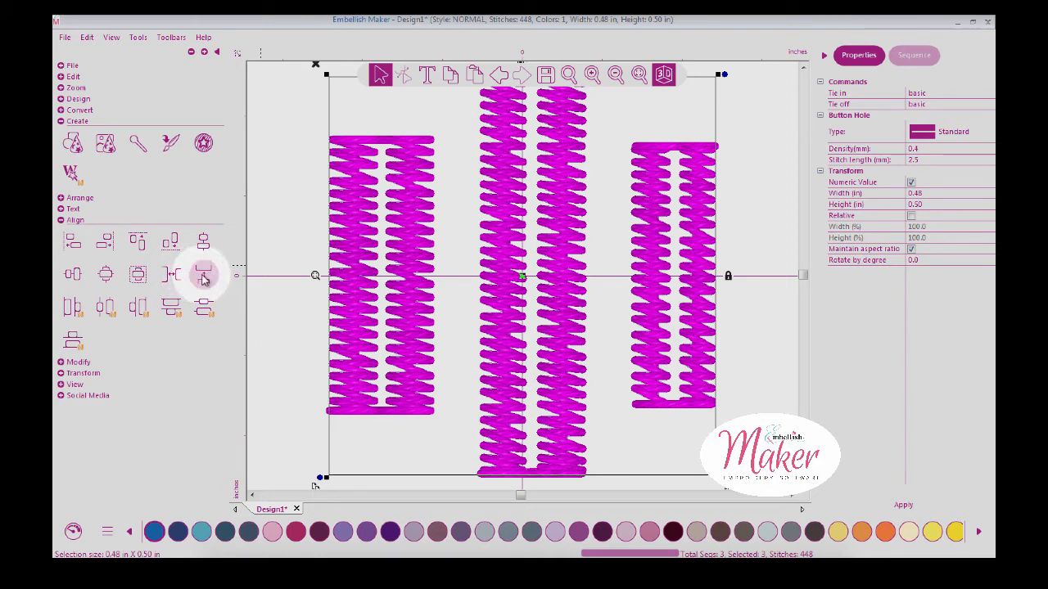
mouse_move(203, 275)
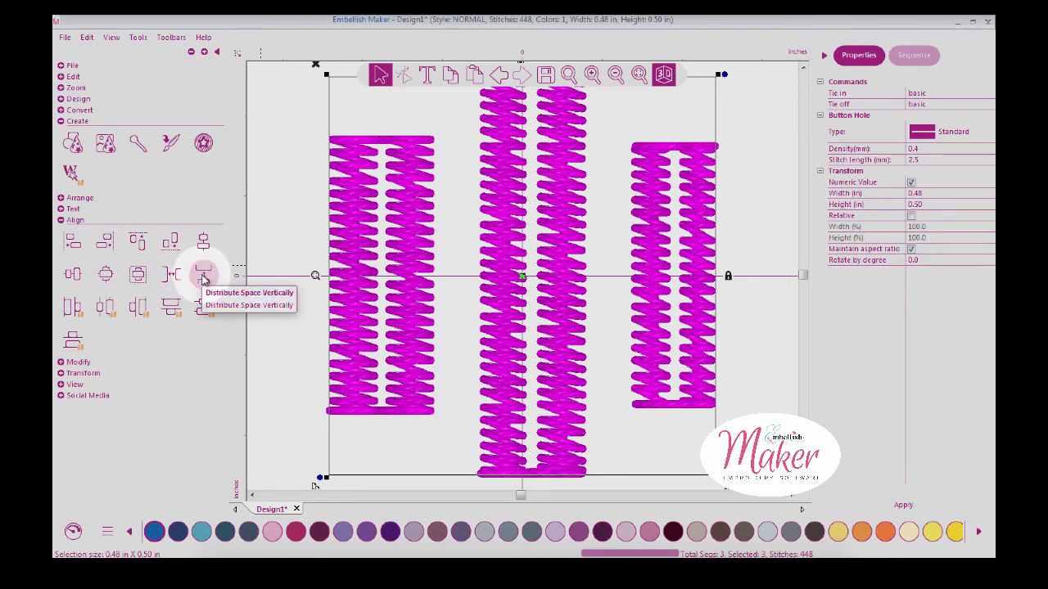
mouse_move(163, 293)
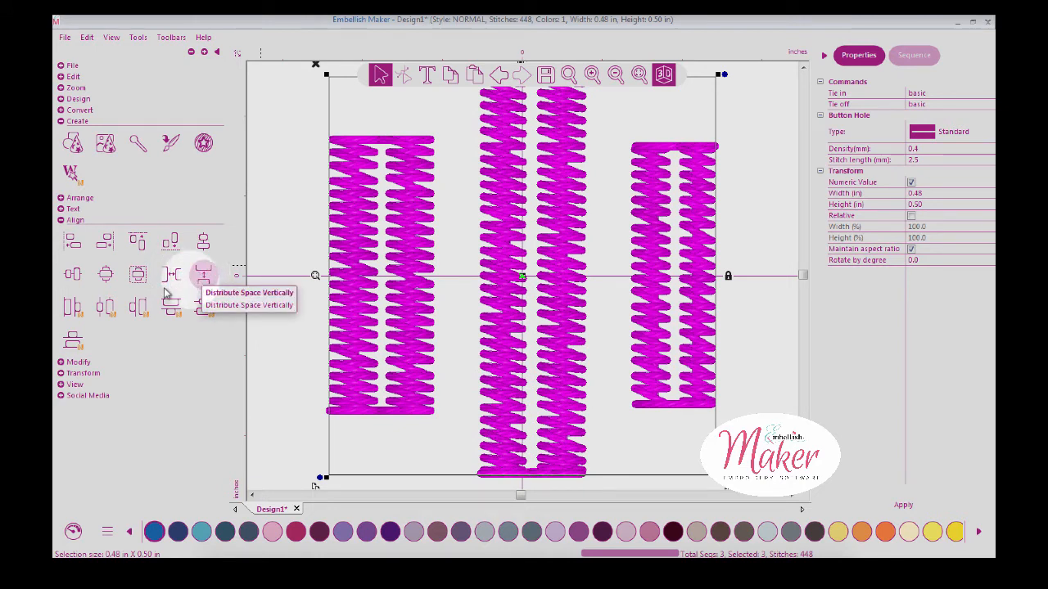
mouse_move(104, 306)
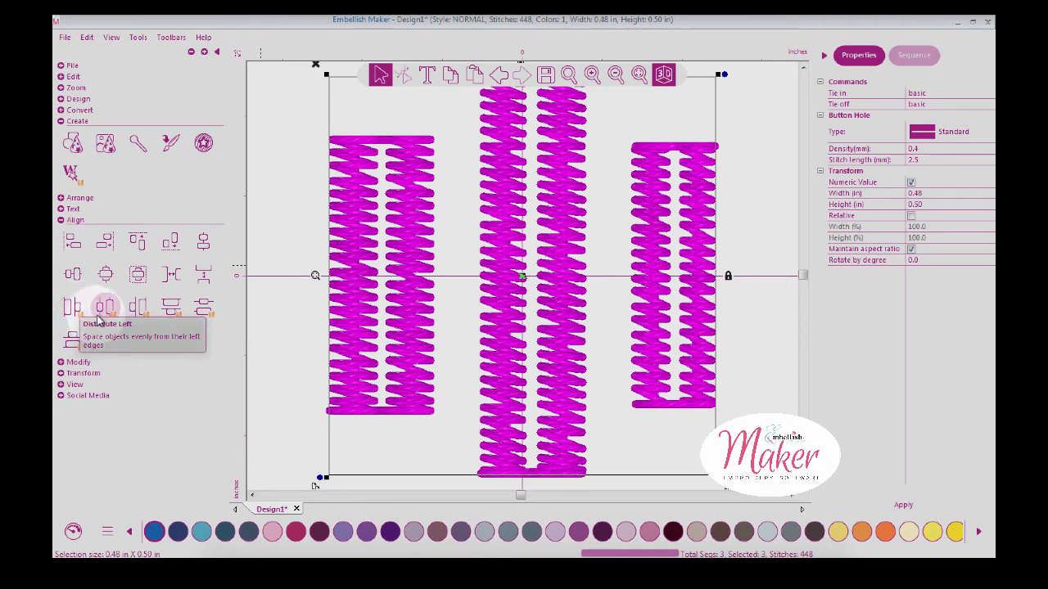
mouse_move(105, 307)
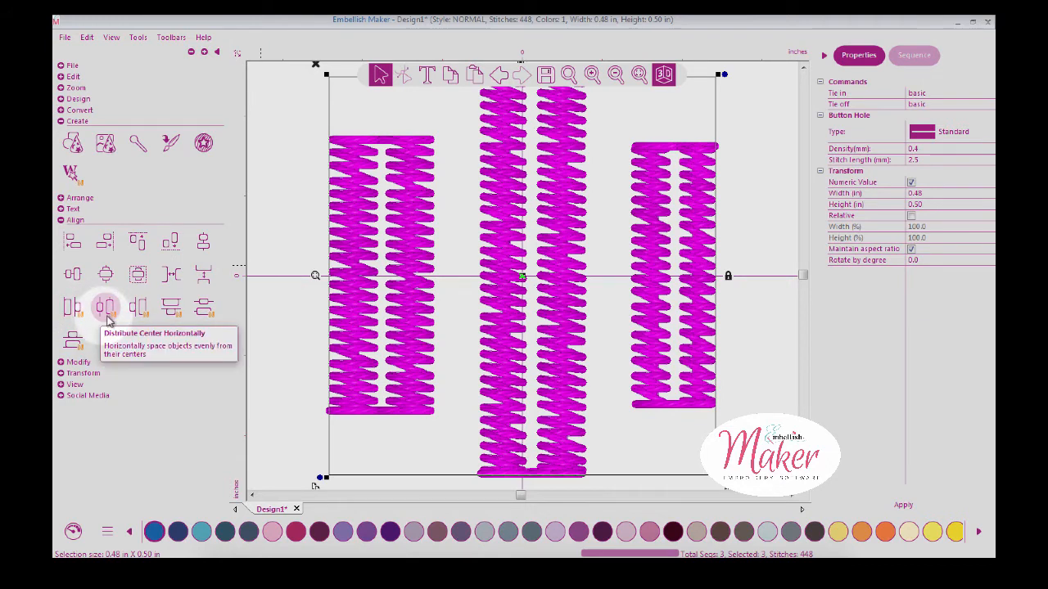
mouse_move(171, 307)
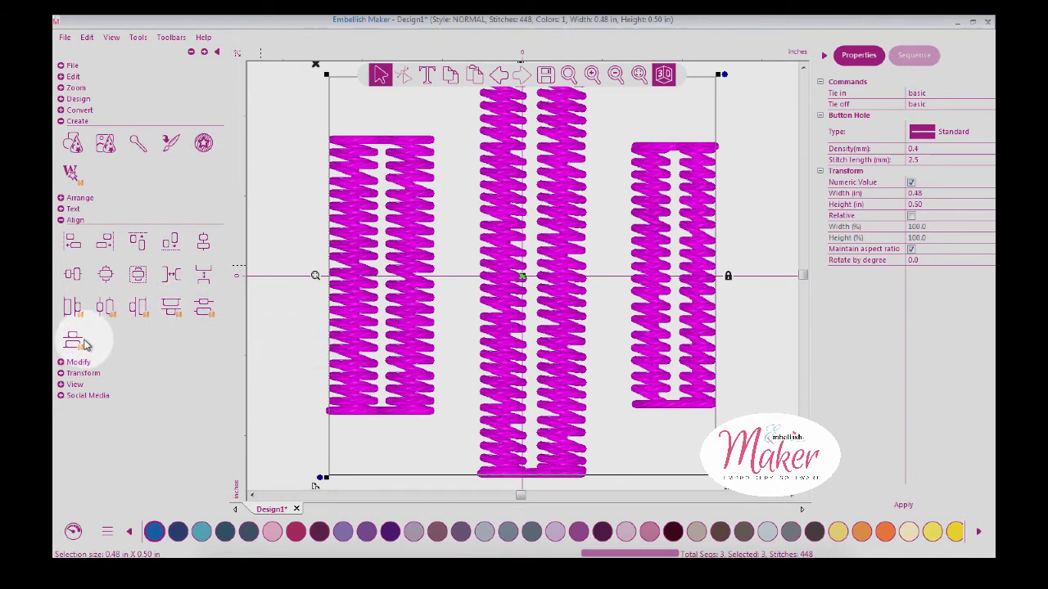
mouse_move(72, 340)
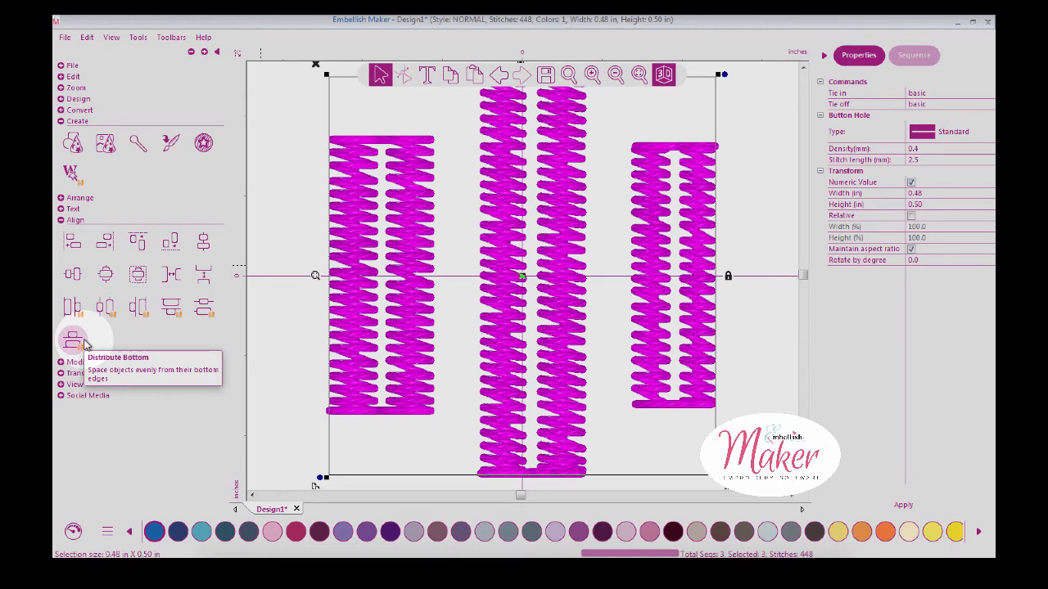
mouse_move(86, 342)
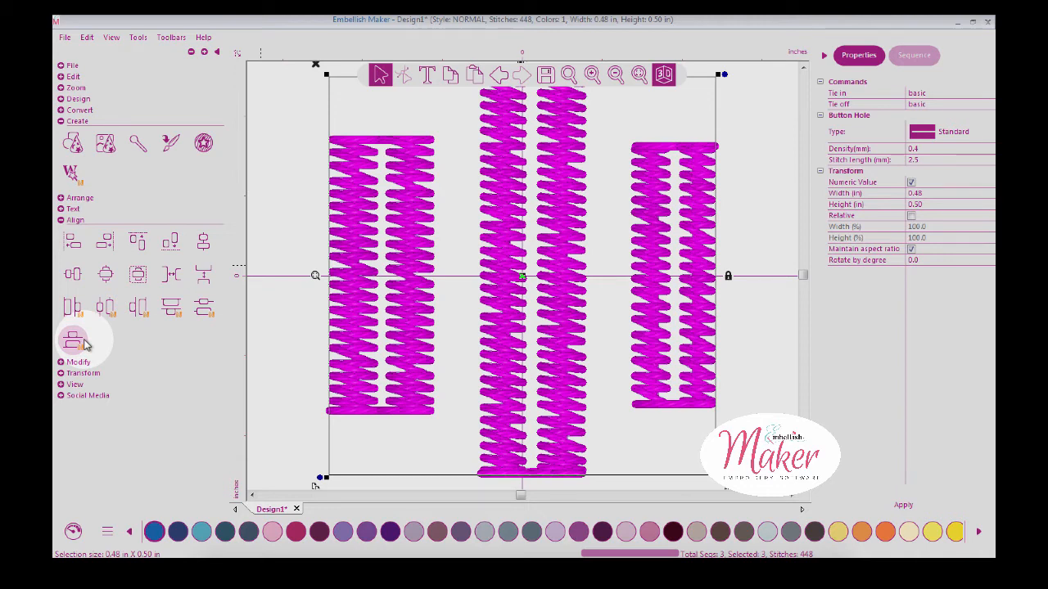
mouse_move(96, 344)
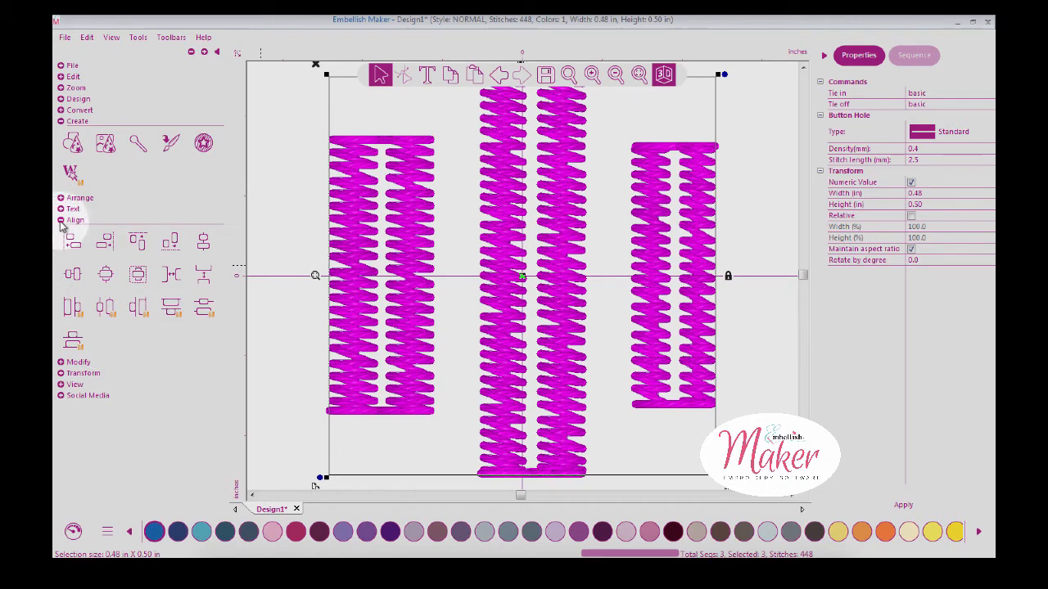
Preview a Wave distortion on the columns from the Modify panel and adjust its frequency.
left_click(75, 219)
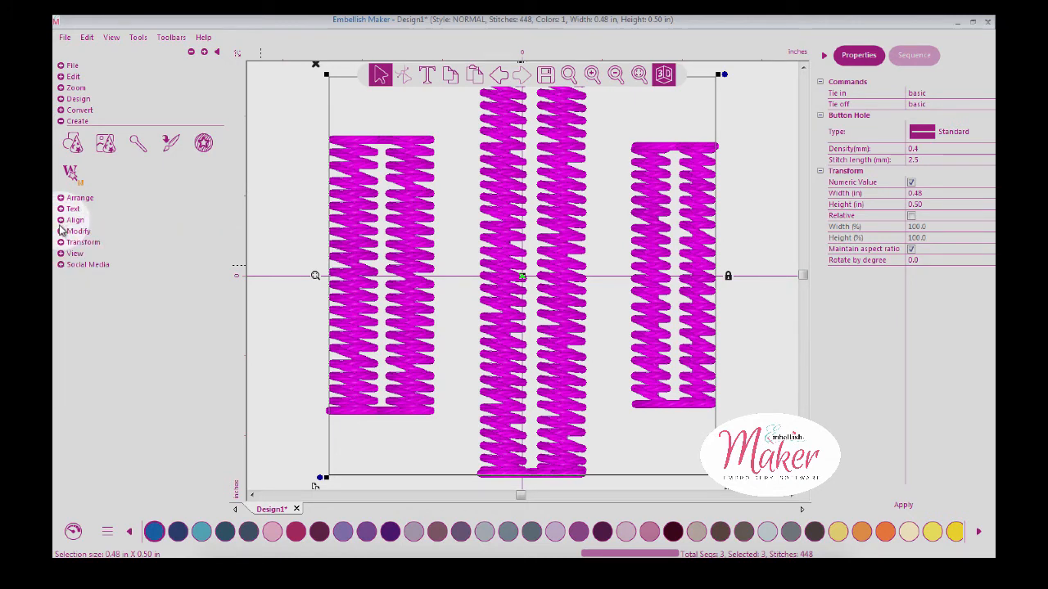
left_click(78, 231)
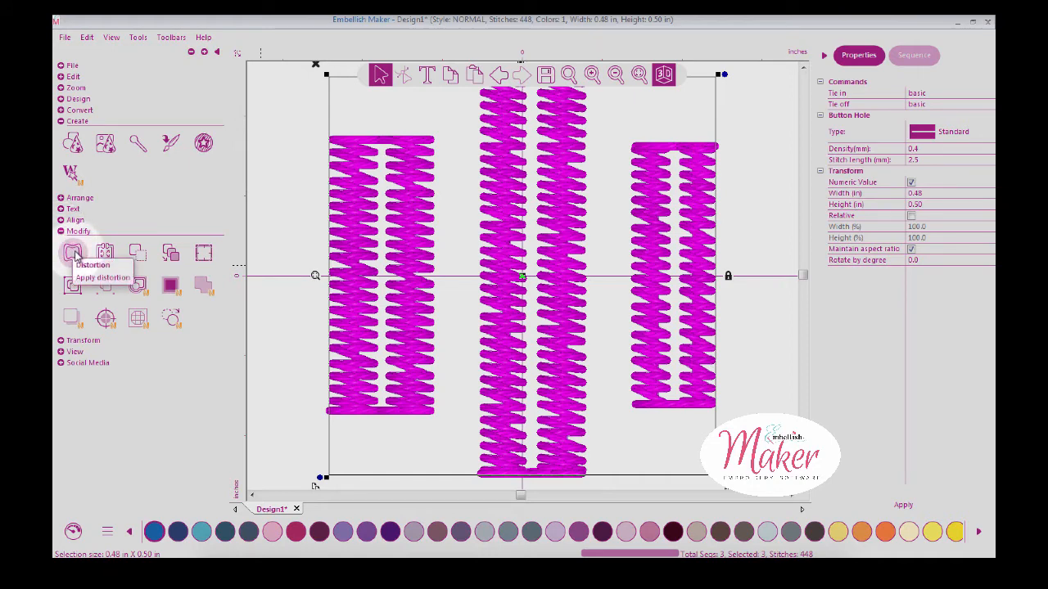
left_click(72, 254)
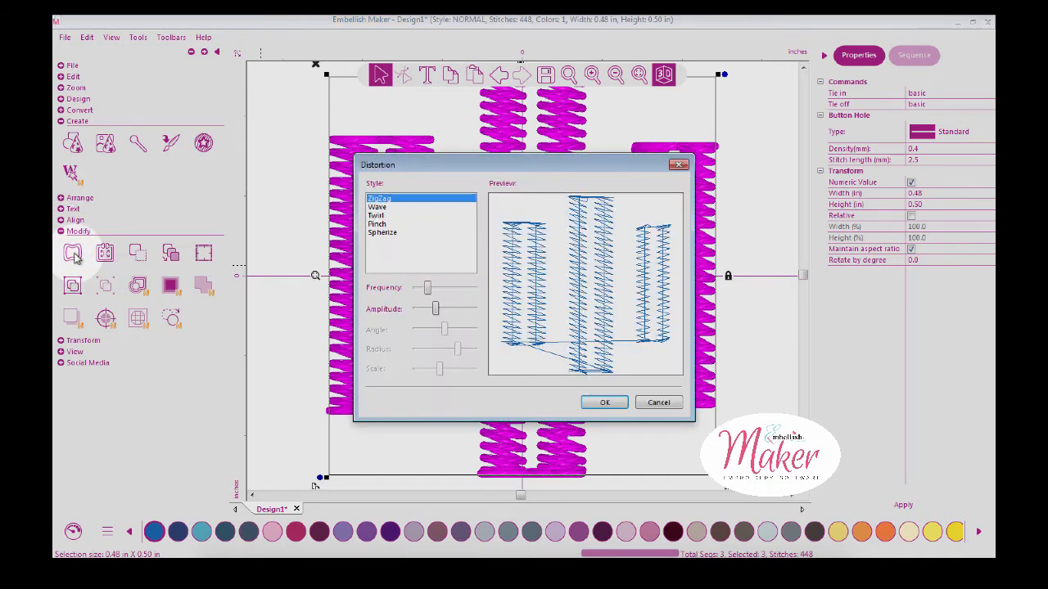
left_click(377, 206)
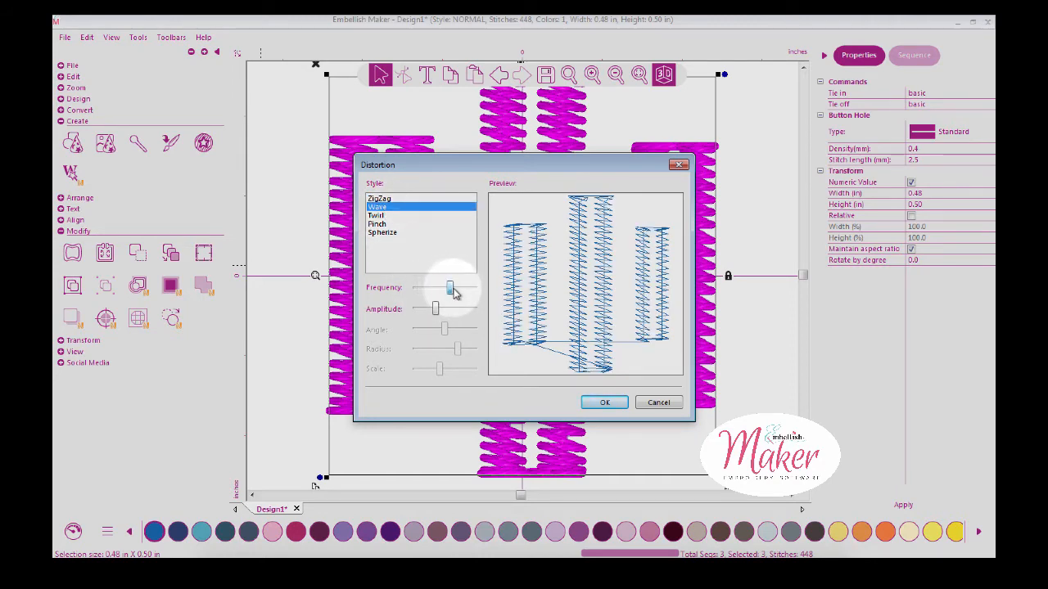
left_click(658, 402)
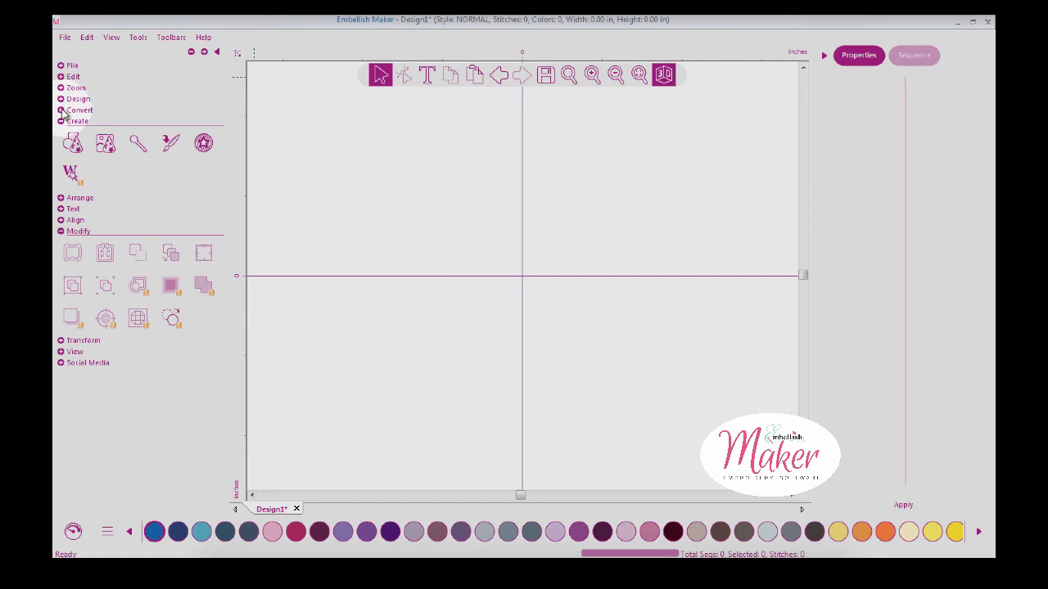
Try the ellipse and rectangle shape tools, dragging out a shape on the canvas.
left_click(77, 99)
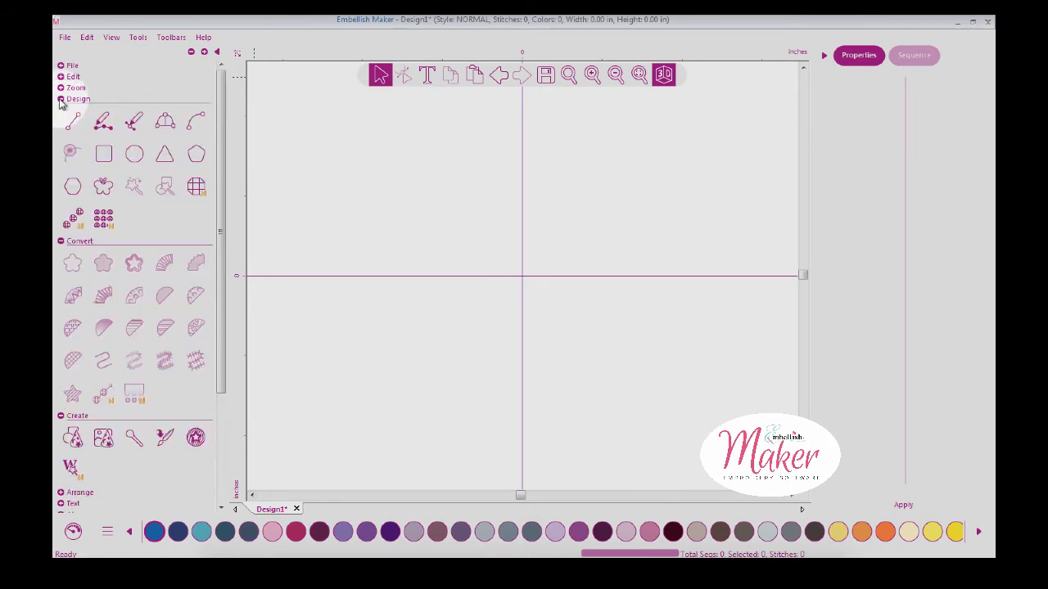
left_click(134, 154)
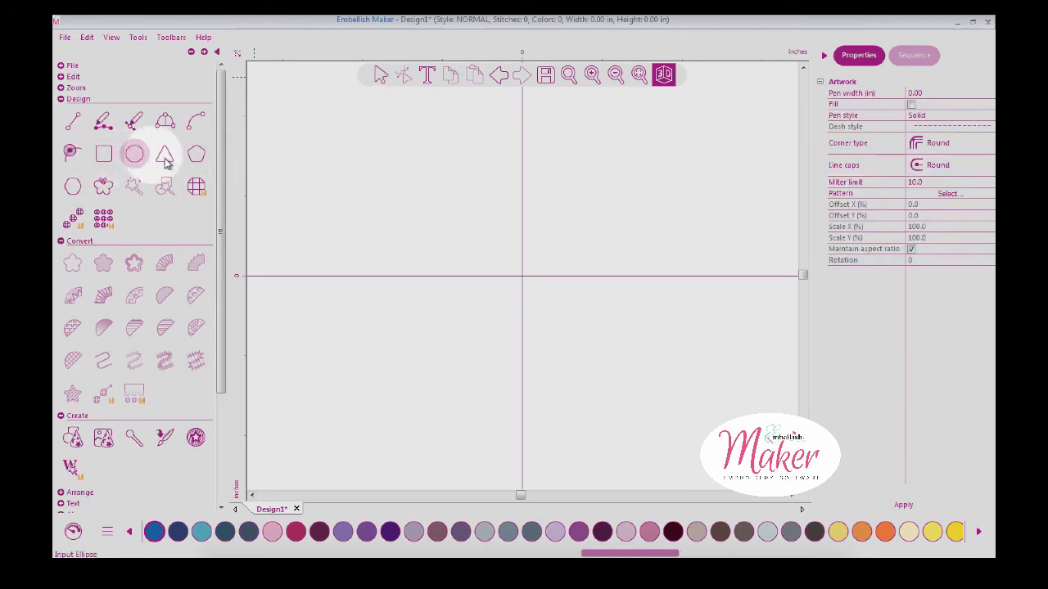
left_click(103, 154)
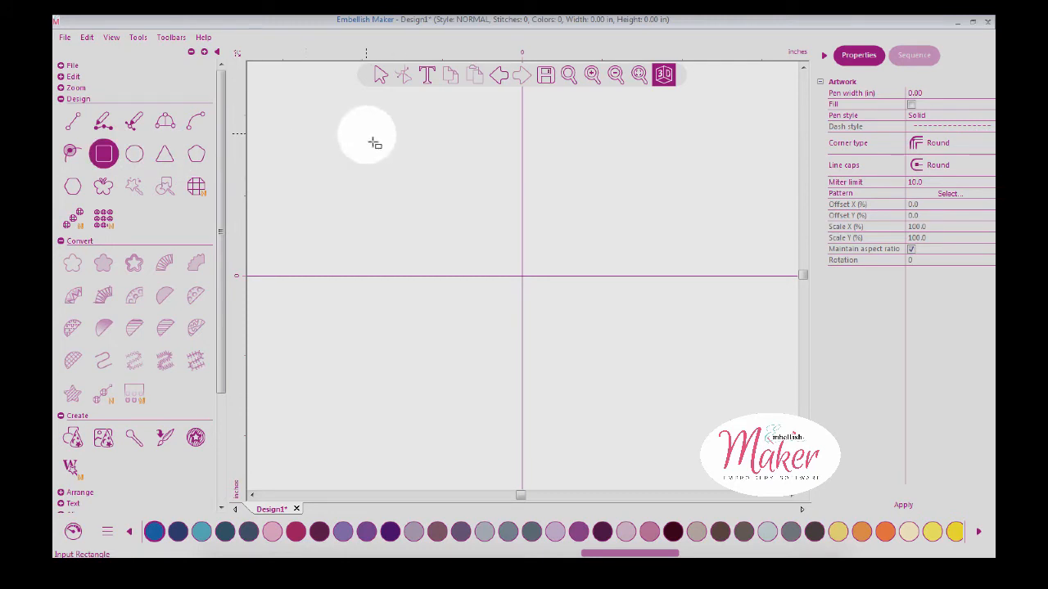
left_click_drag(366, 131, 573, 387)
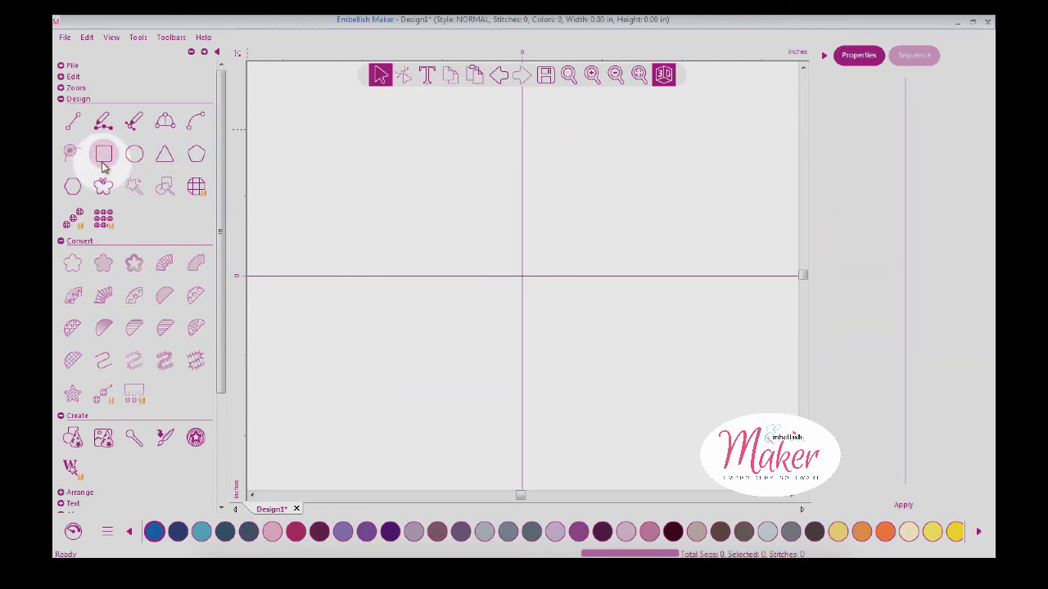
Add a hexagon shape to the design and select its outline for the fancy fill.
left_click(72, 186)
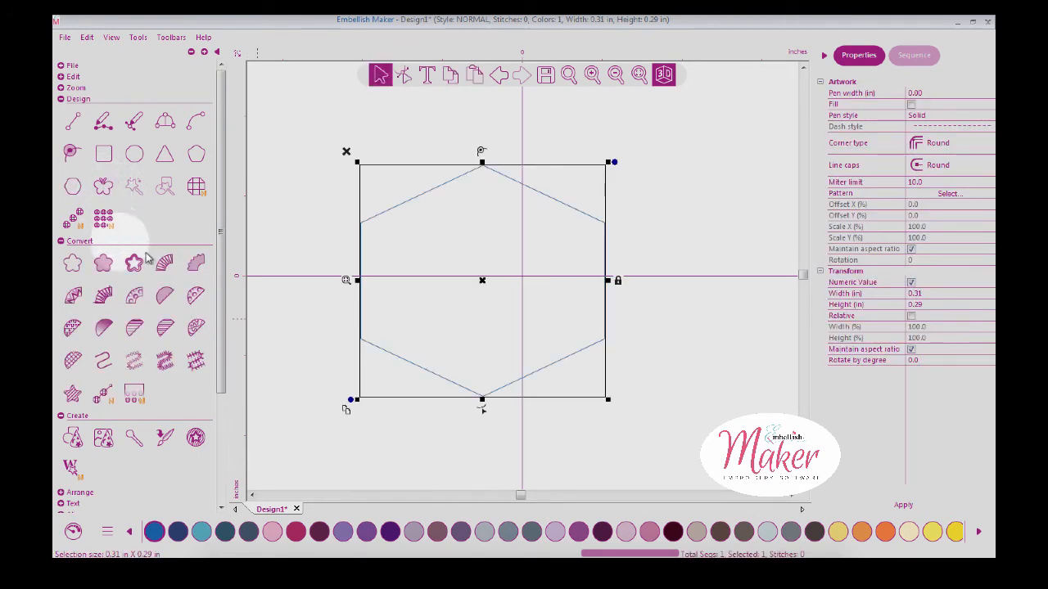
left_click(196, 296)
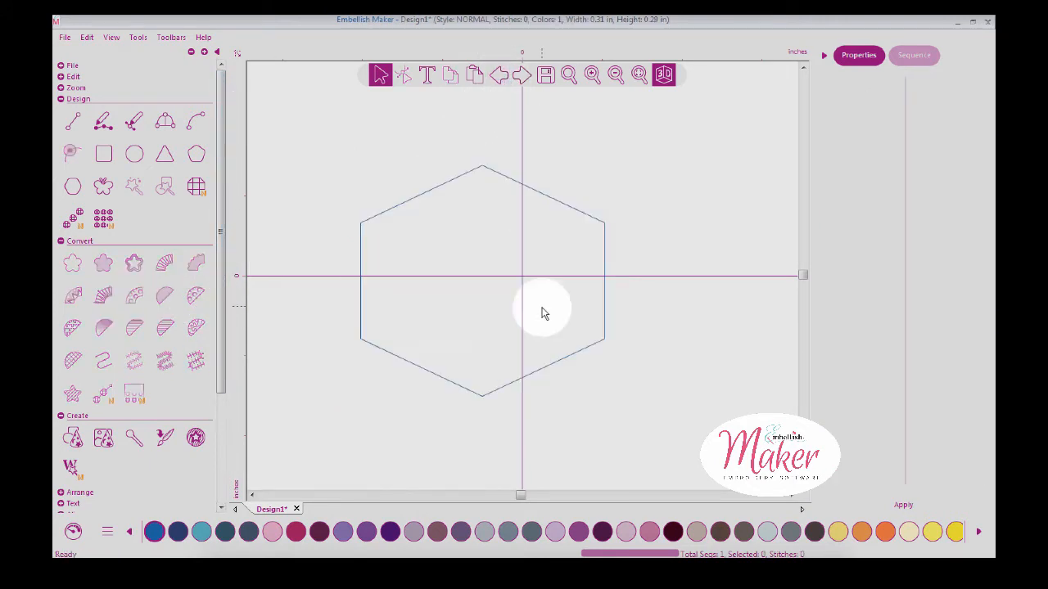
left_click(540, 311)
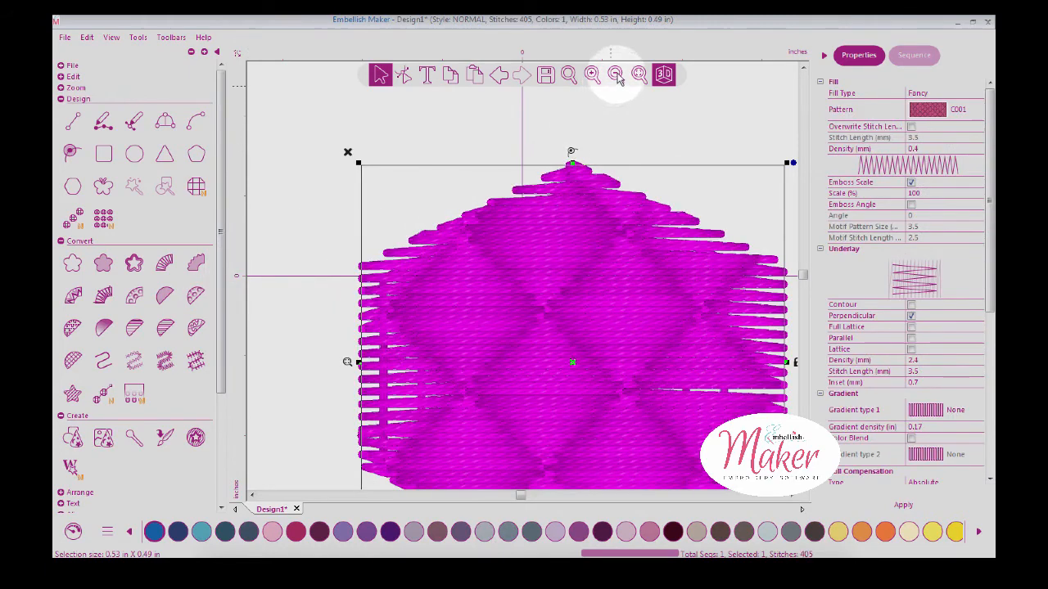
left_click(615, 74)
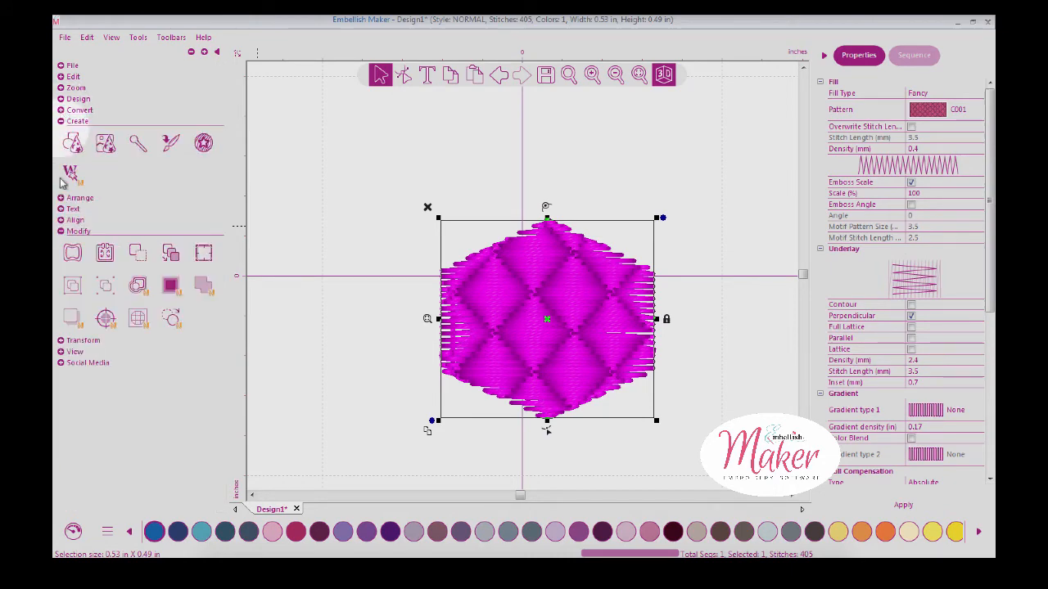
mouse_move(72, 253)
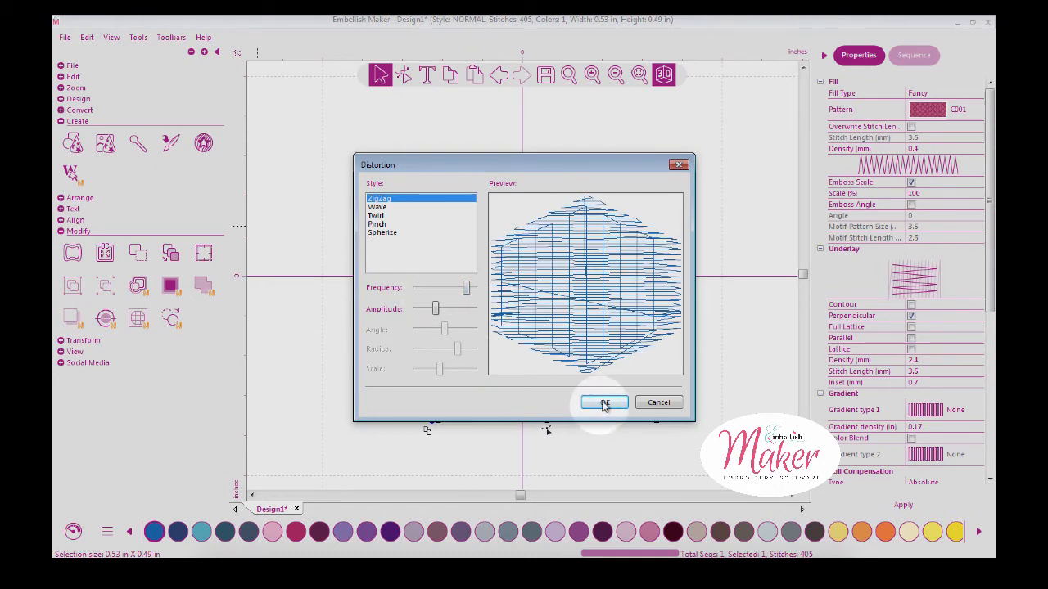
left_click(604, 402)
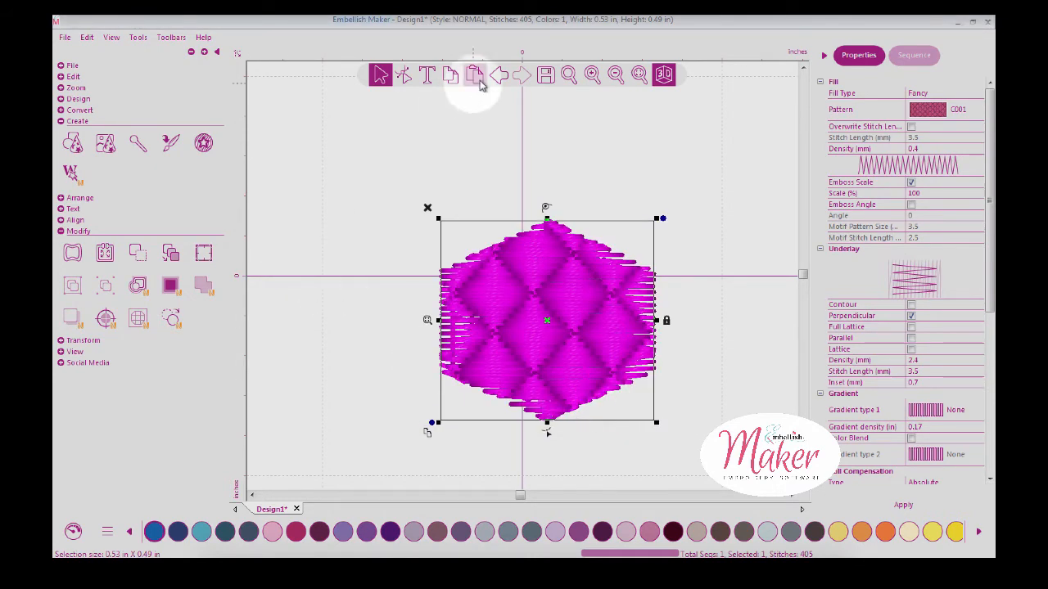
left_click(475, 74)
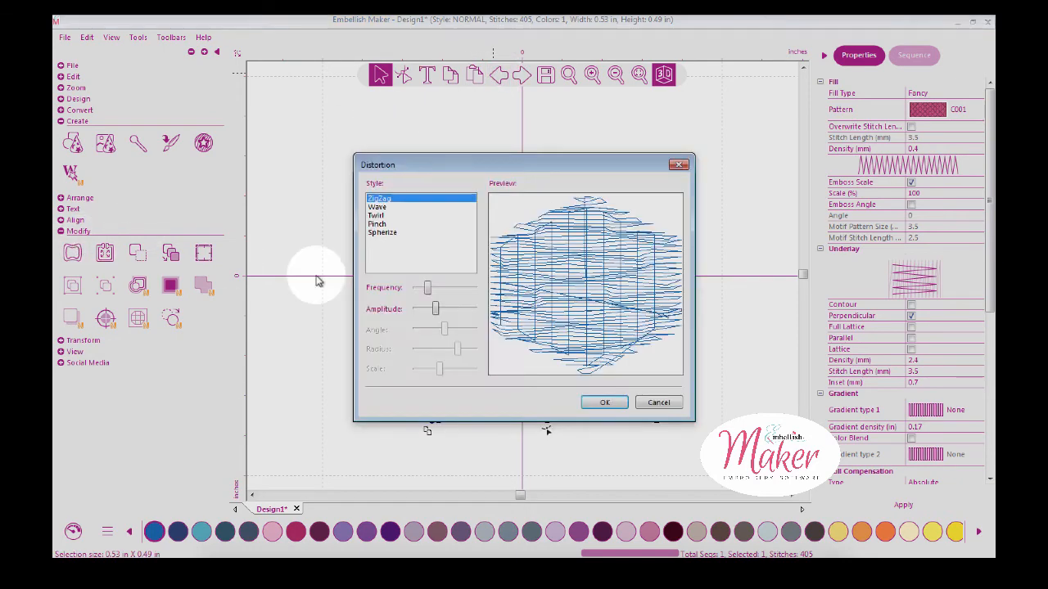
left_click(378, 207)
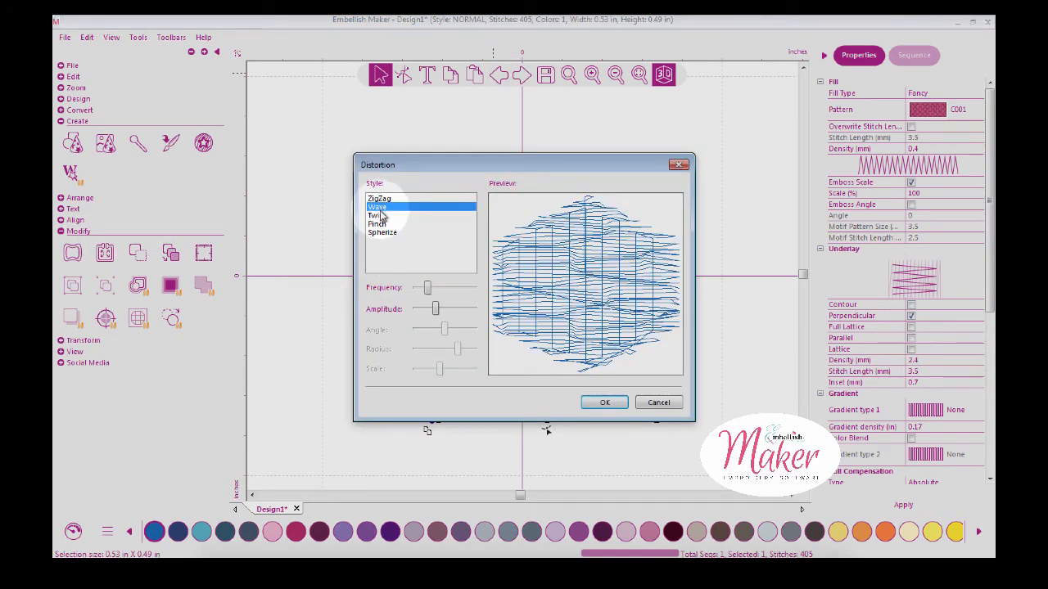
left_click(377, 215)
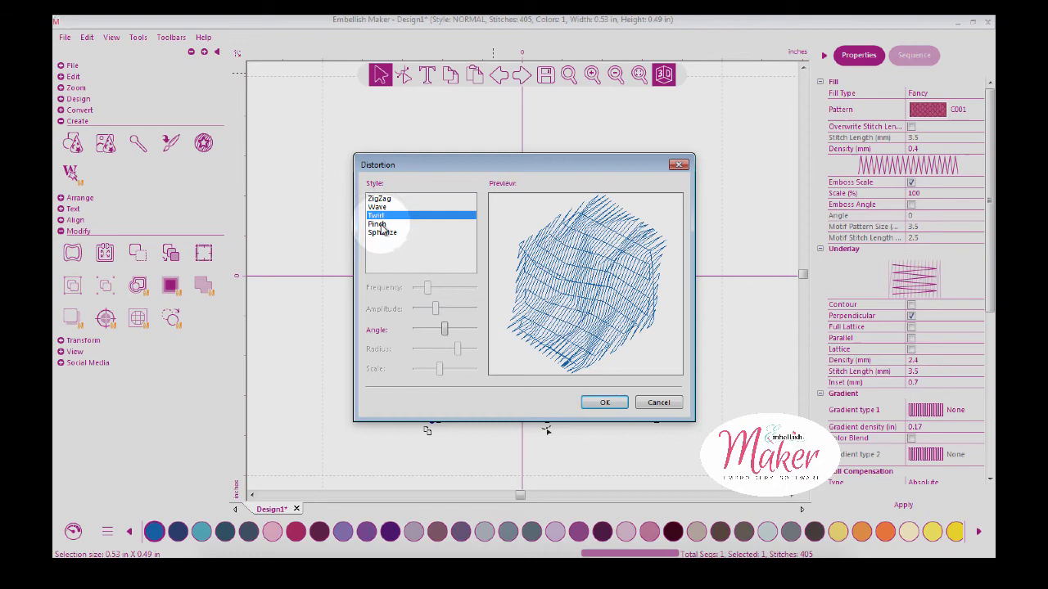
left_click(382, 233)
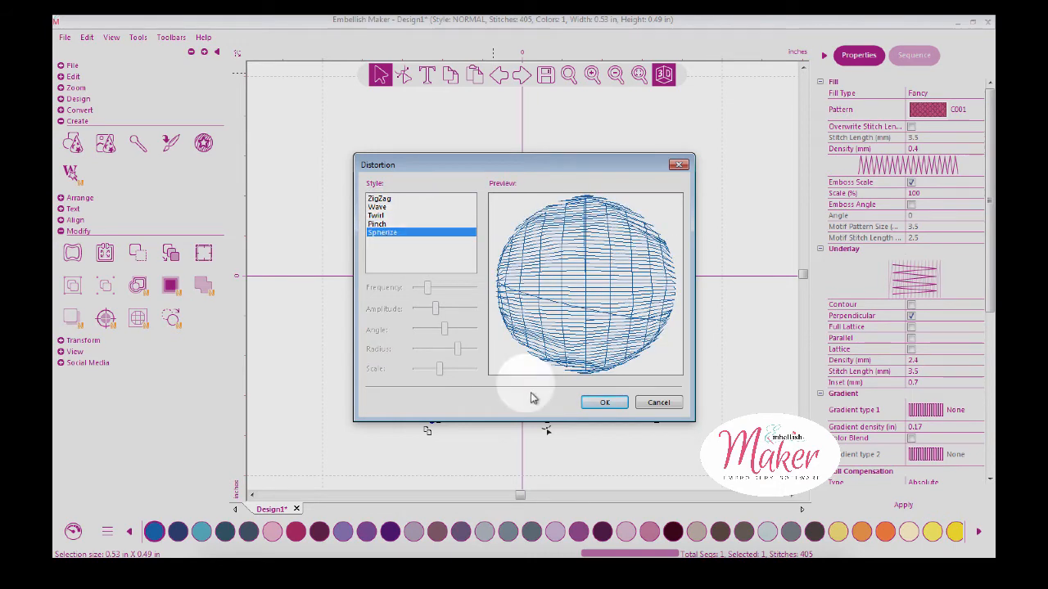
left_click(604, 402)
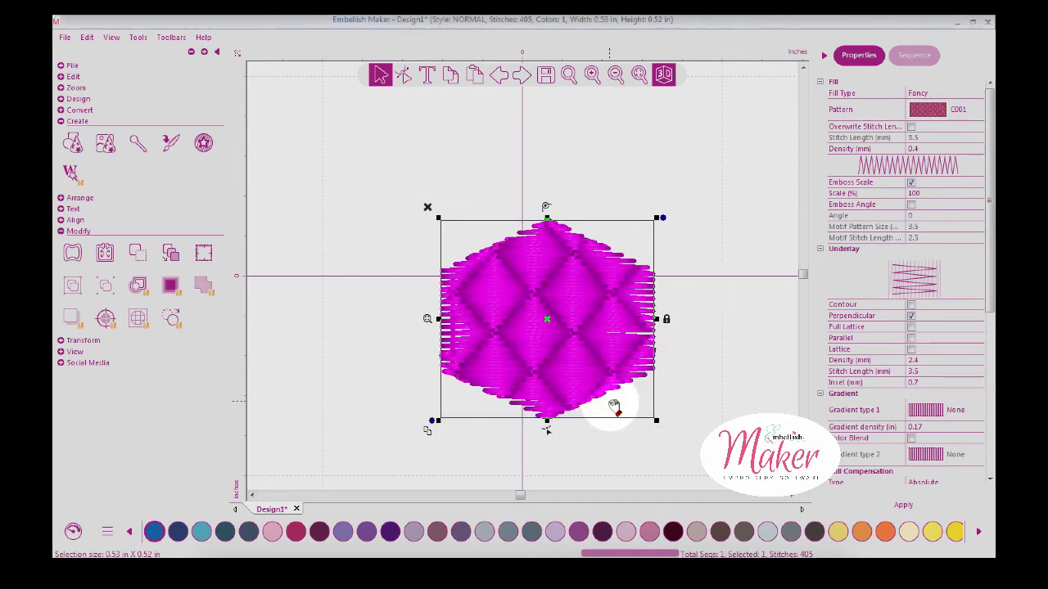
left_click(170, 285)
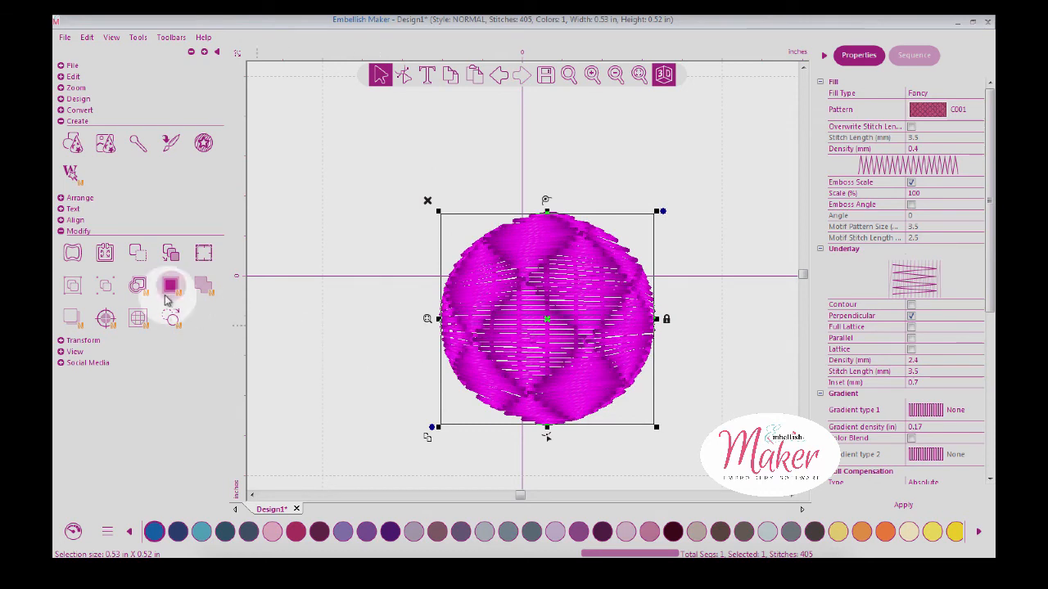
left_click(105, 252)
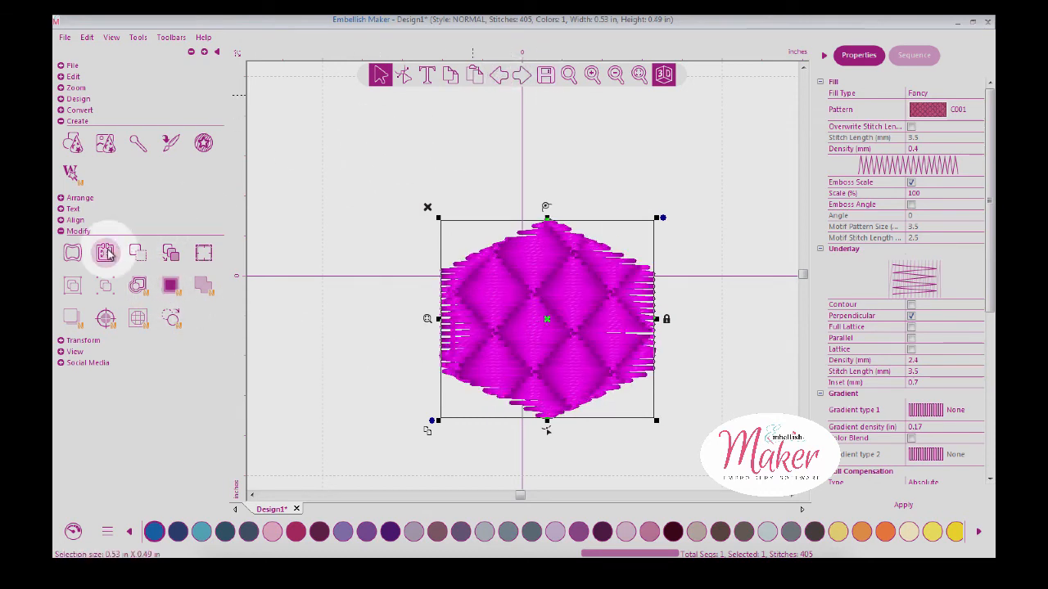
mouse_move(107, 254)
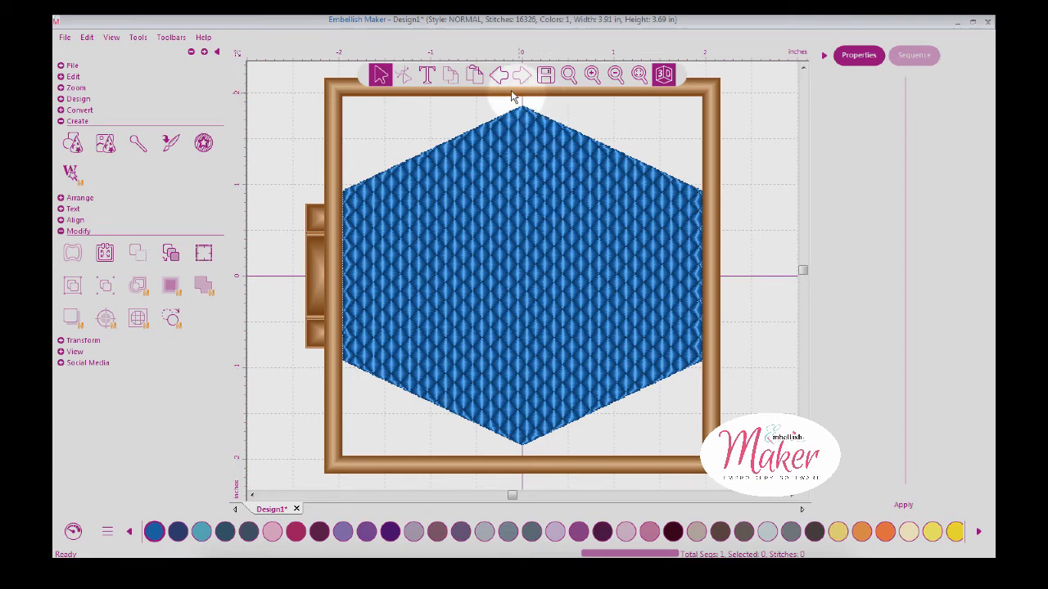
Undo the oversized 16,320-stitch hexagon and expand the View group's display options.
left_click(500, 75)
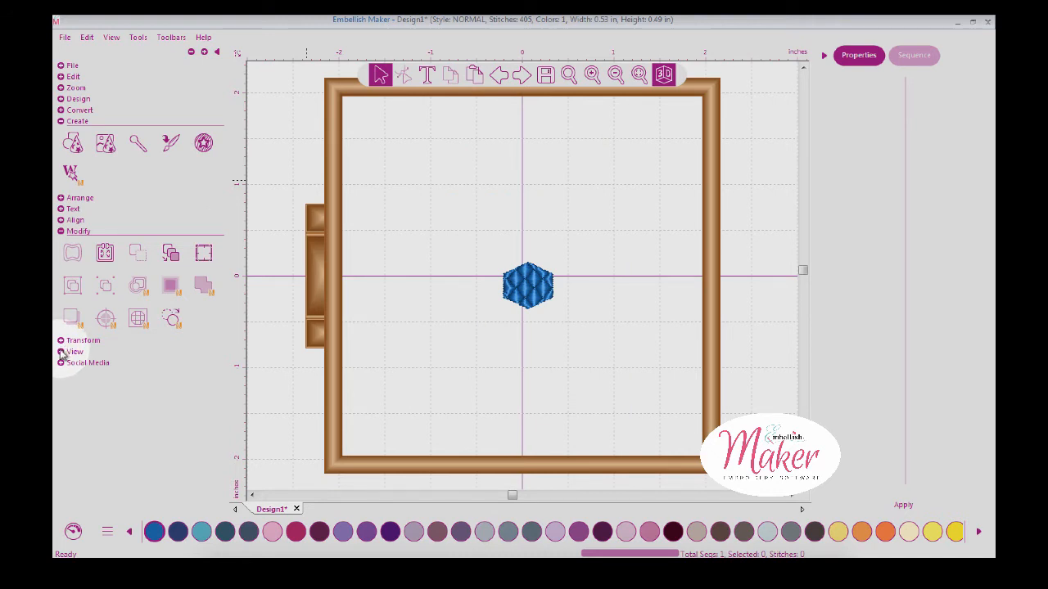
left_click(75, 351)
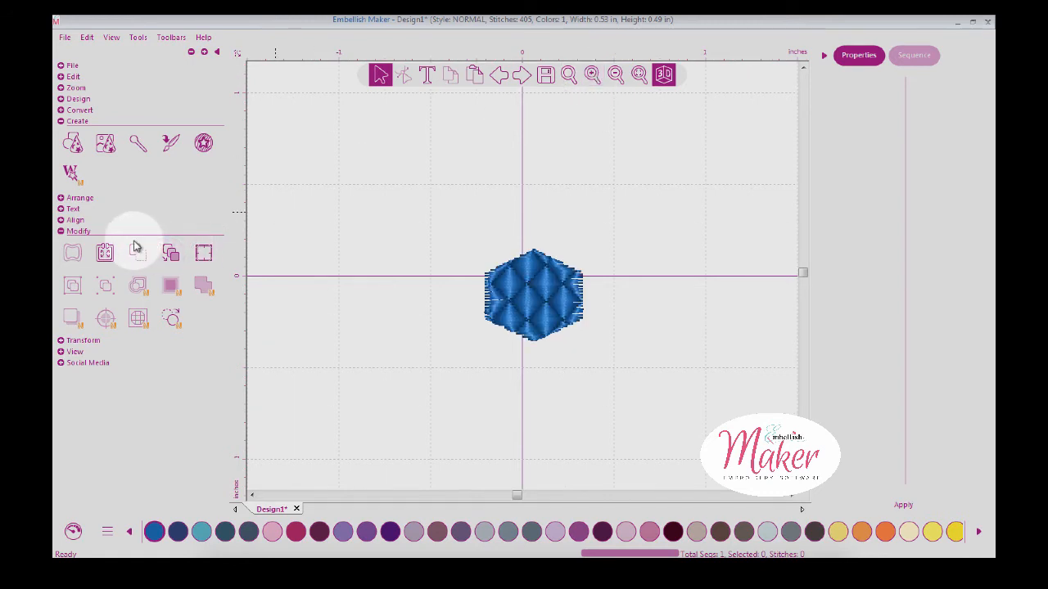
mouse_move(170, 252)
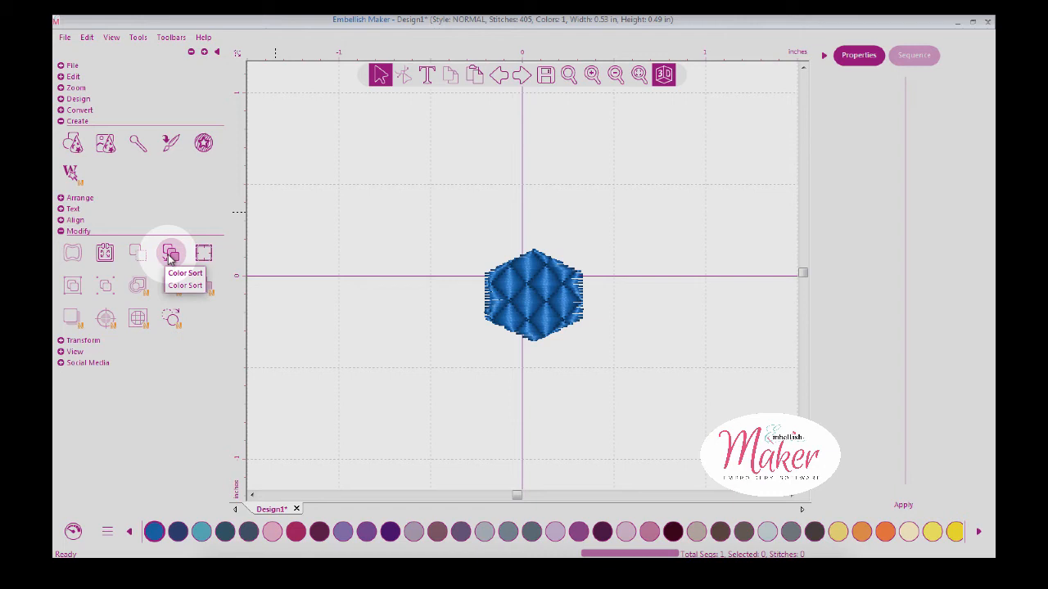
mouse_move(561, 282)
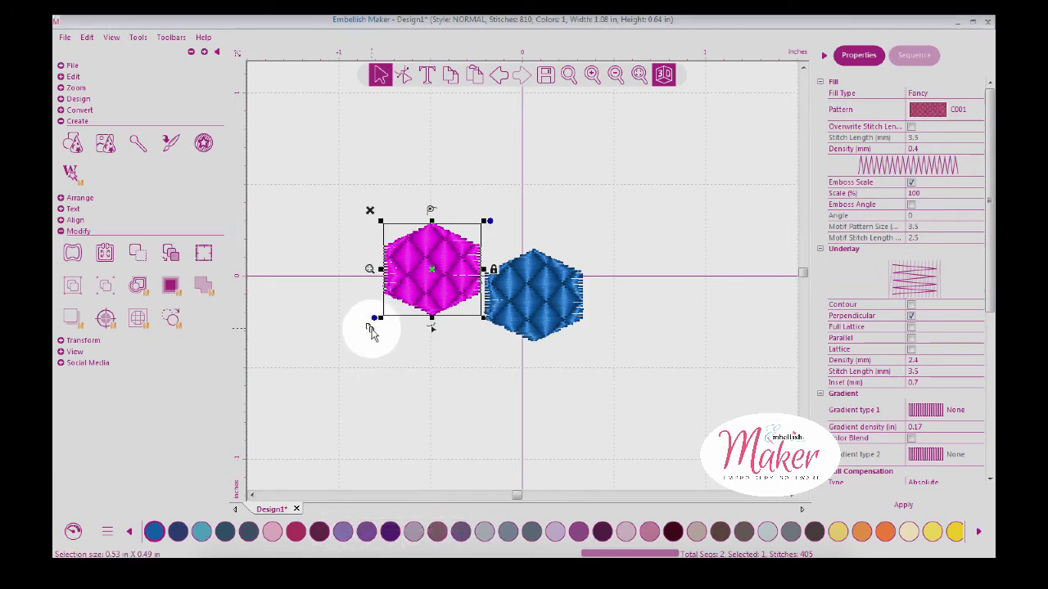
Drag a duplicate hexagon into place beside the original and colour the lower-left copy yellow.
left_click_drag(431, 270, 608, 193)
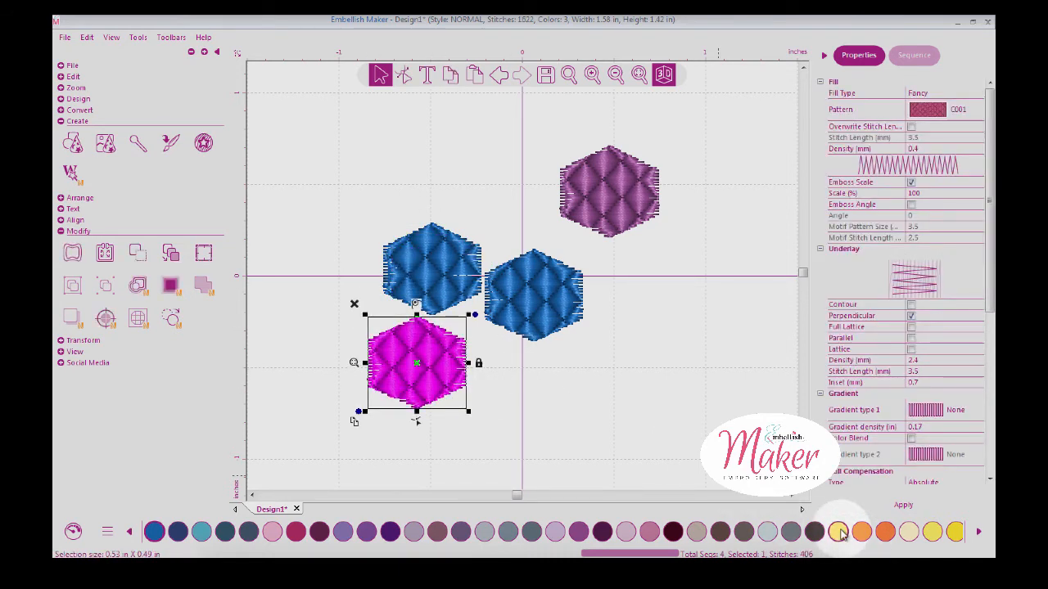
left_click(839, 532)
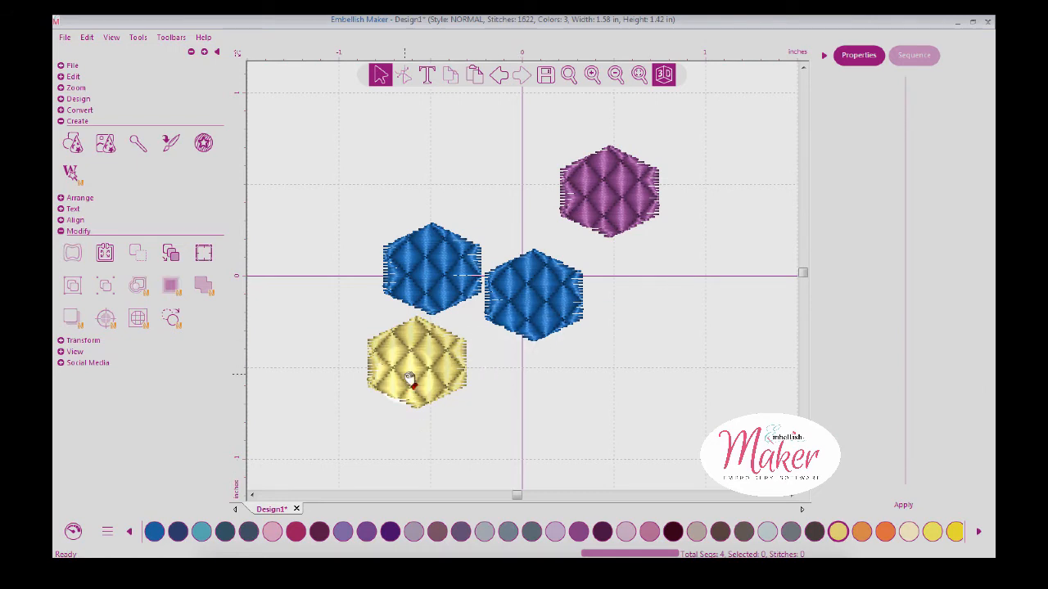
left_click(413, 364)
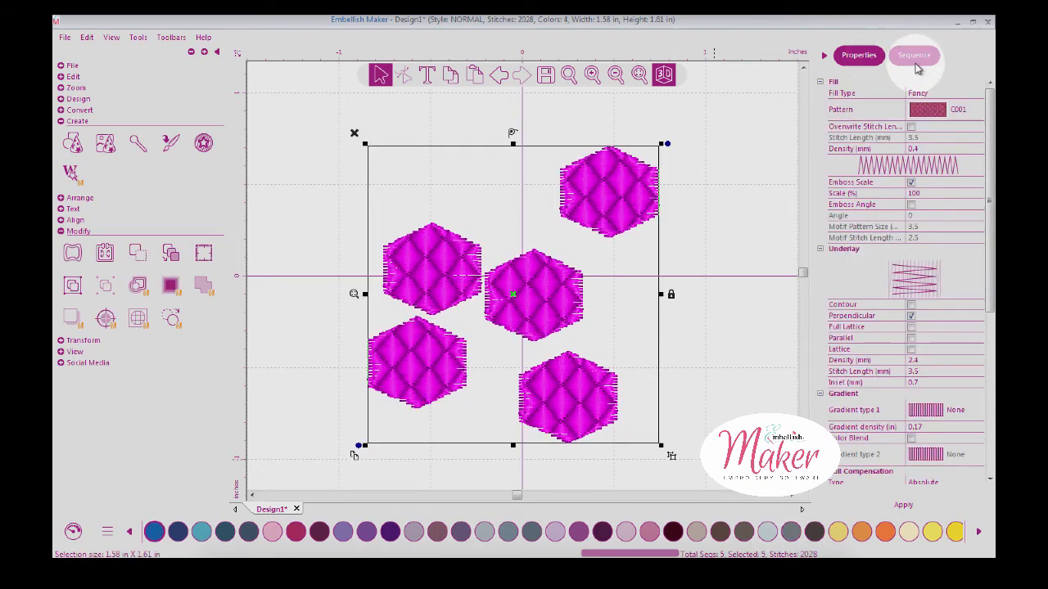
Colour-sort the design on the Sequence tab to merge repeated thread blocks and accept the result.
left_click(914, 55)
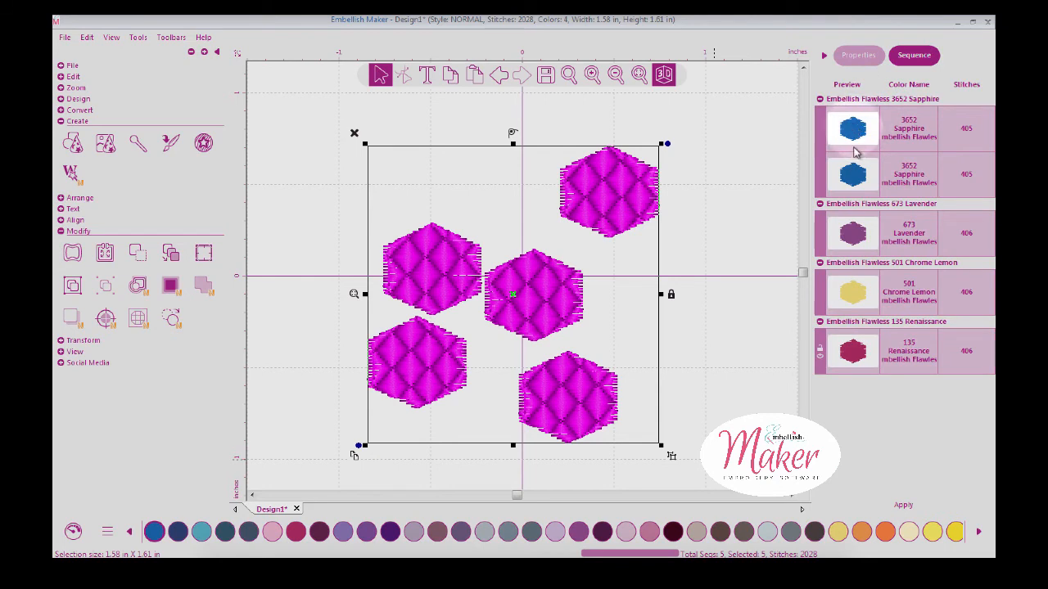
mouse_move(258, 318)
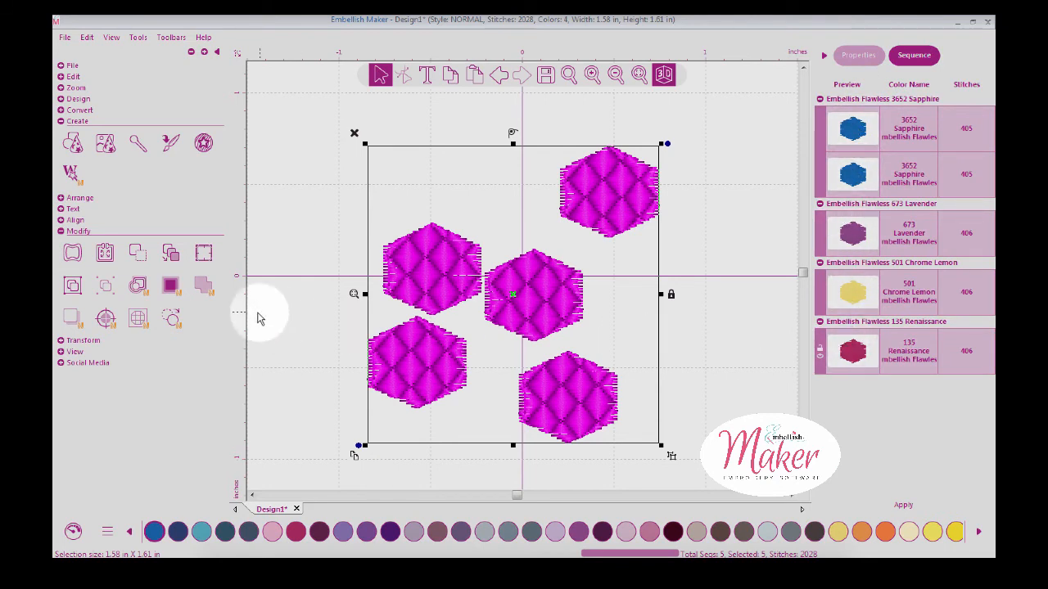
left_click(170, 253)
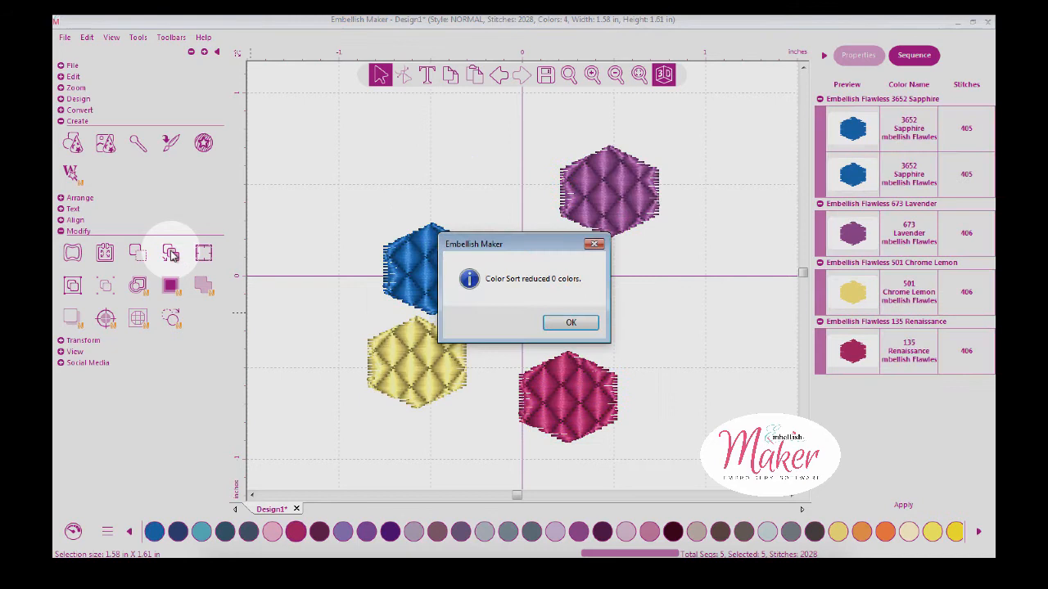
left_click(570, 322)
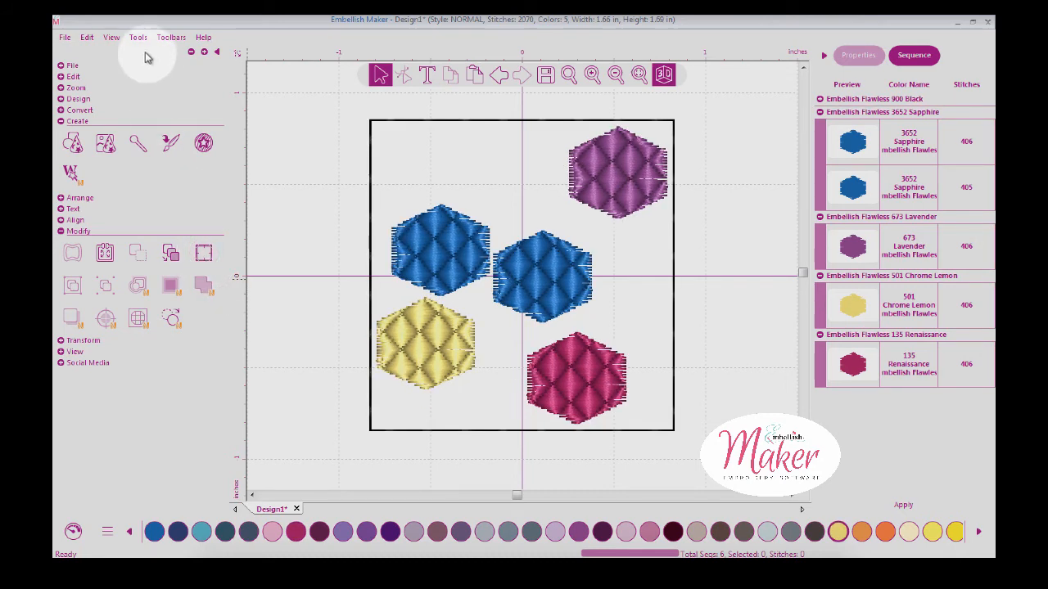
Enable 'Add crosshairs to baste' in the Auto Baste preferences and confirm.
left_click(138, 37)
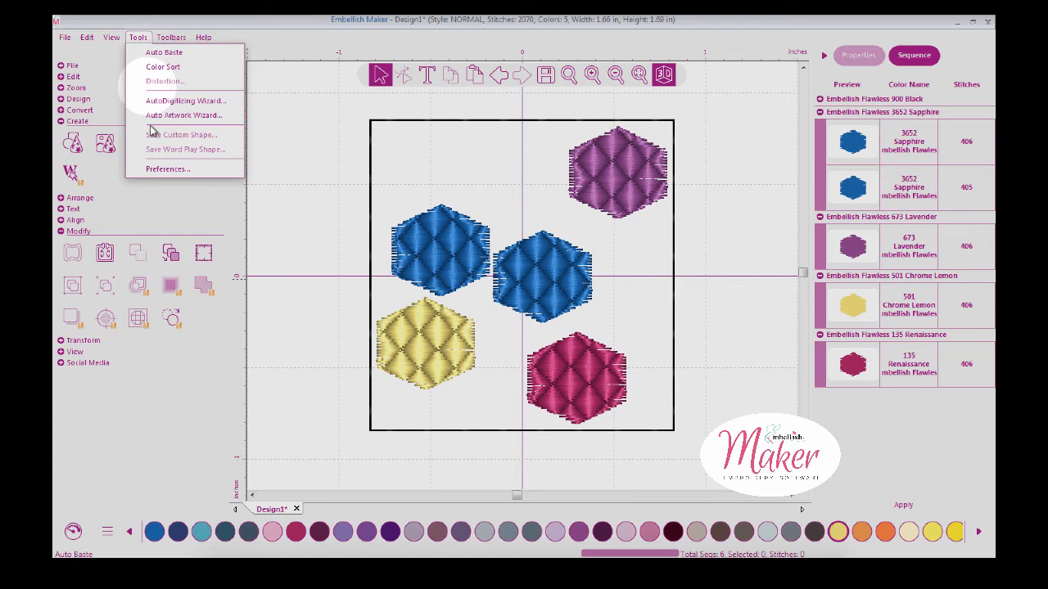
left_click(168, 168)
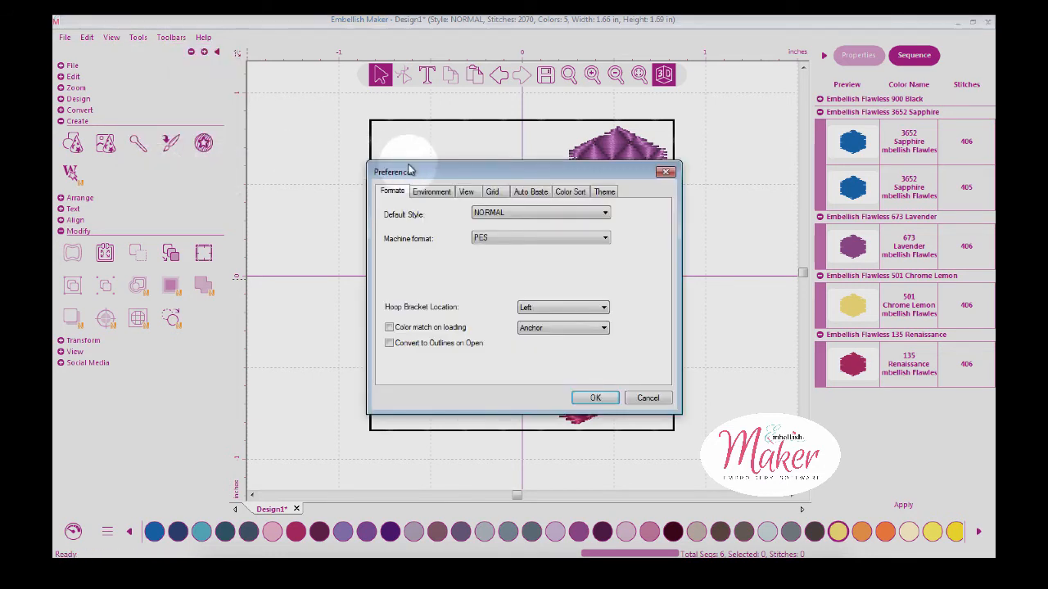
left_click(531, 191)
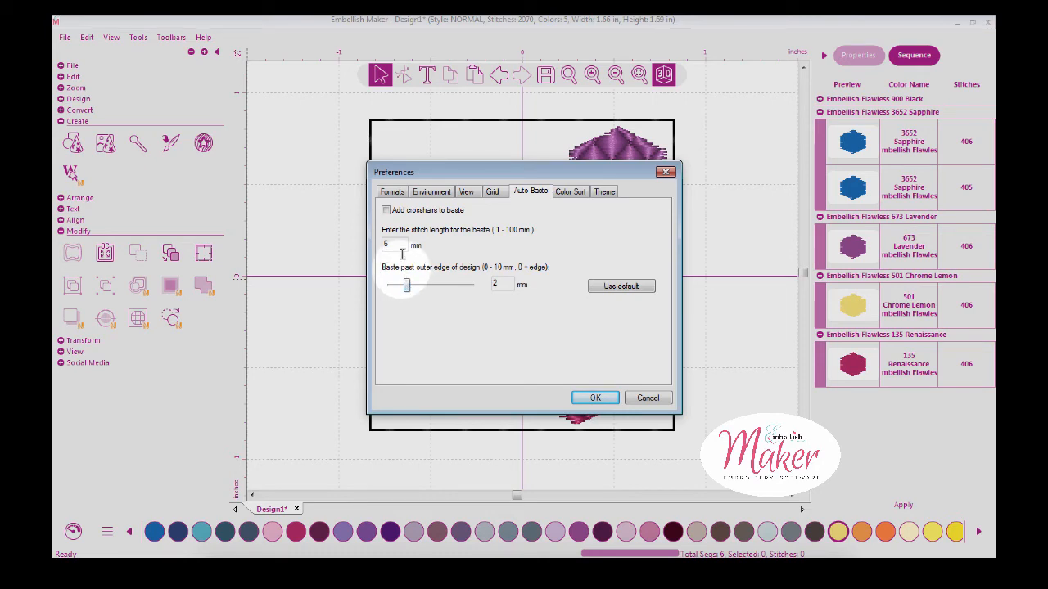
left_click(386, 209)
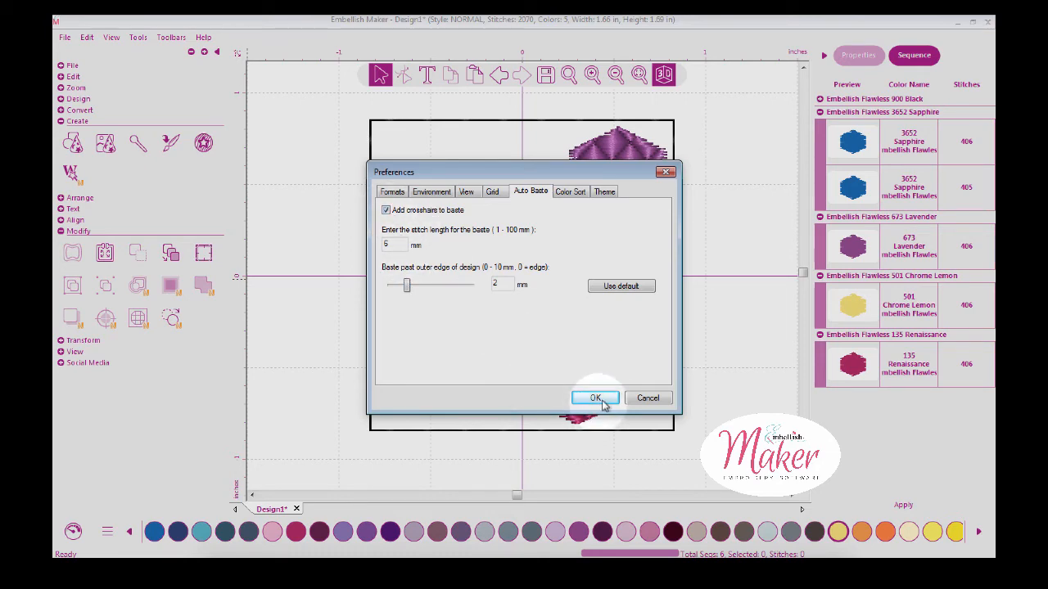
left_click(595, 397)
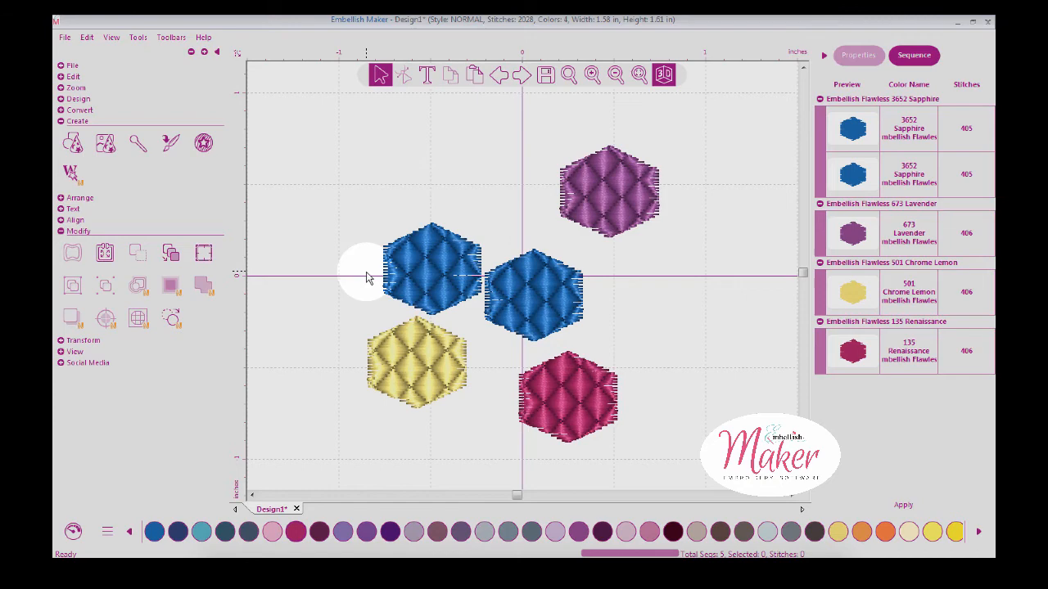
left_click(204, 252)
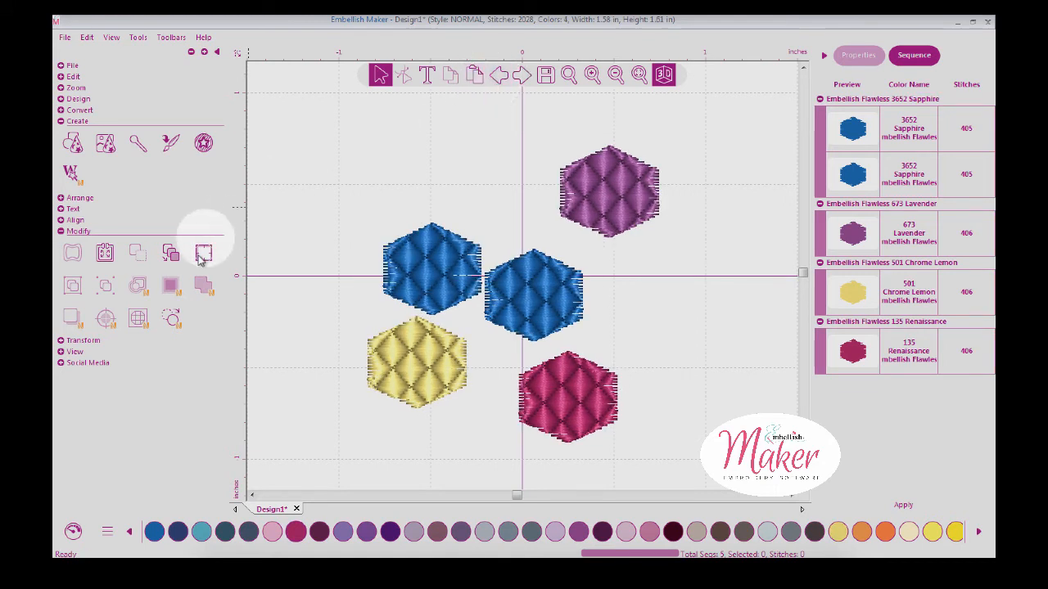
mouse_move(72, 285)
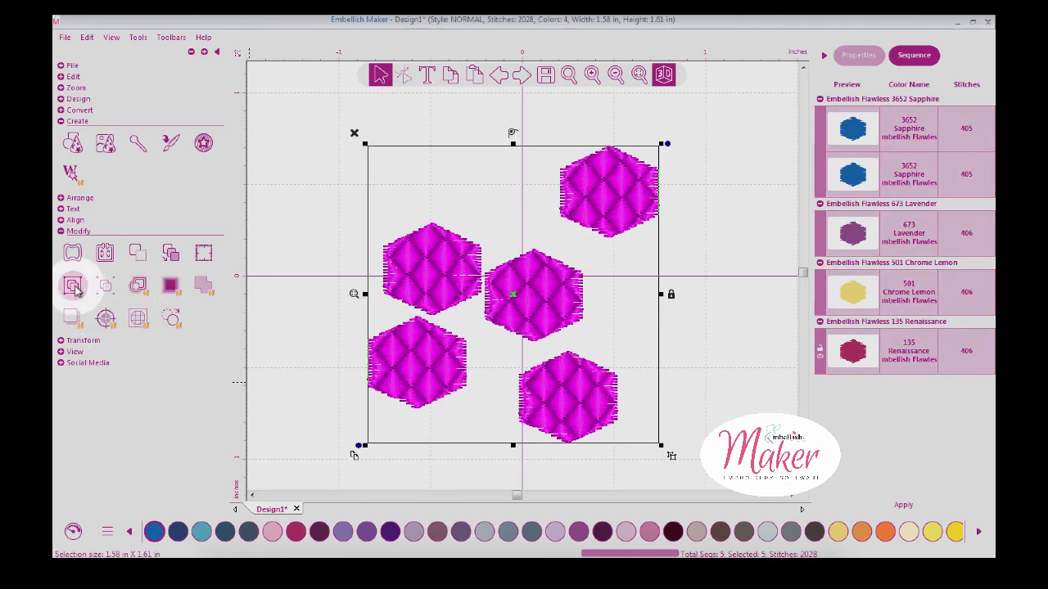
mouse_move(104, 285)
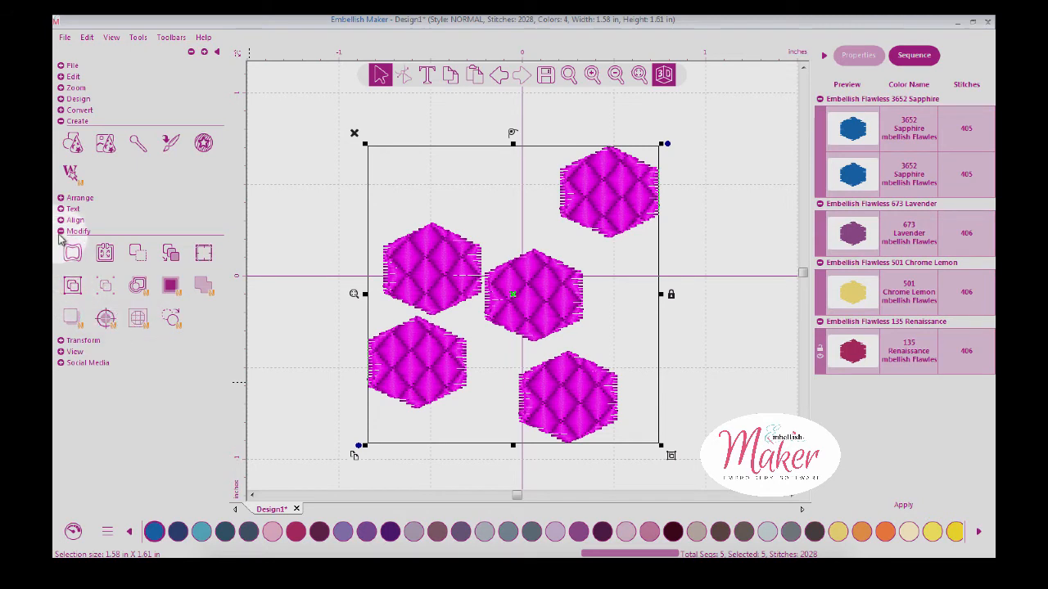
left_click(78, 231)
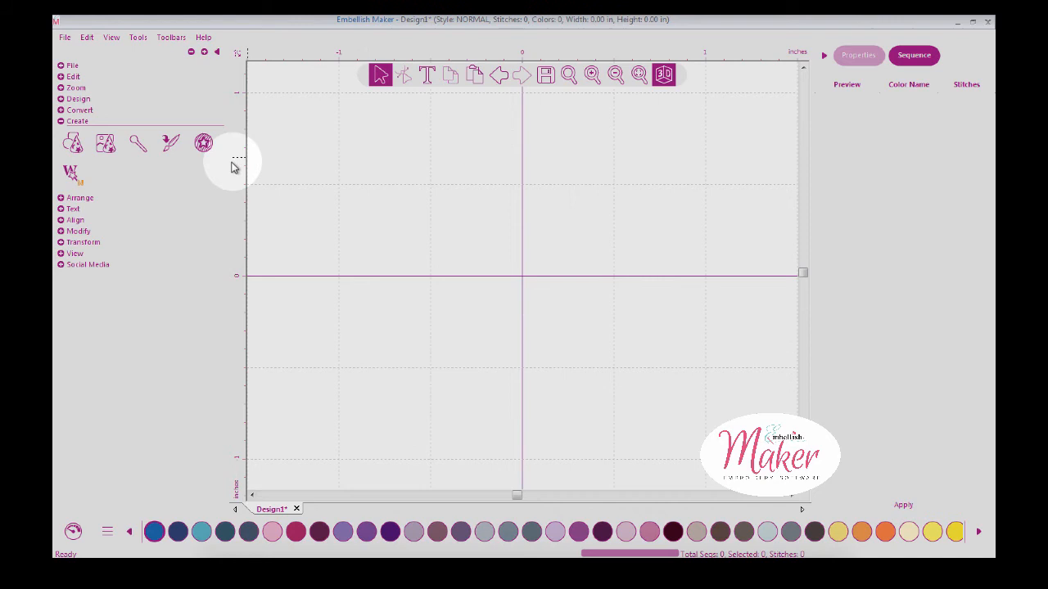
Import vector art, previewing EMB ART 002 then choosing the EMB ART 003 sun artwork.
left_click(170, 143)
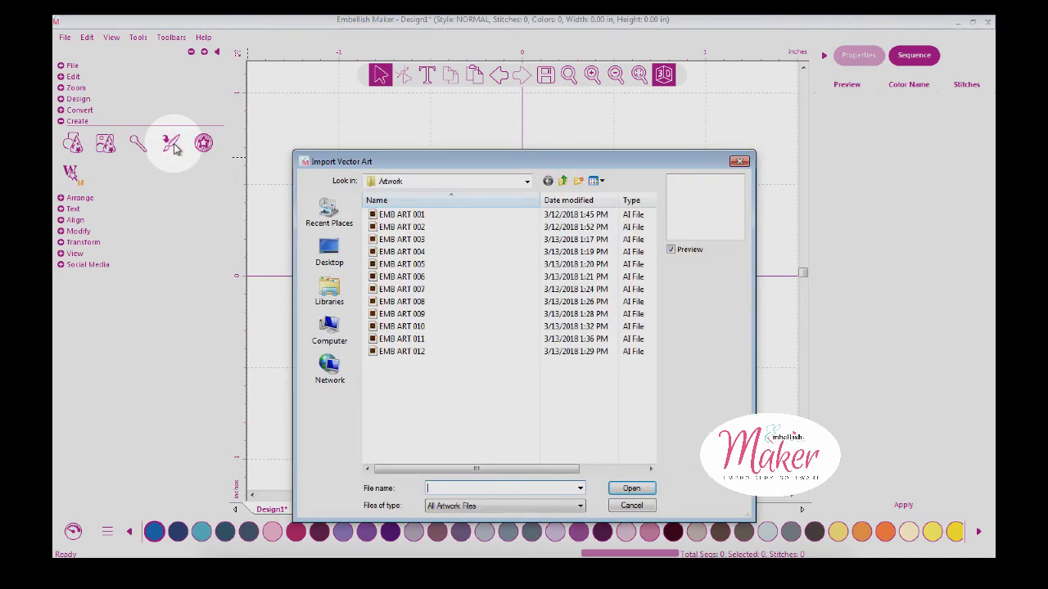
left_click(401, 227)
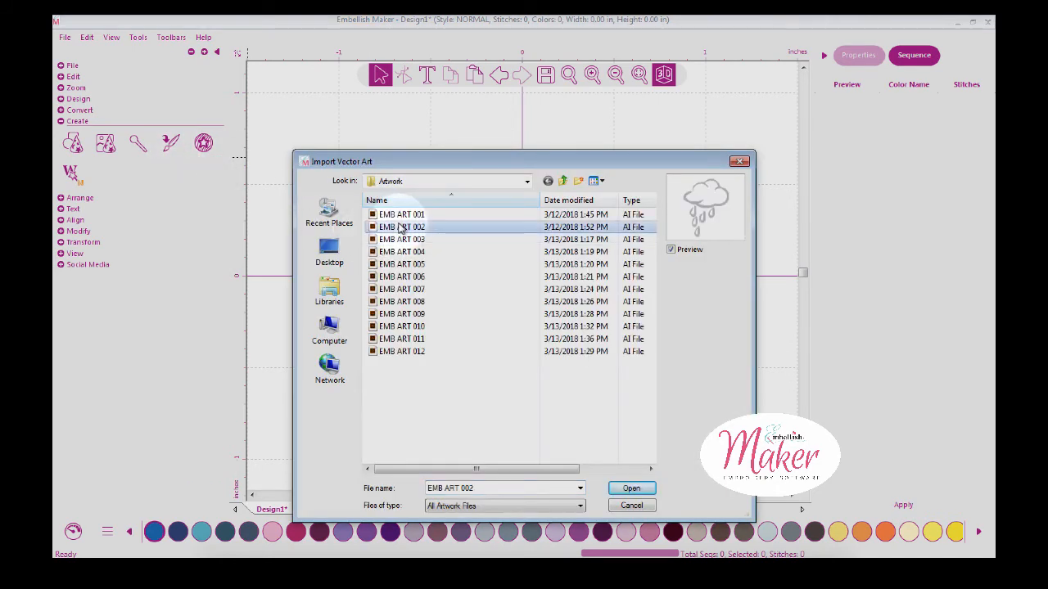
mouse_move(401, 227)
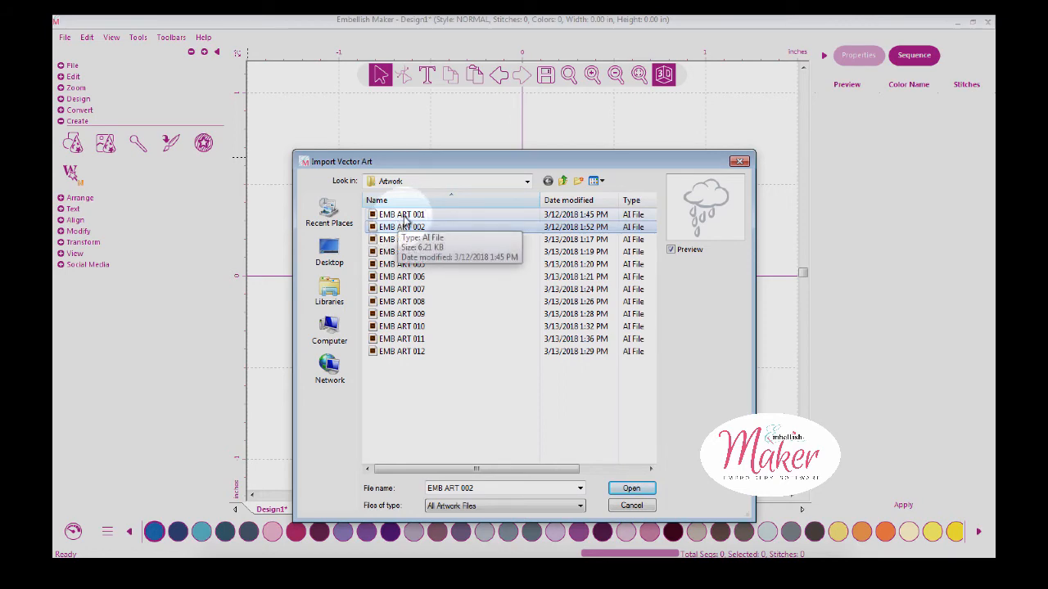
left_click(402, 239)
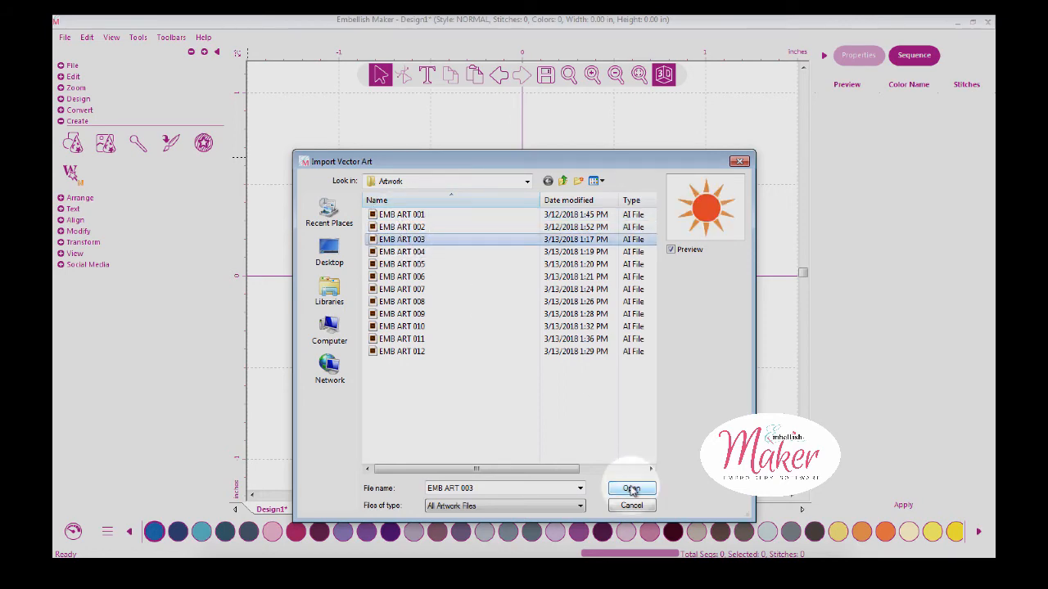
left_click(630, 488)
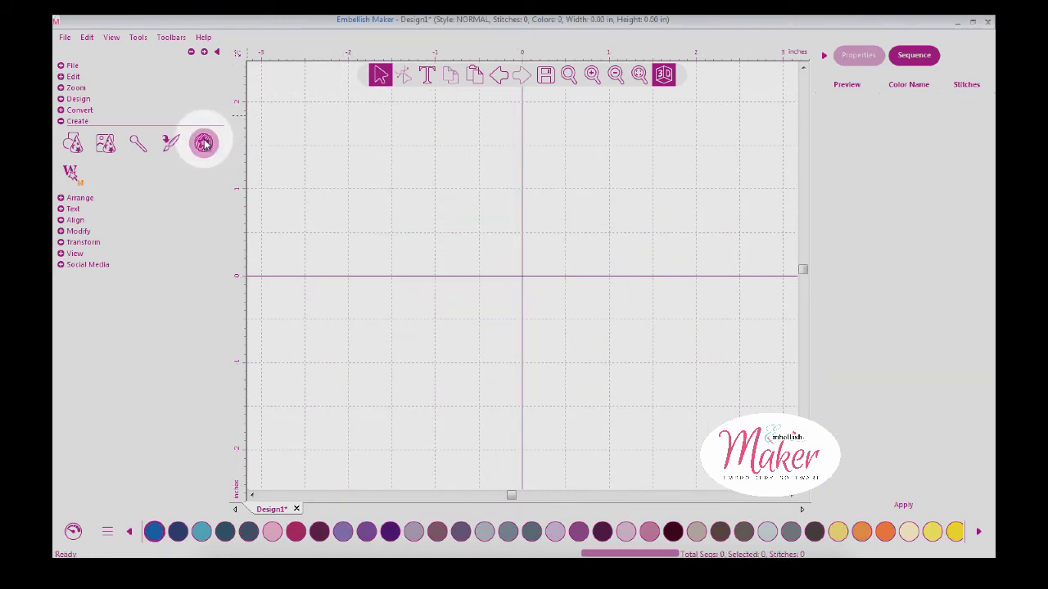
Start the Emboss Designer and show the list of emboss shapes for the circle.
left_click(203, 144)
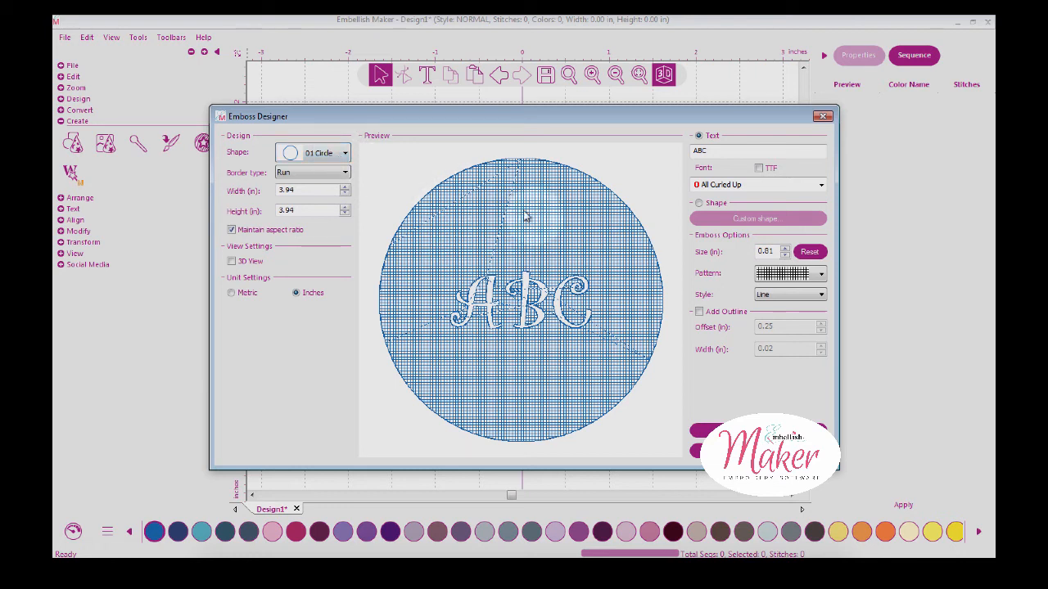
mouse_move(549, 215)
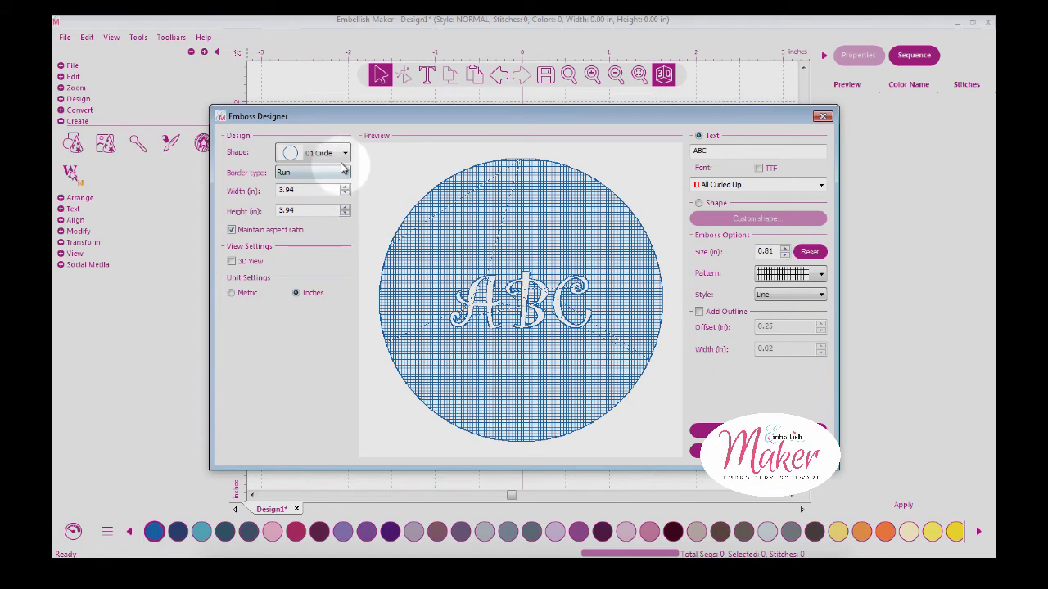
left_click(345, 153)
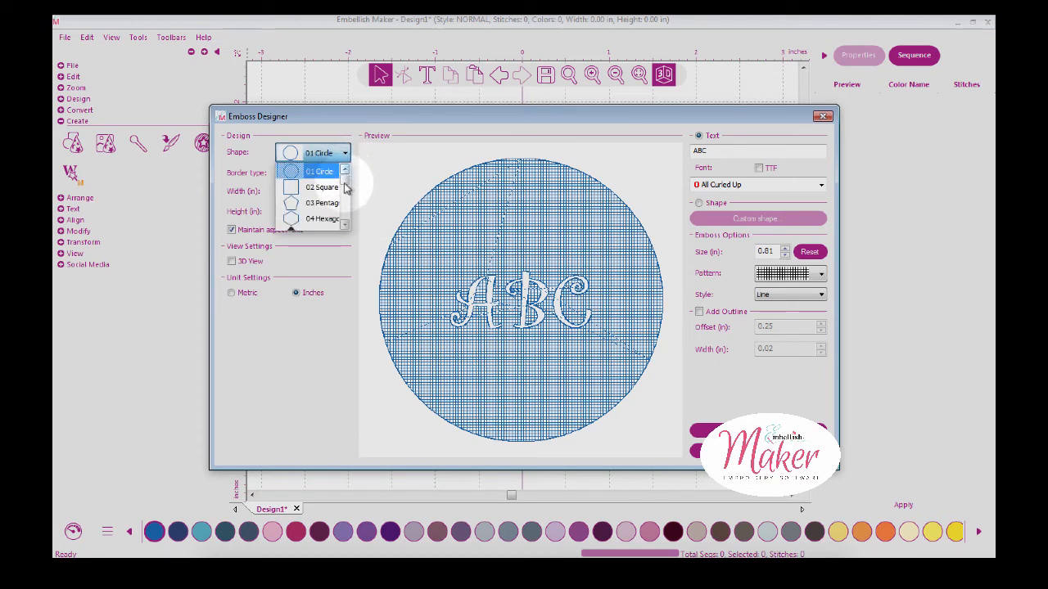
Make the emboss a 17 Seashell shape with a Satin border, width 3.5, measured in inches.
scroll("down", 3)
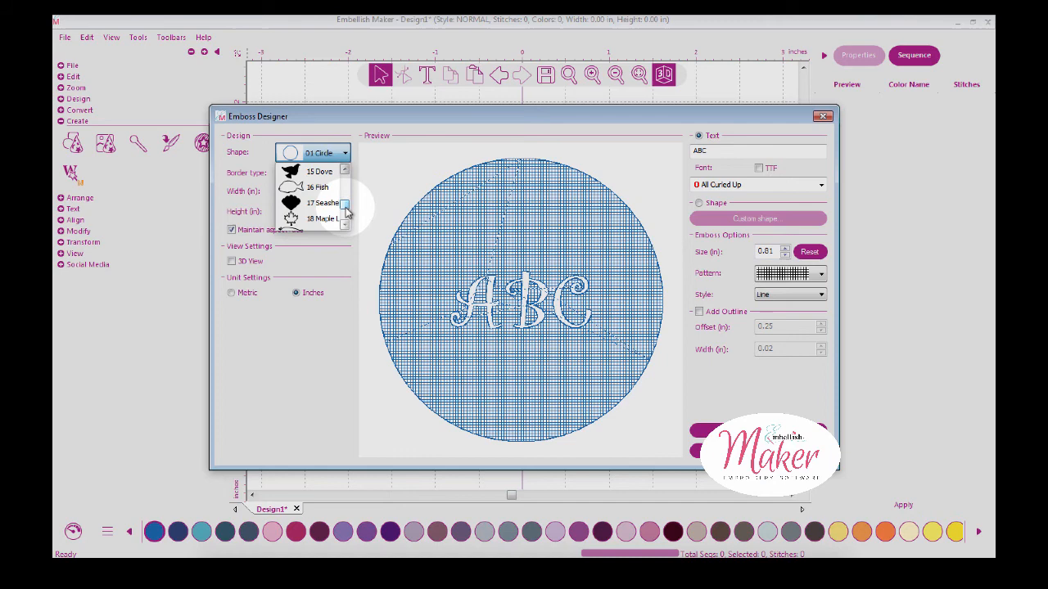
left_click(322, 202)
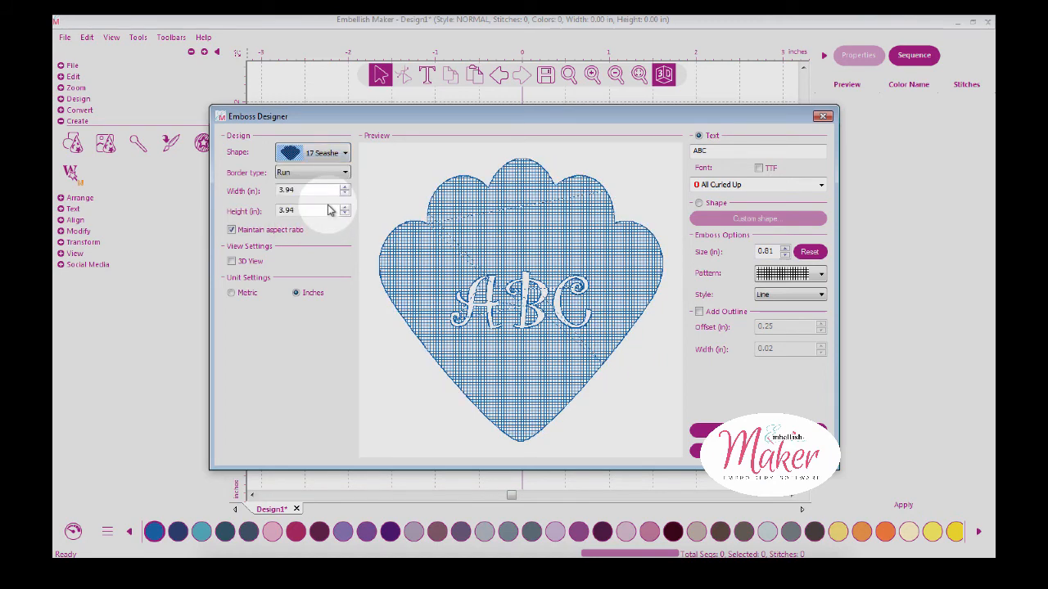
mouse_move(311, 188)
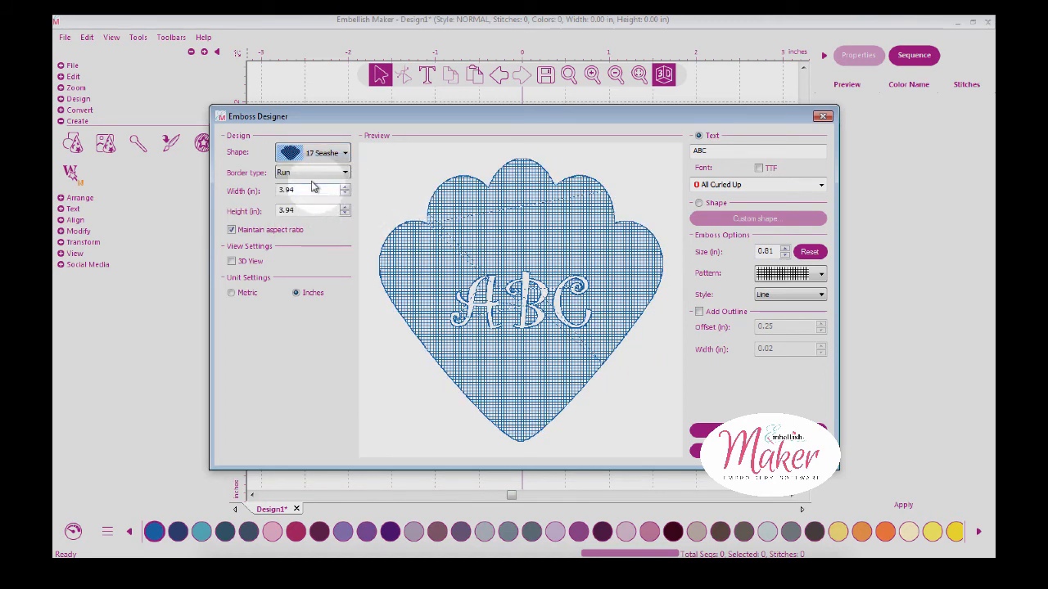
left_click(344, 172)
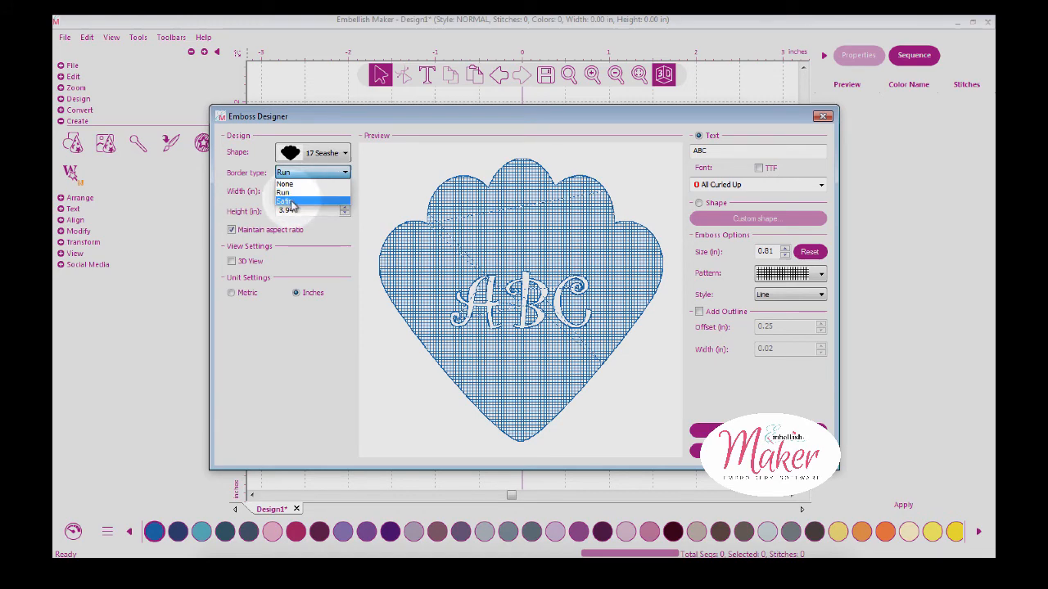
left_click(286, 201)
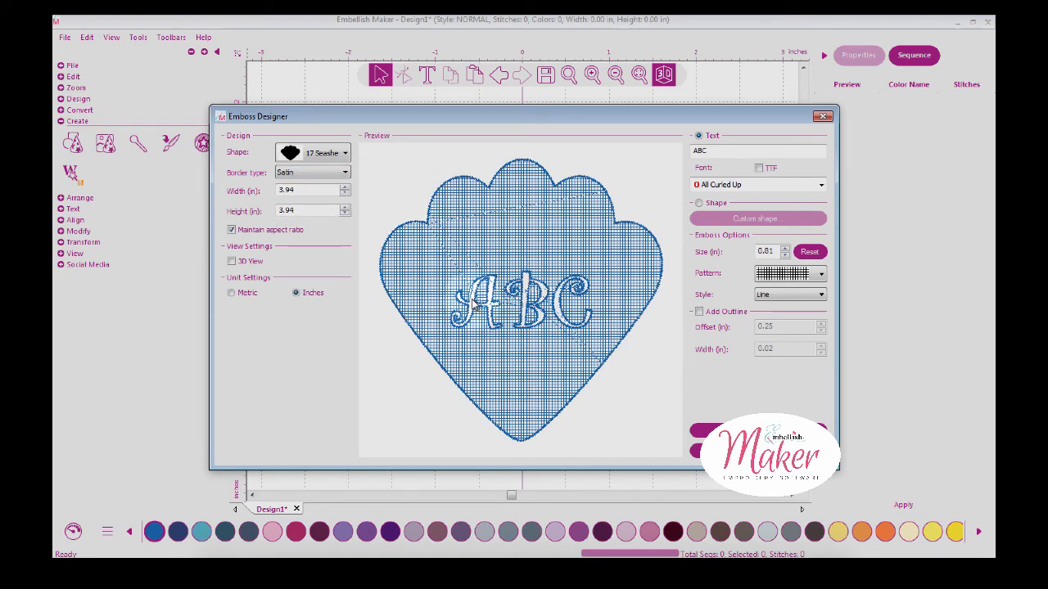
left_click(311, 172)
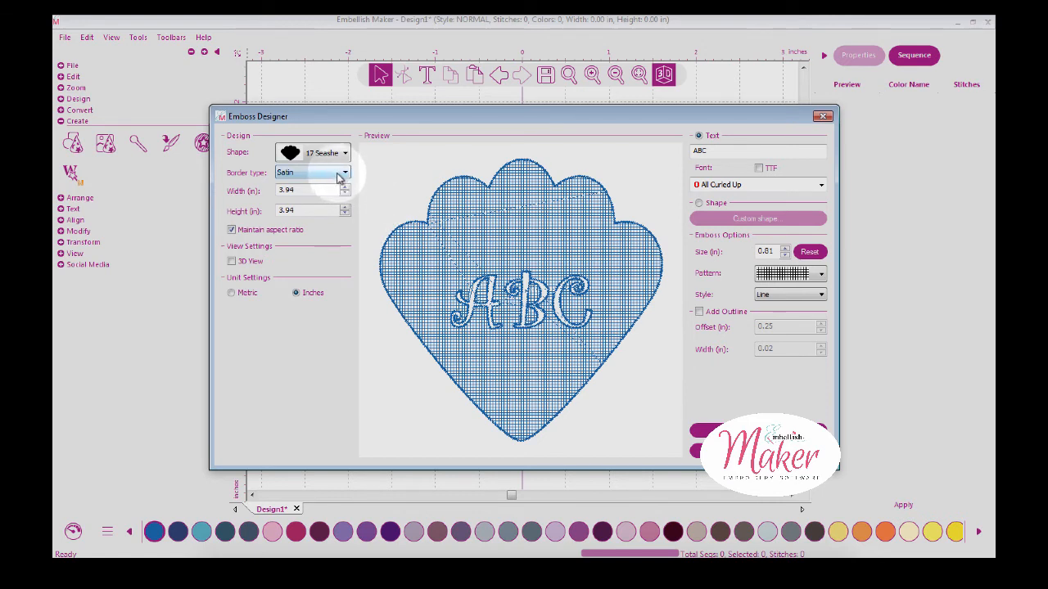
left_click(344, 171)
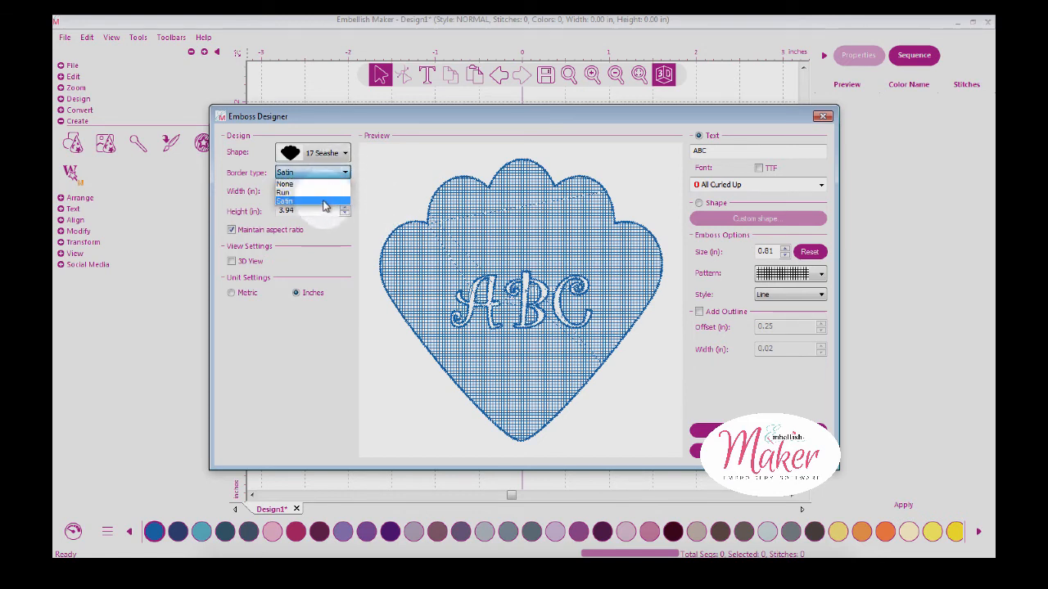
left_click(311, 200)
type("3.")
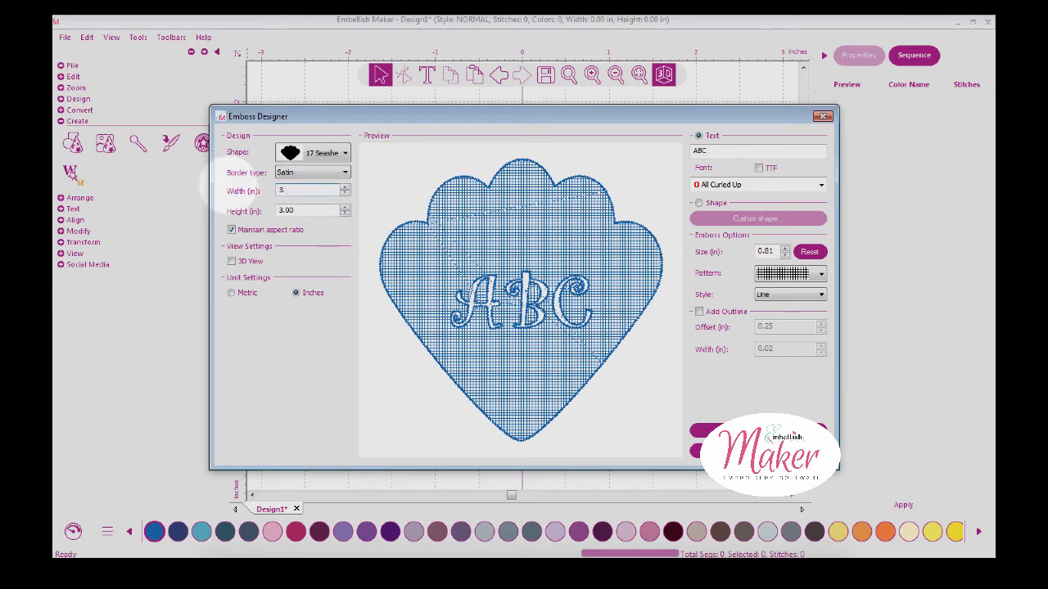
left_click(311, 190)
type("5")
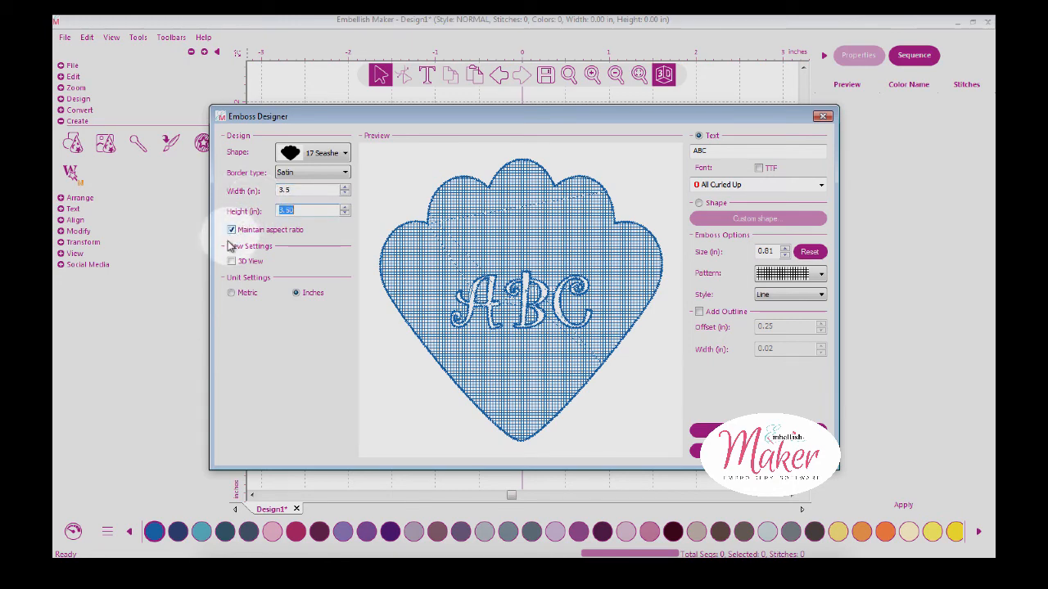
left_click(232, 262)
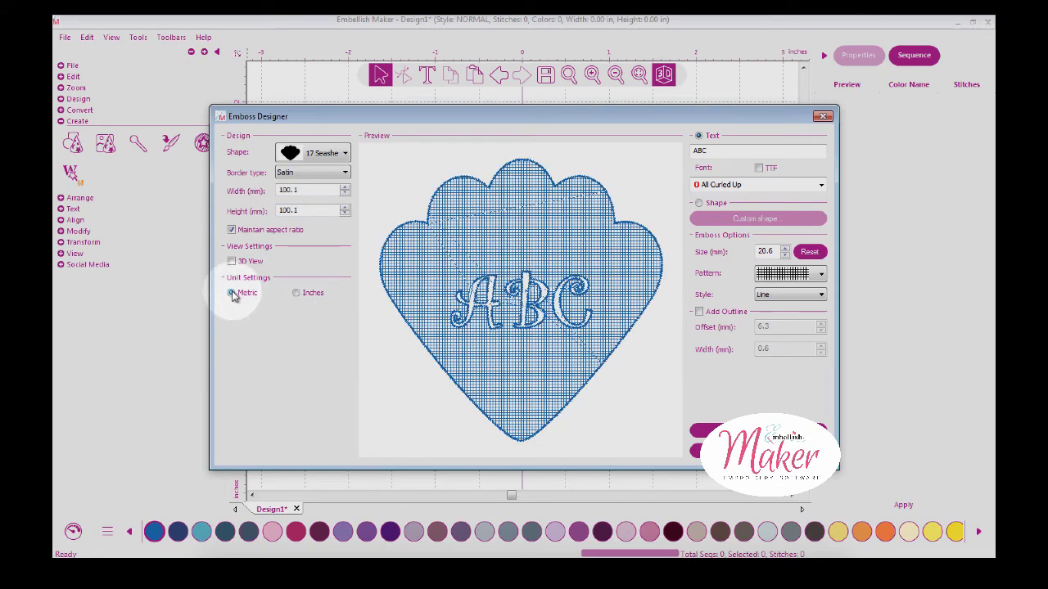
left_click(296, 292)
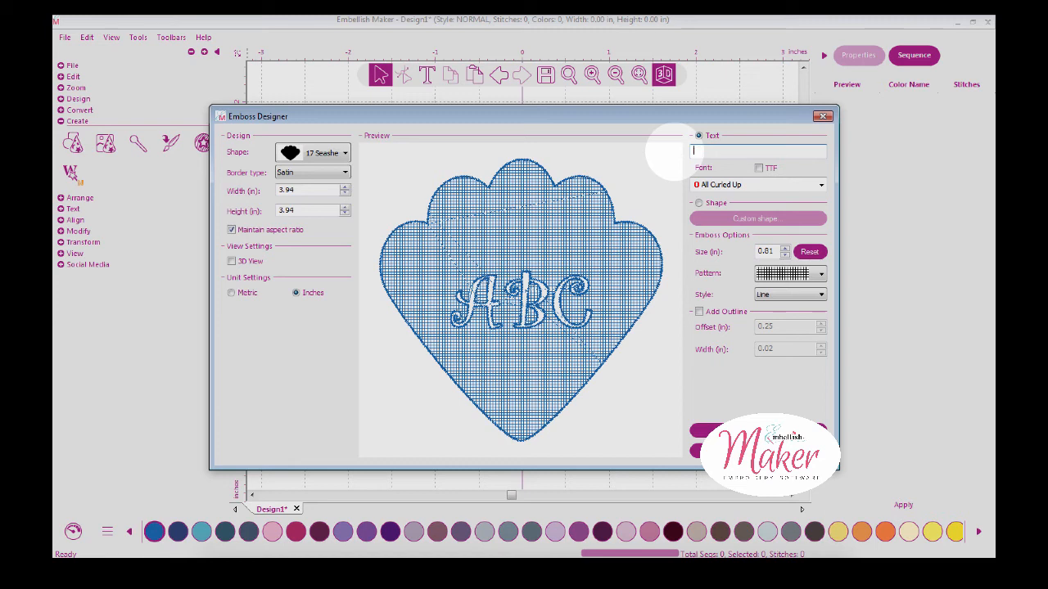
Add 'Honey' lettering in the Applique 01 font enlarged to 0.89.
type("H")
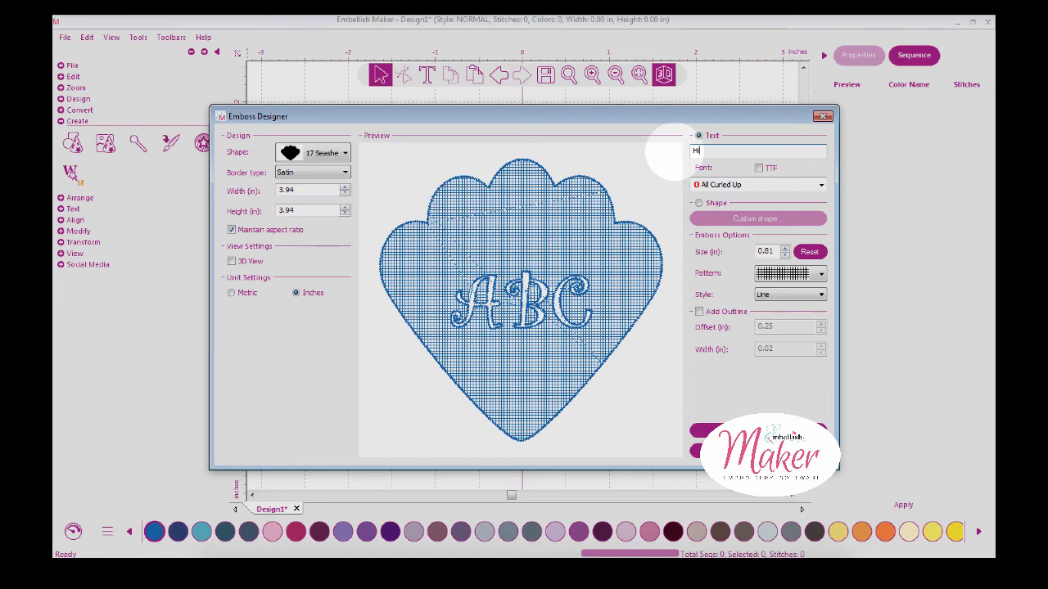
type("oney")
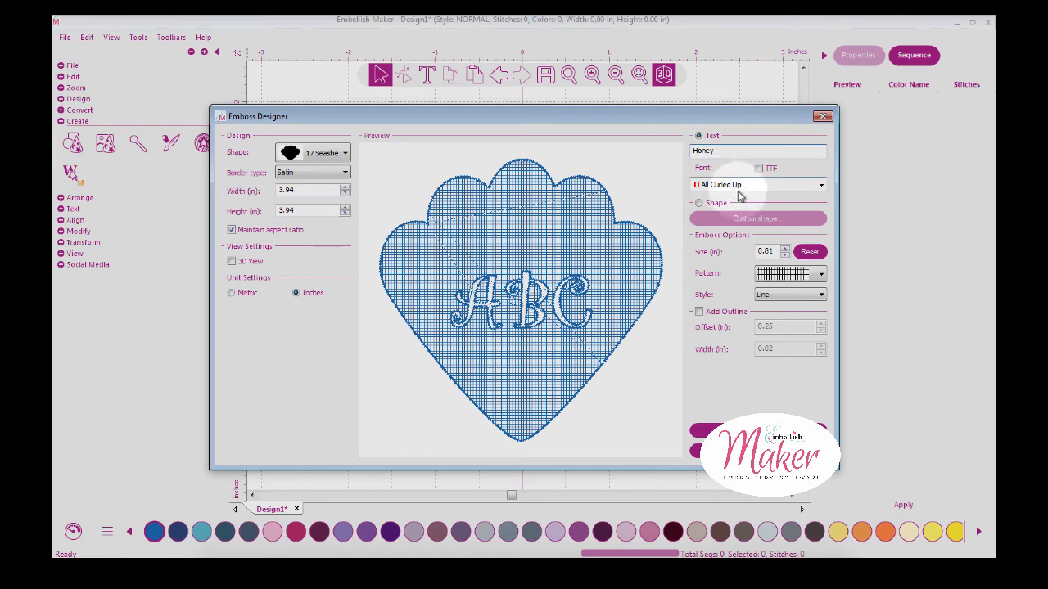
left_click(821, 184)
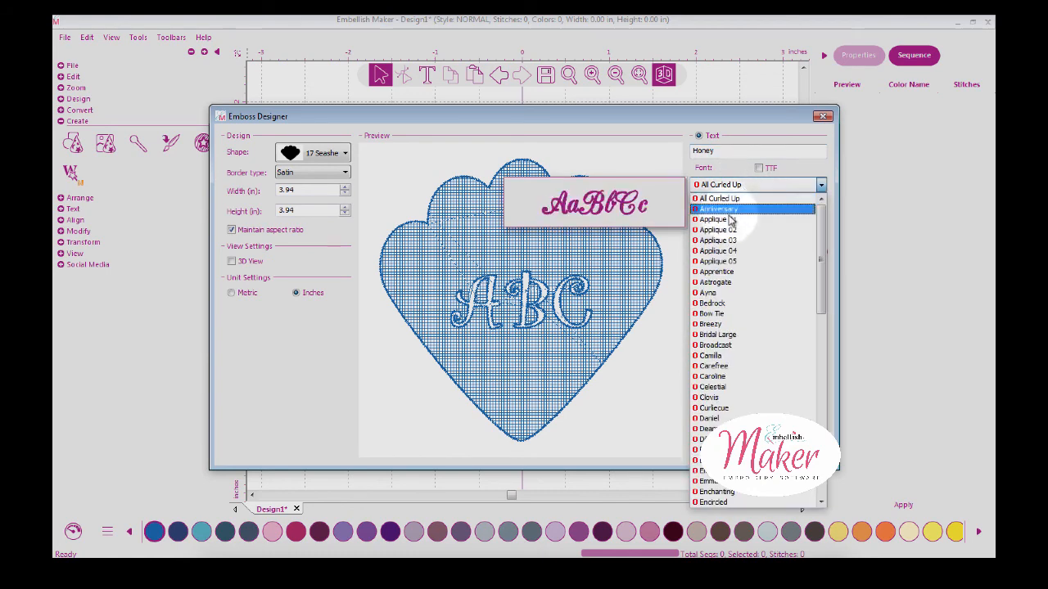
left_click(718, 219)
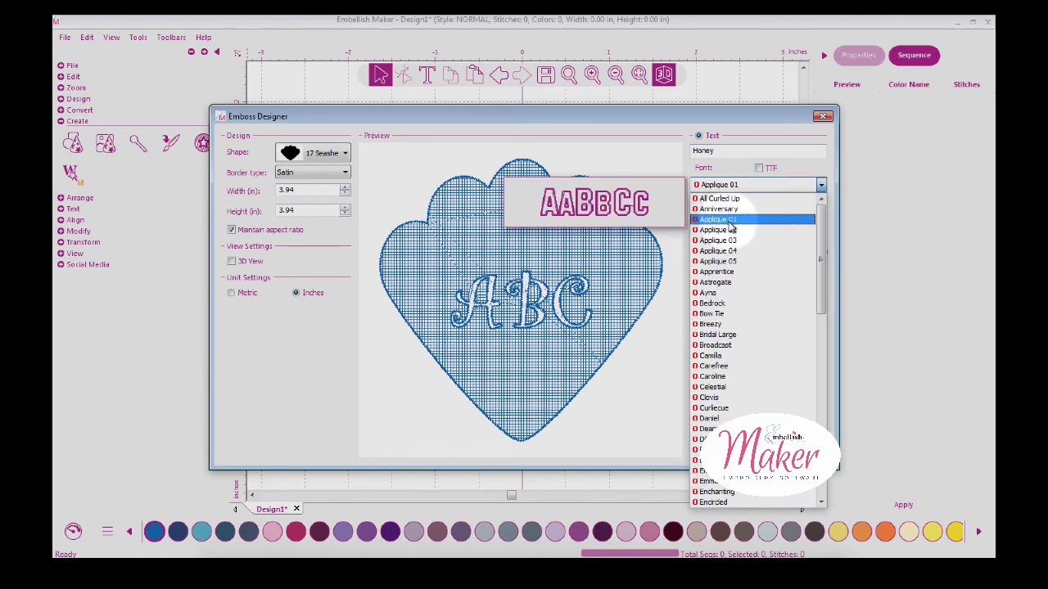
left_click(717, 219)
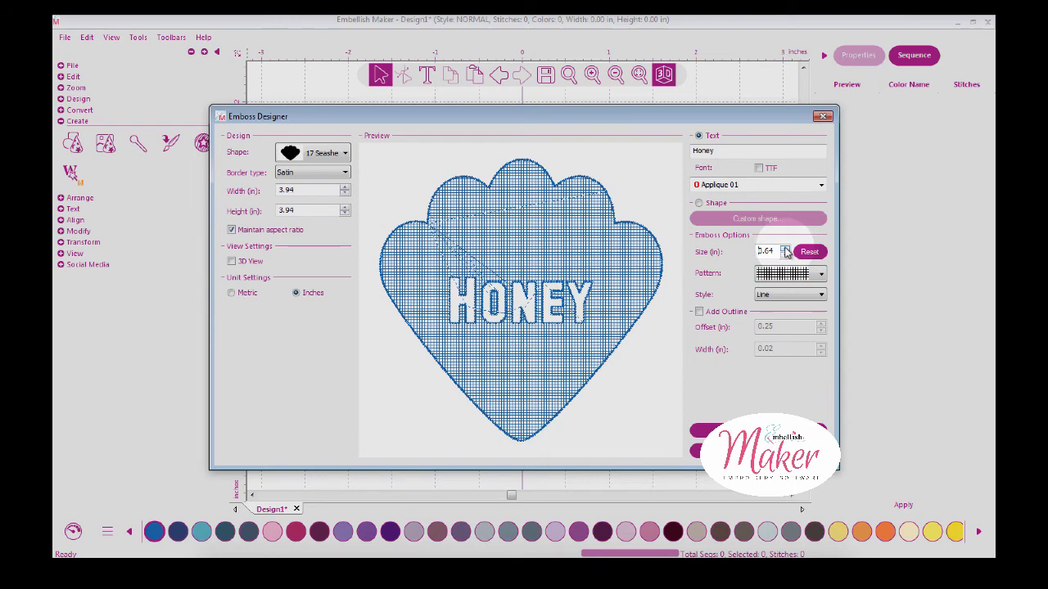
left_click(785, 248)
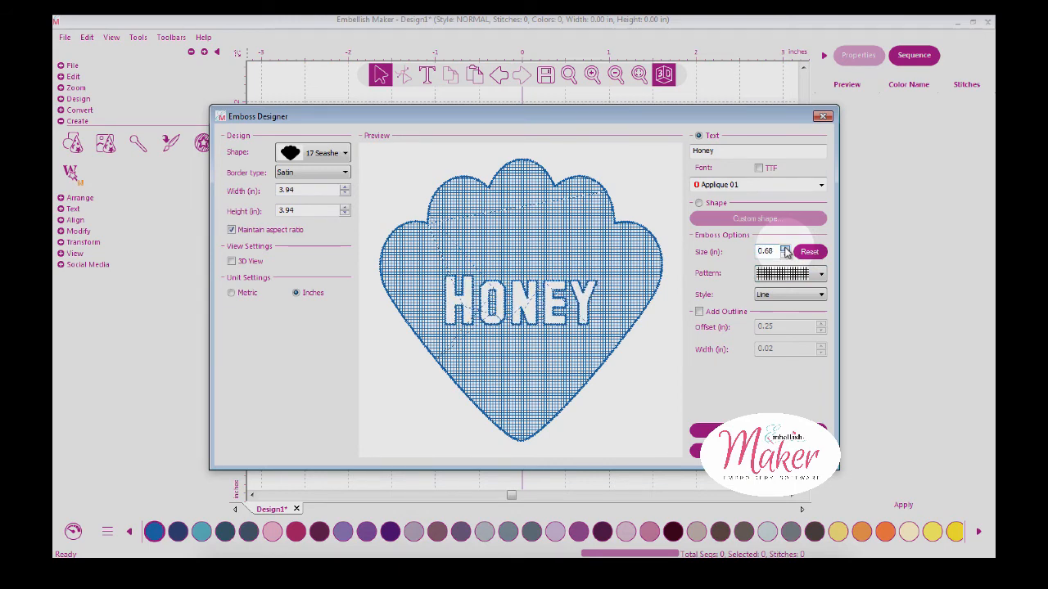
left_click(785, 248)
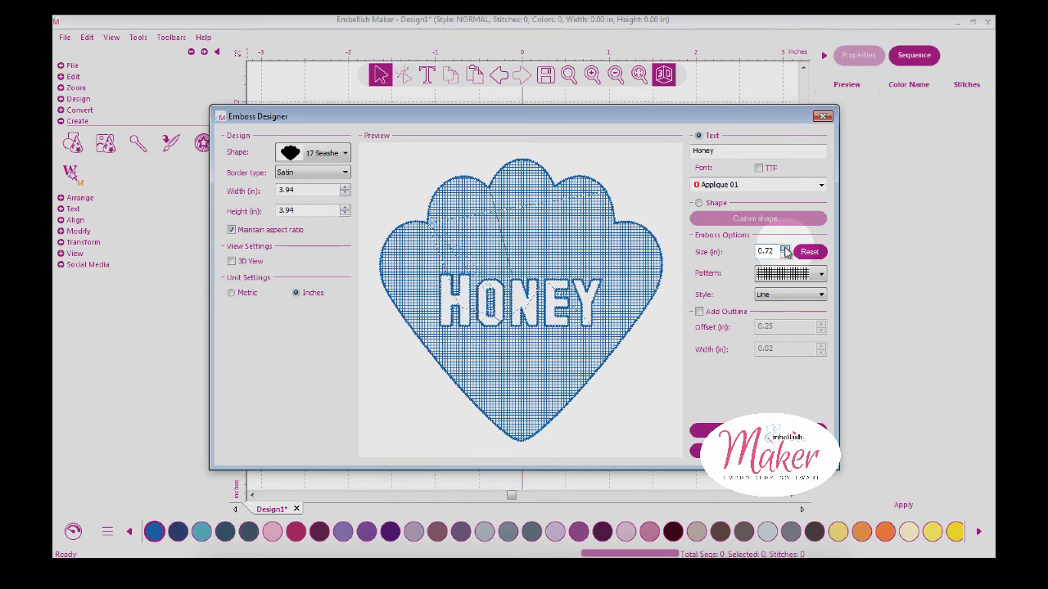
left_click(786, 248)
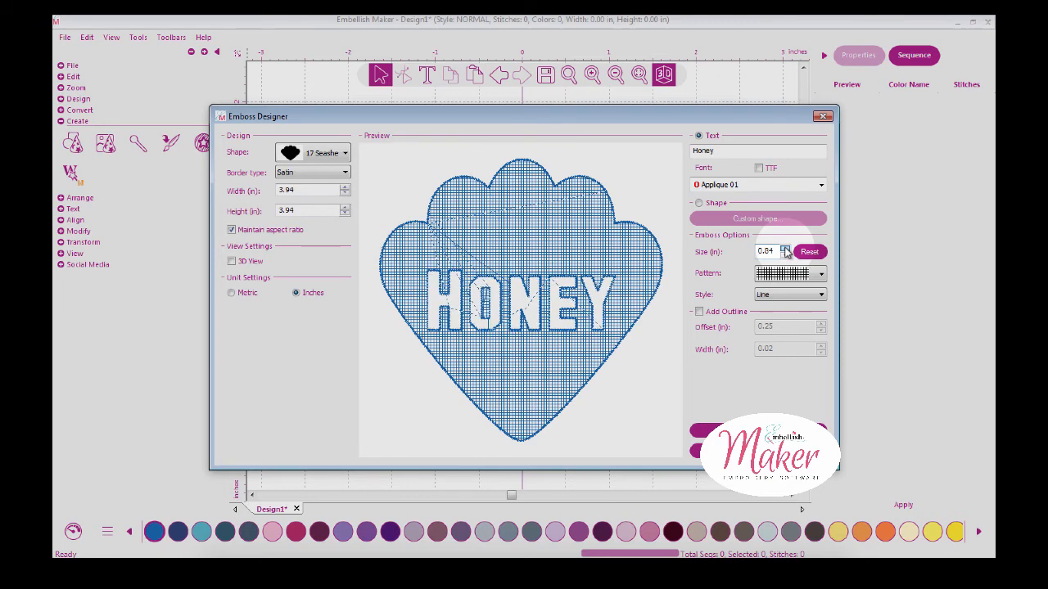
left_click(784, 248)
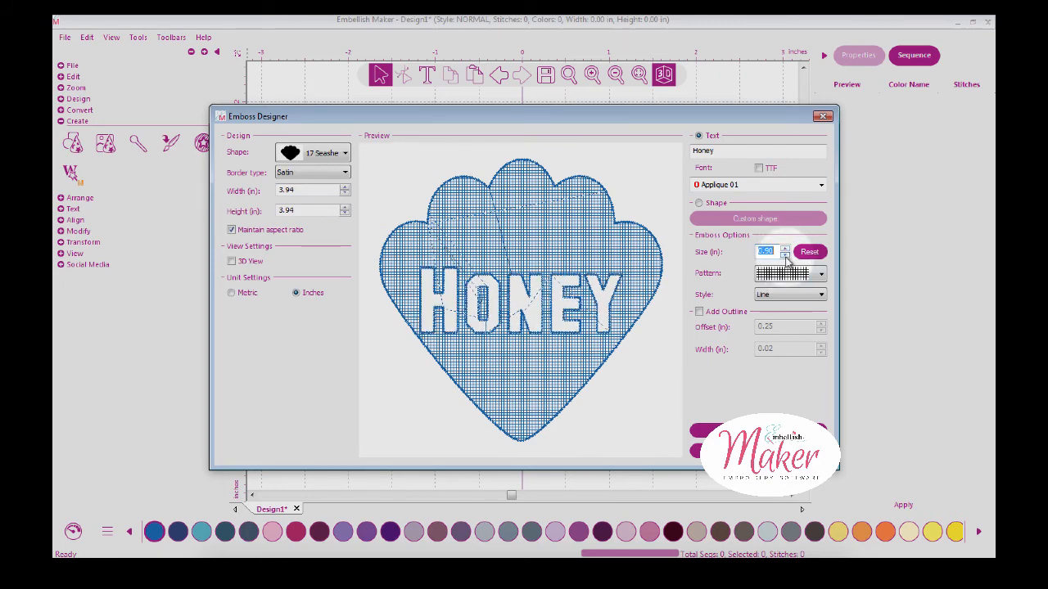
left_click(821, 273)
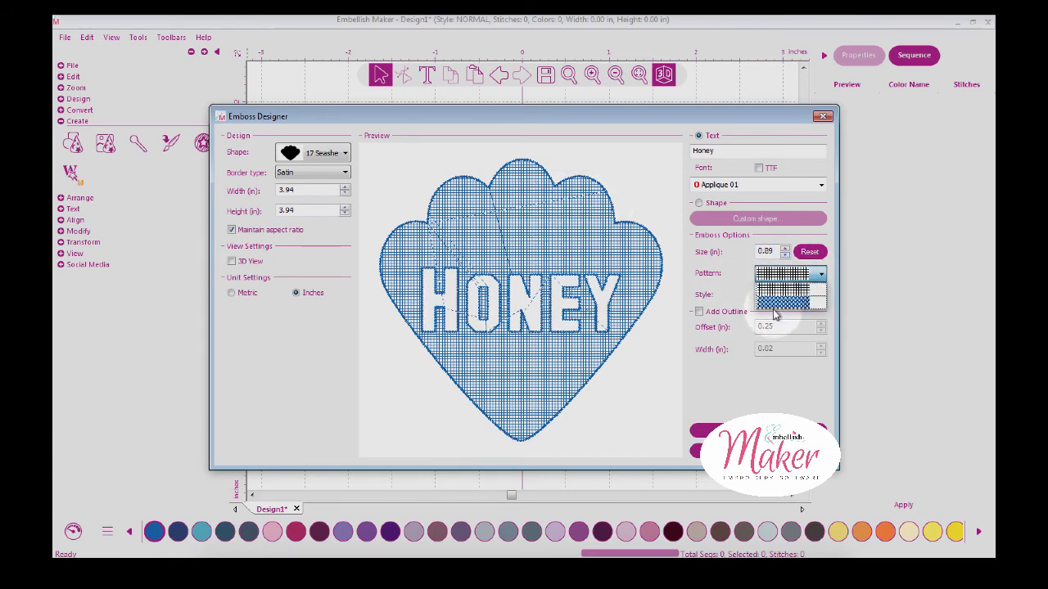
Use the denser fill pattern with Wave style and an added outline, then apply the emboss to the design.
left_click(782, 303)
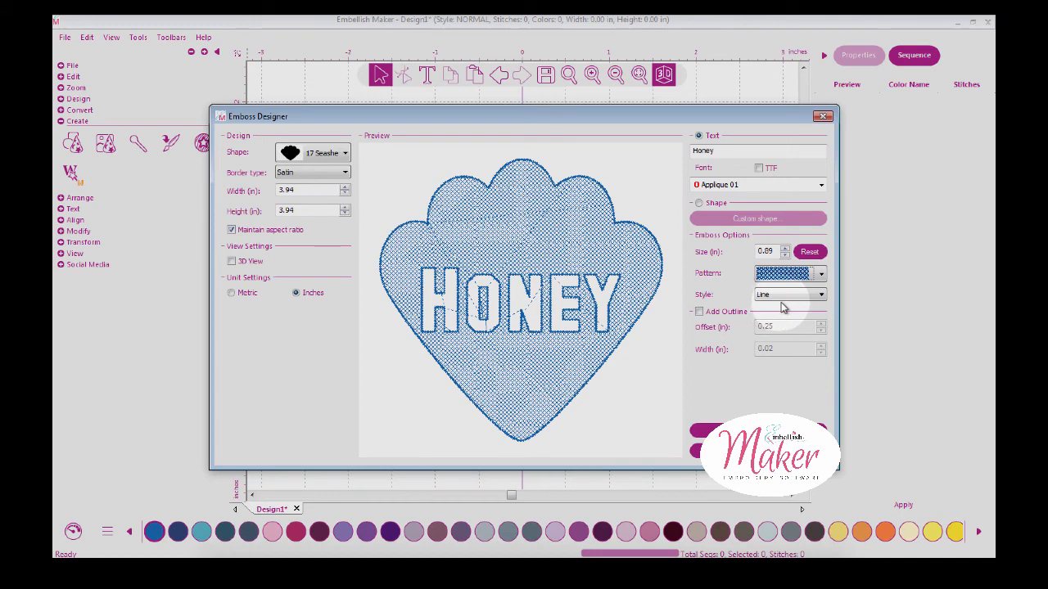
left_click(821, 295)
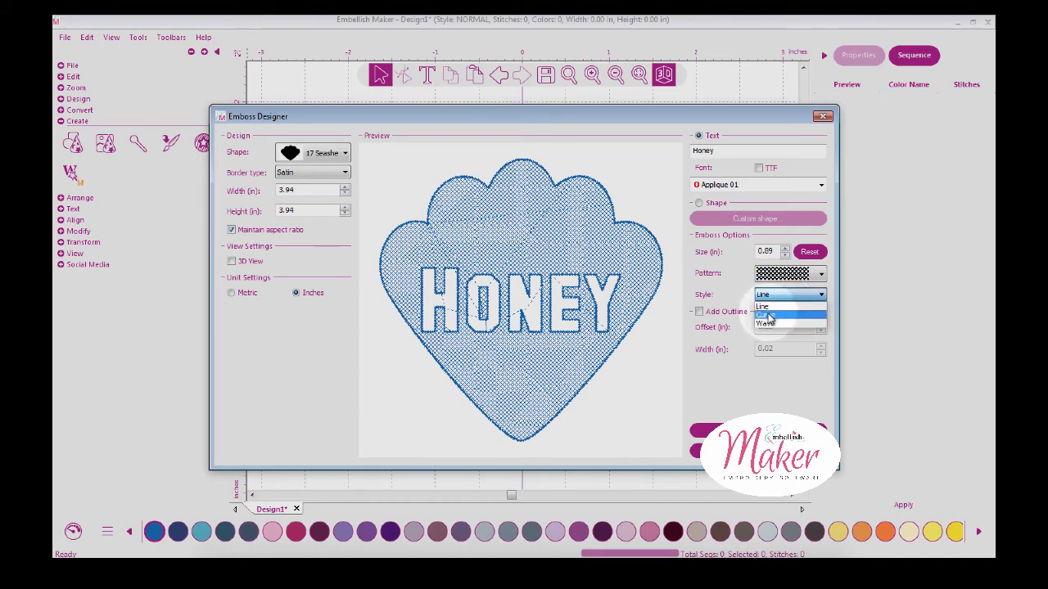
left_click(767, 315)
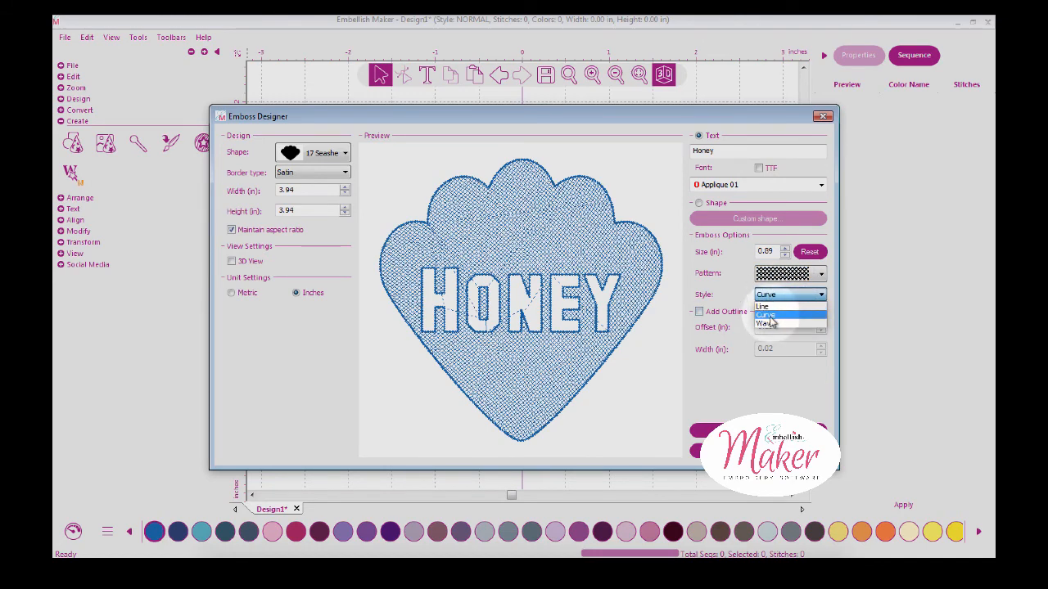
left_click(765, 322)
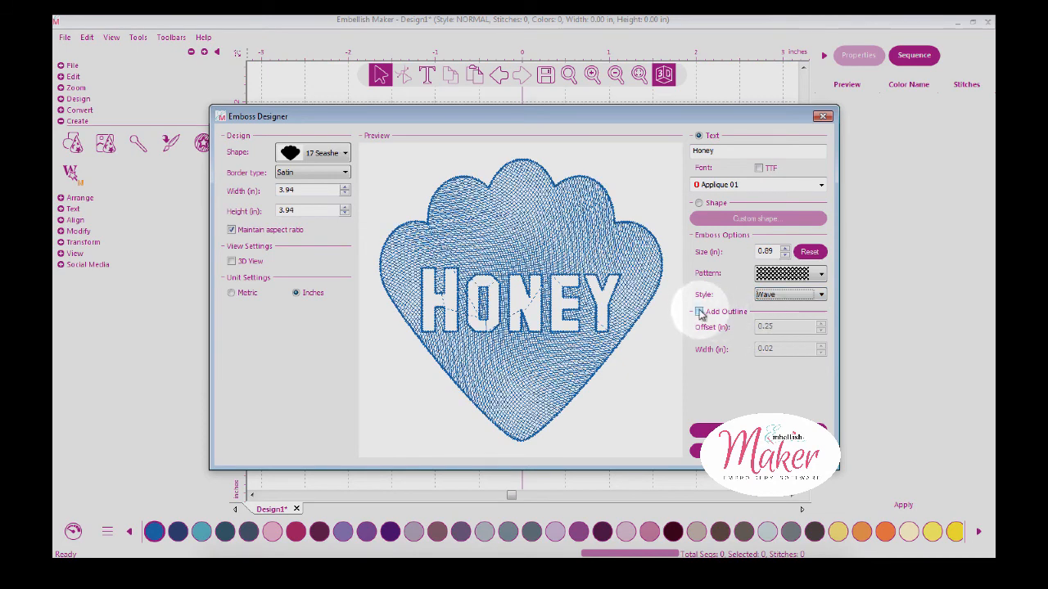
left_click(698, 312)
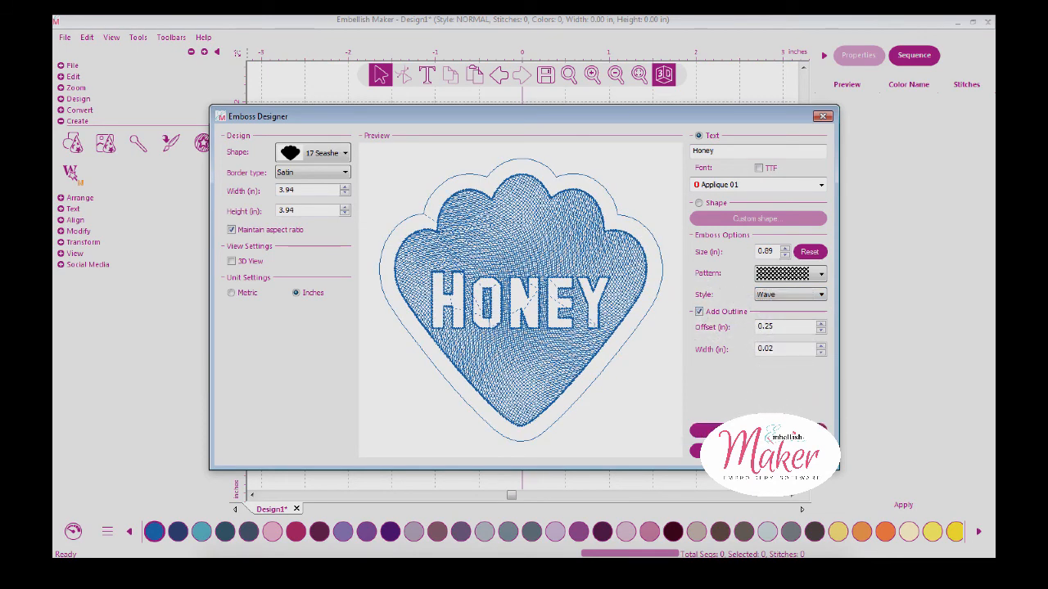
left_click(902, 504)
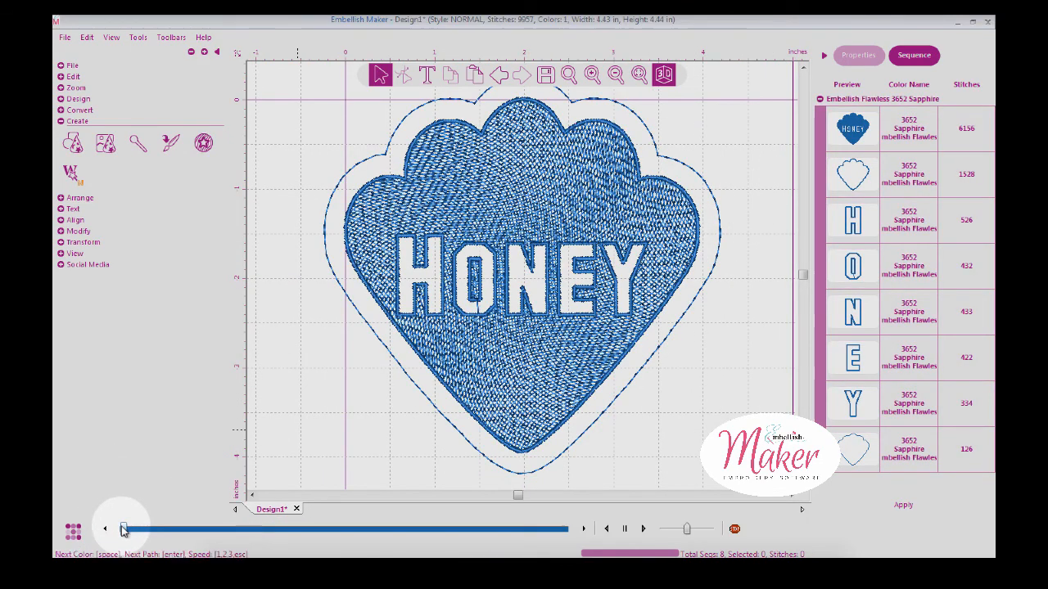
Drag the stitch simulator slider through to the end so the full HONEY patch and outline stitch out.
left_click_drag(119, 530, 187, 529)
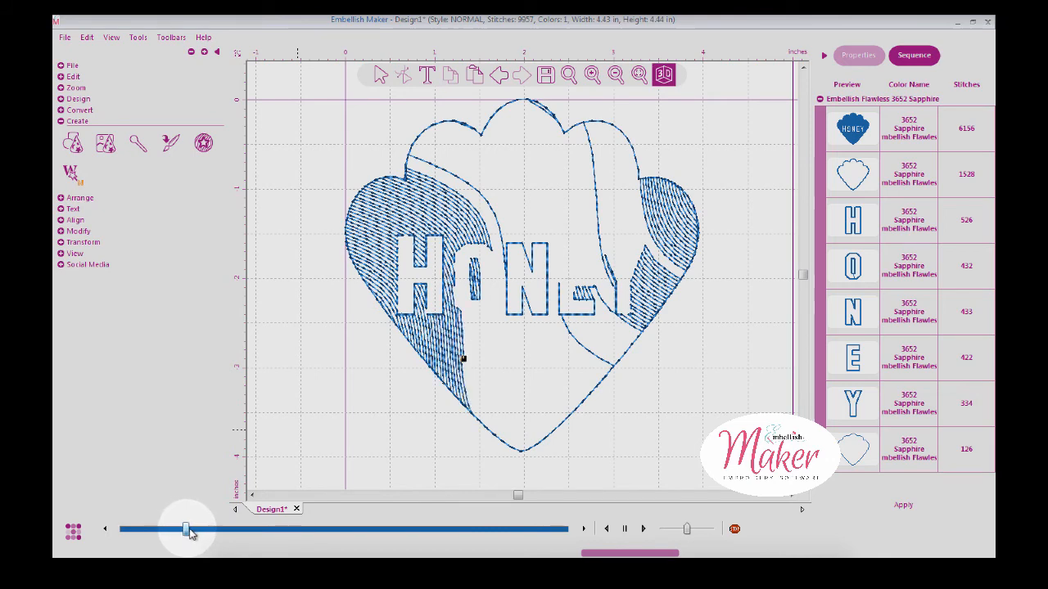
left_click_drag(187, 529, 283, 529)
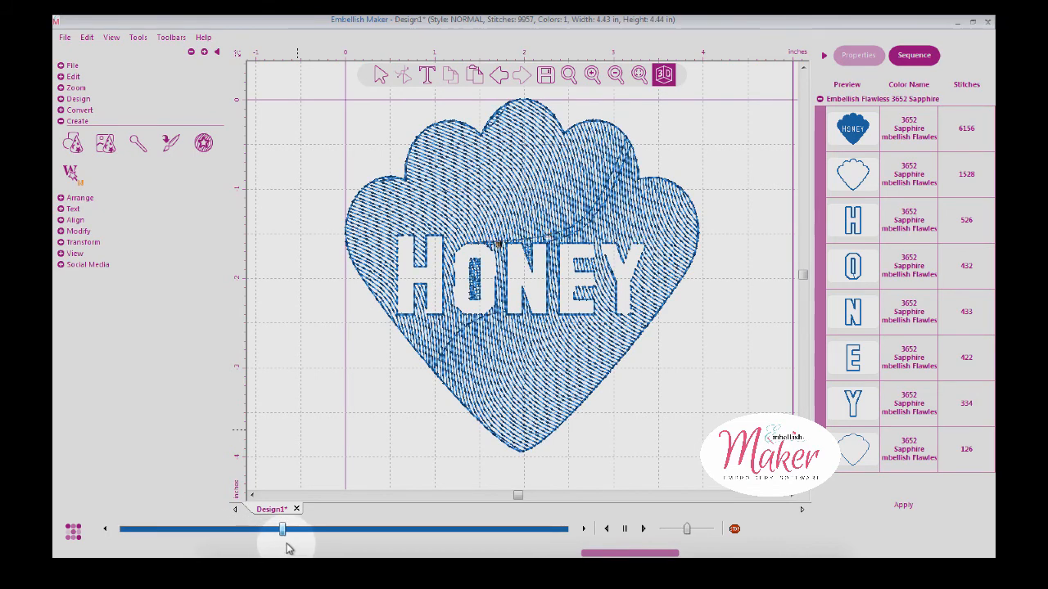
left_click_drag(283, 529, 400, 529)
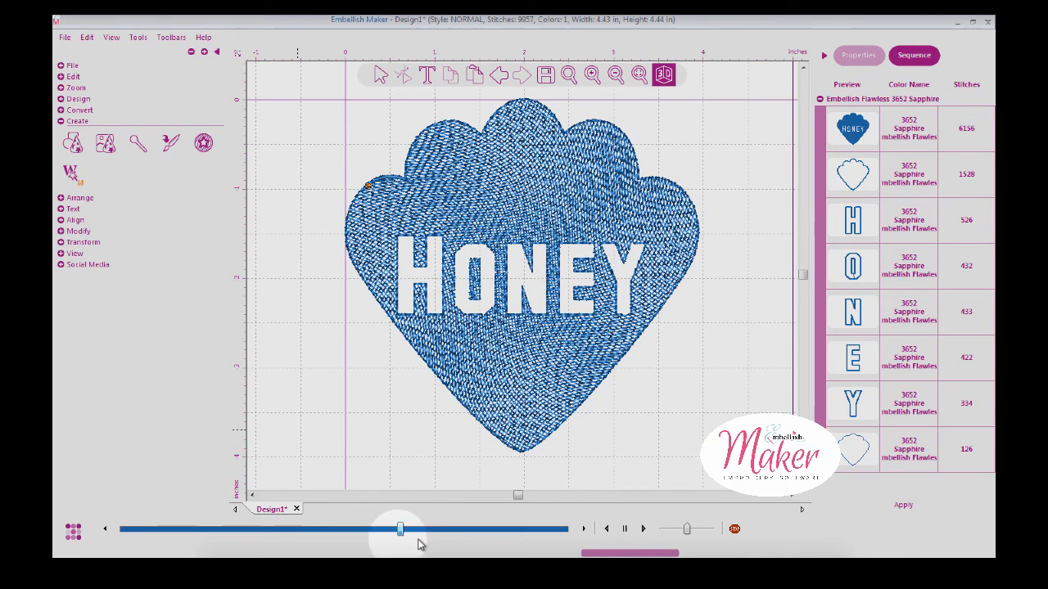
left_click_drag(400, 529, 564, 528)
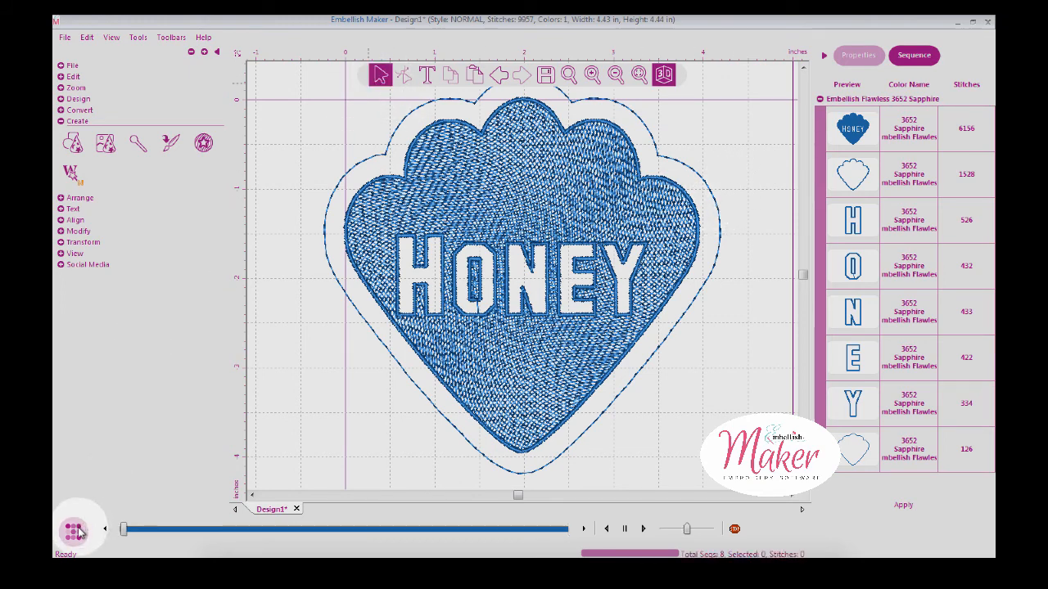
Leave the simulator and ungroup the HONEY patch into separate pieces.
left_click(77, 530)
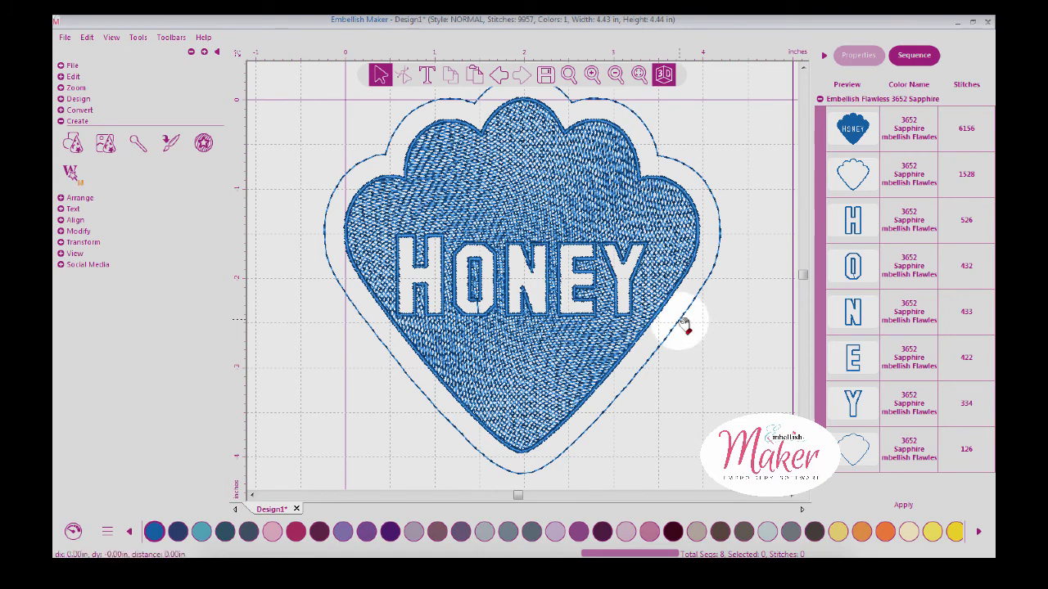
right_click(683, 327)
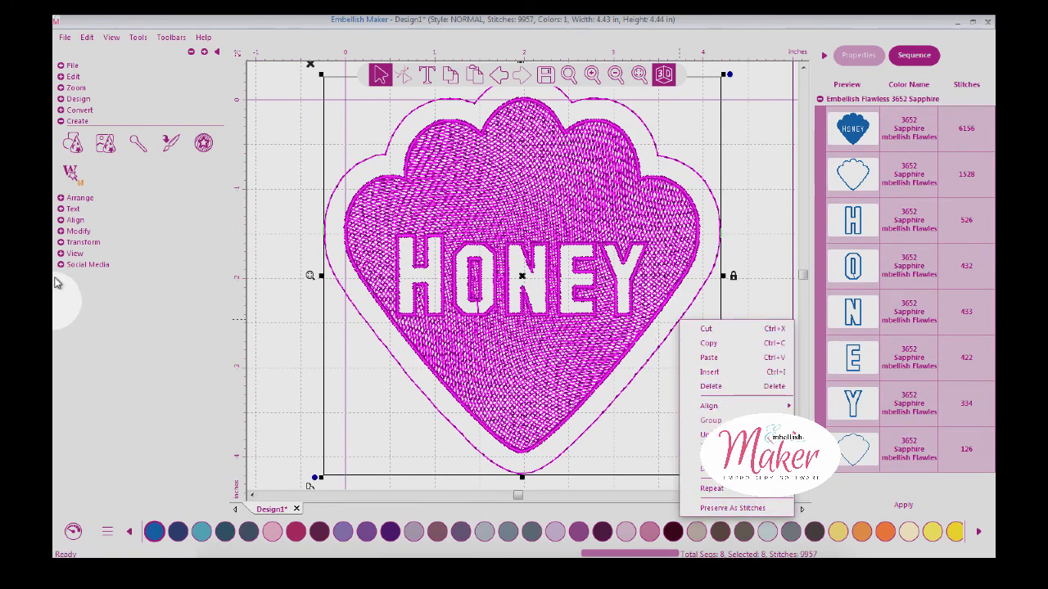
left_click(78, 231)
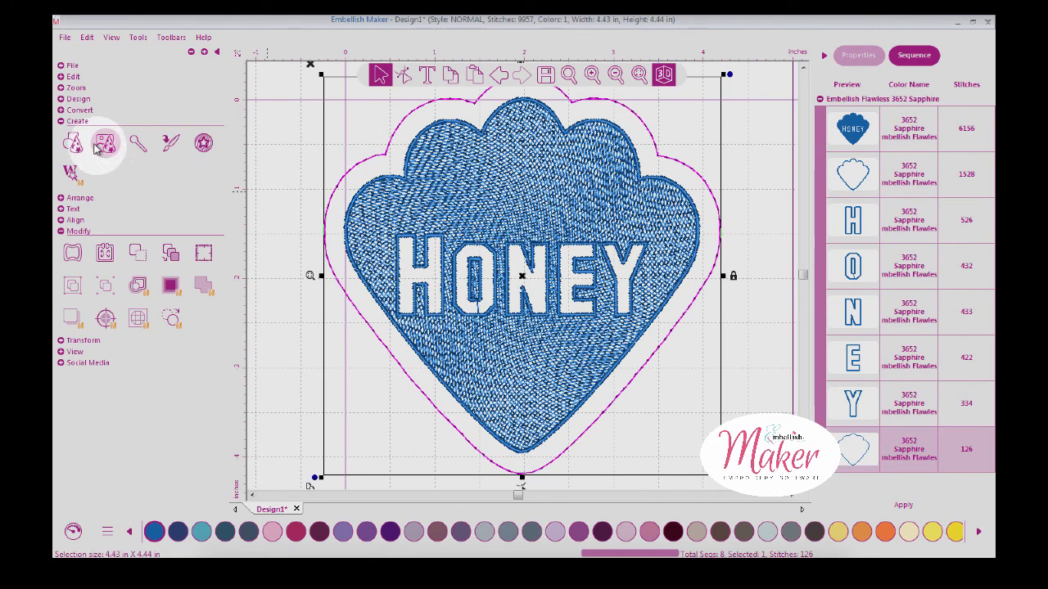
Convert the shell outline to a satin column and widen it in Properties.
left_click(80, 110)
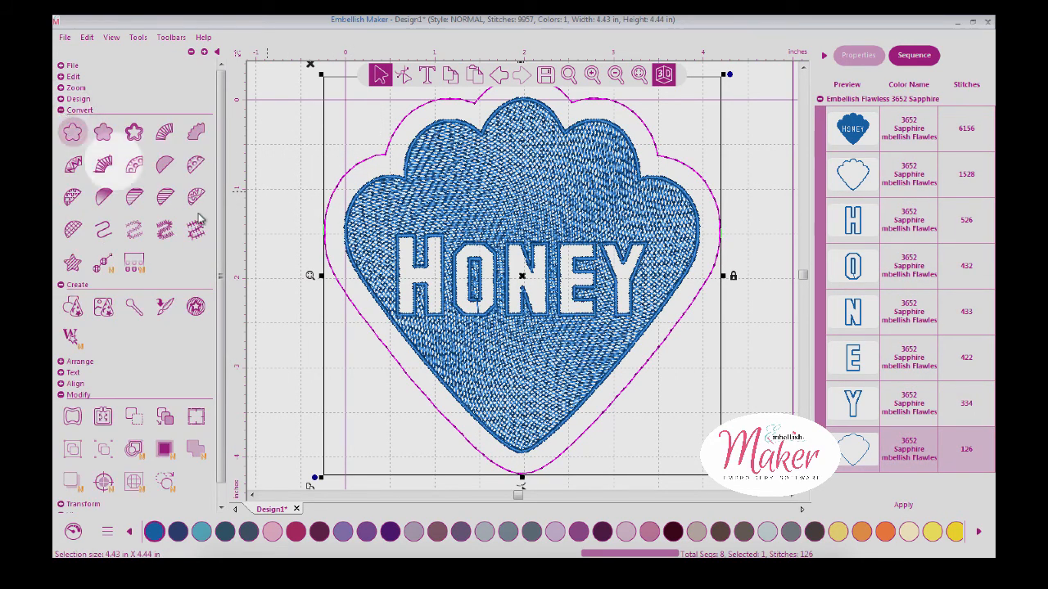
left_click(163, 229)
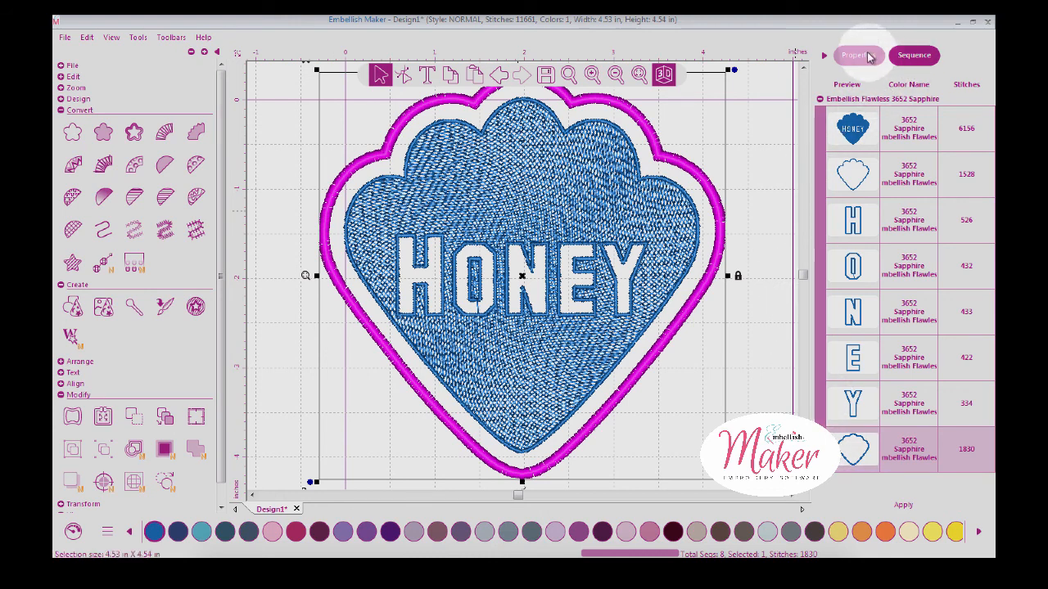
left_click(857, 55)
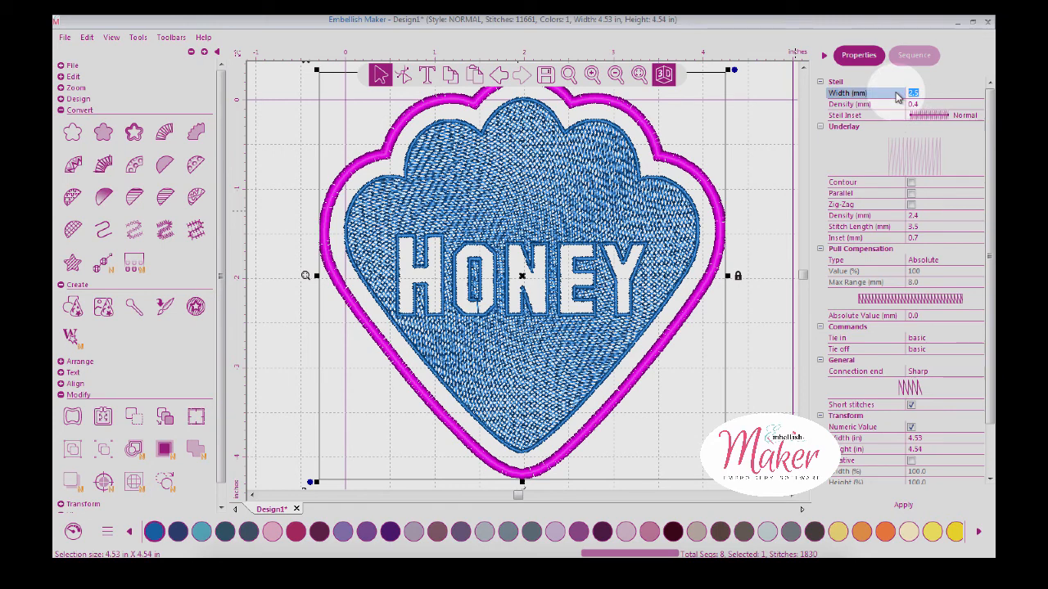
left_click(903, 505)
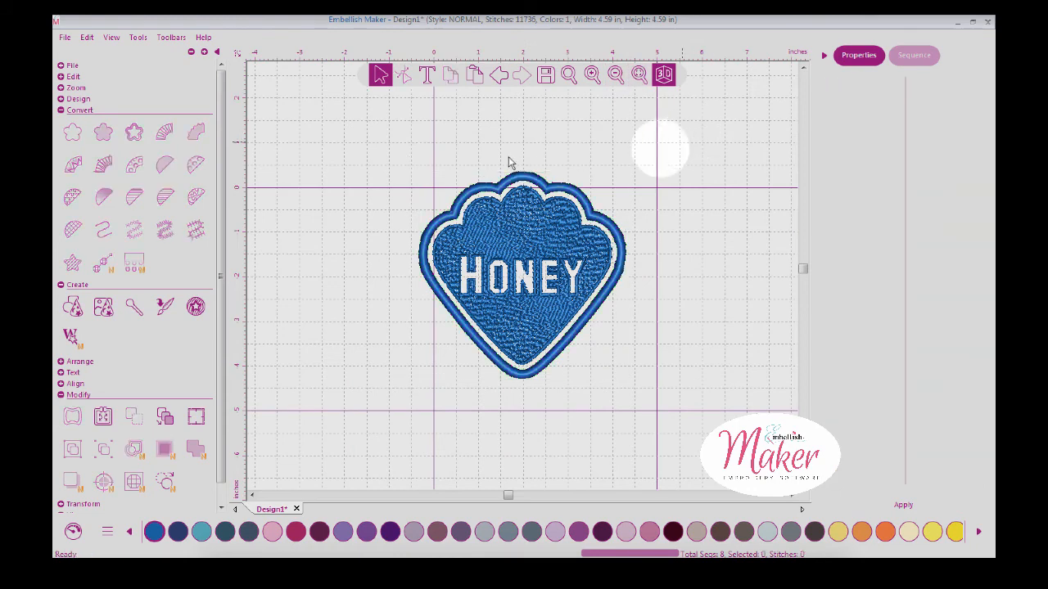
Save the HONEY patch design as a WAF file via Save As and confirm.
left_click(64, 37)
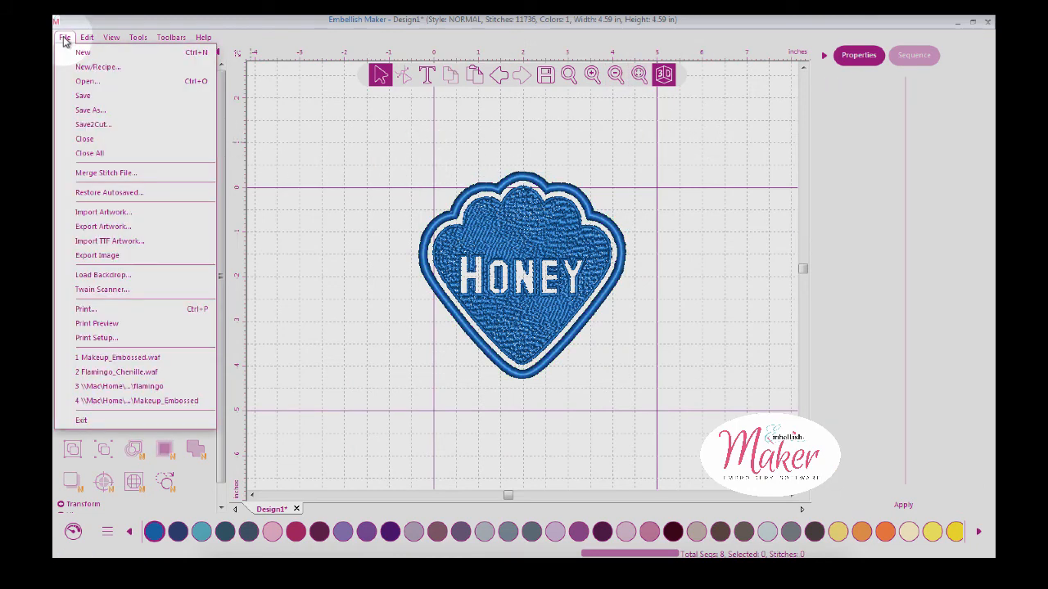
left_click(90, 110)
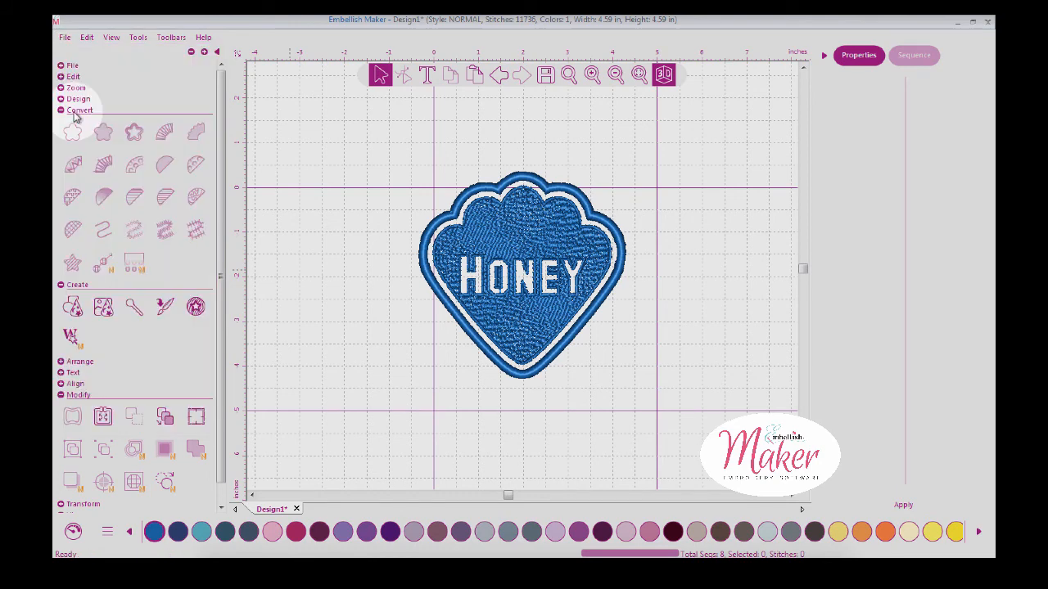
left_click(667, 475)
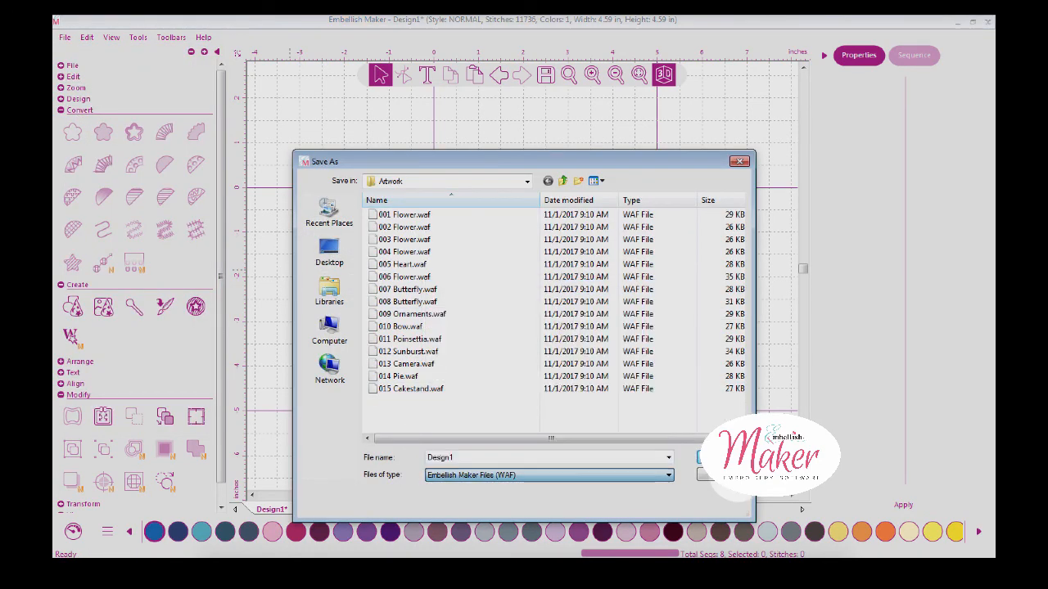
left_click(739, 161)
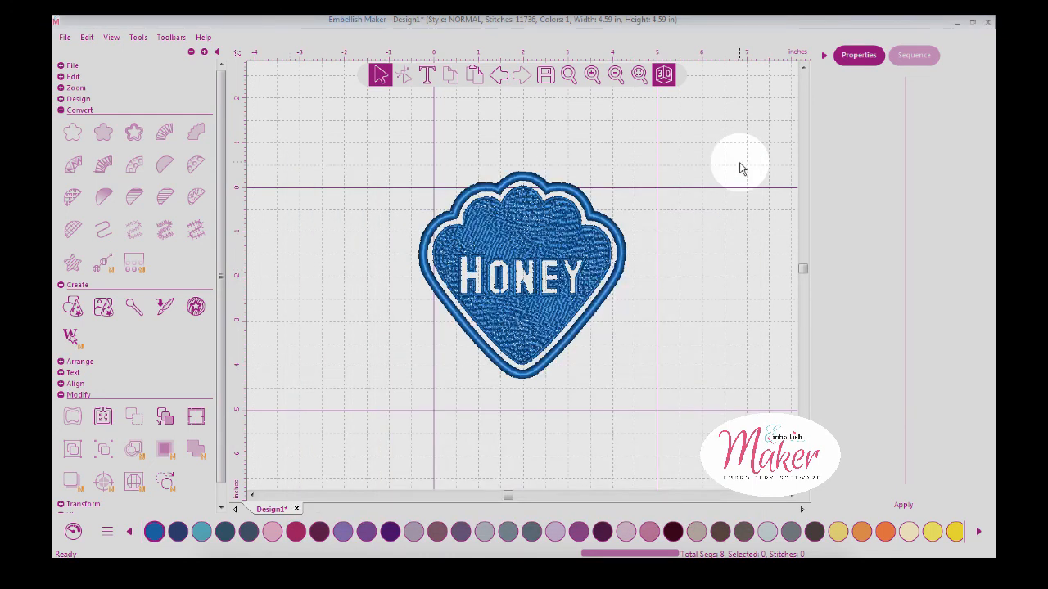
mouse_move(342, 149)
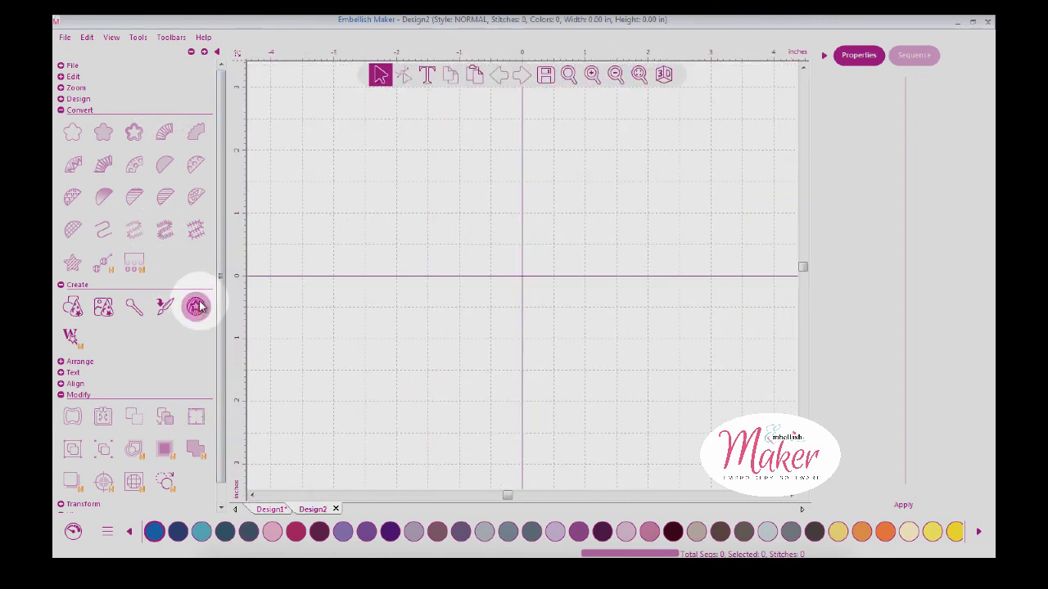
Create a satin-bordered circle emboss with an enlarged star cutout and HYL Applique 02 lettering.
left_click(196, 306)
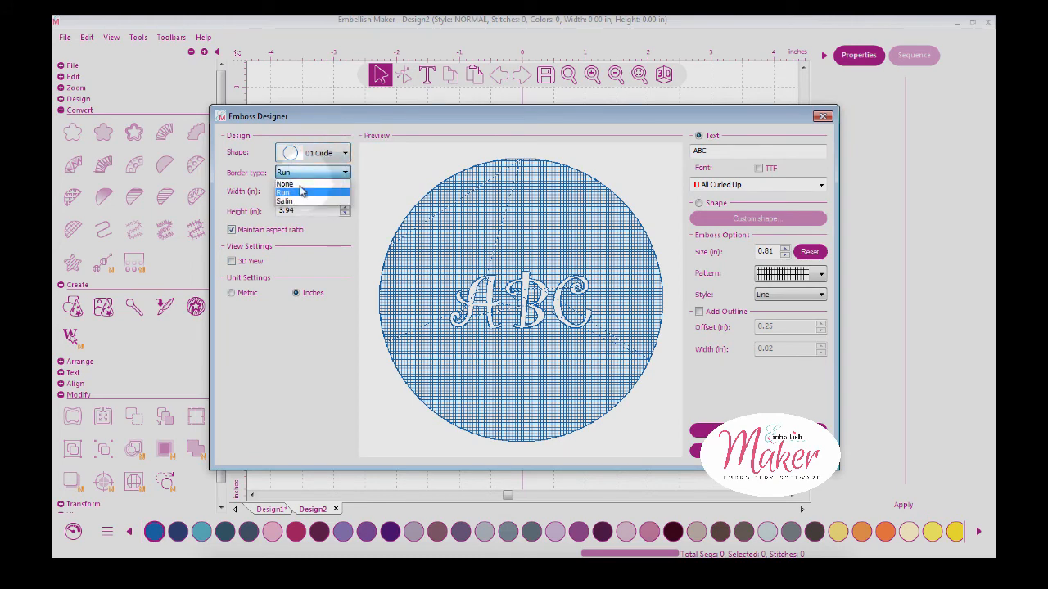
left_click(285, 202)
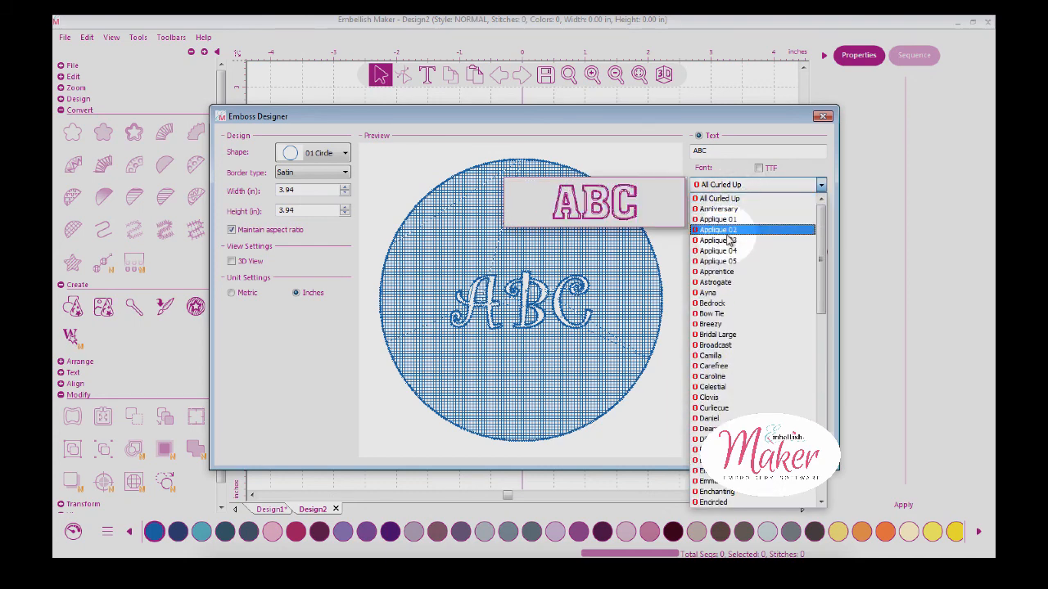
left_click(717, 230)
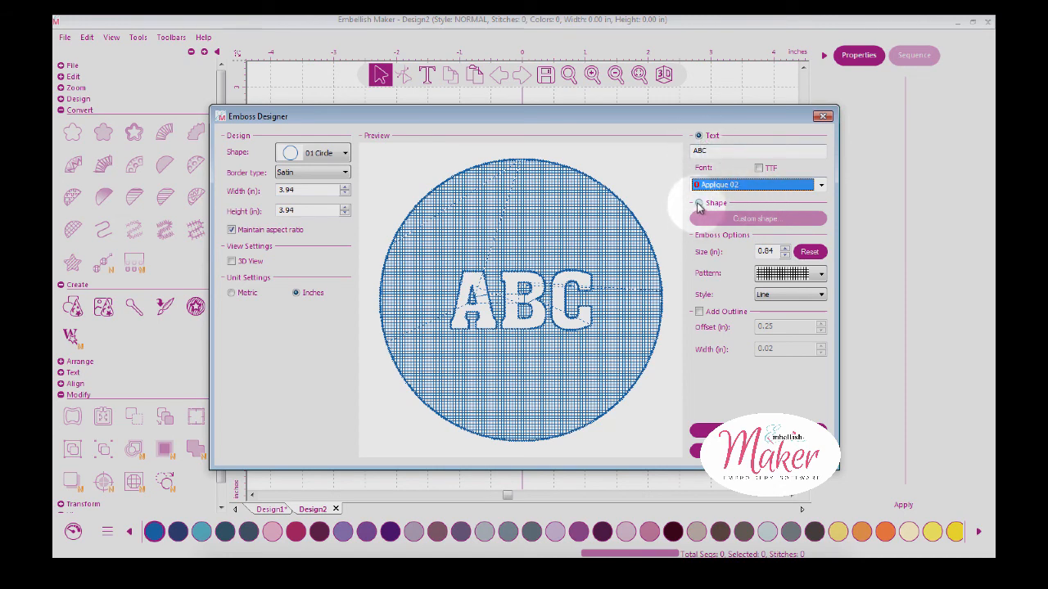
left_click(755, 218)
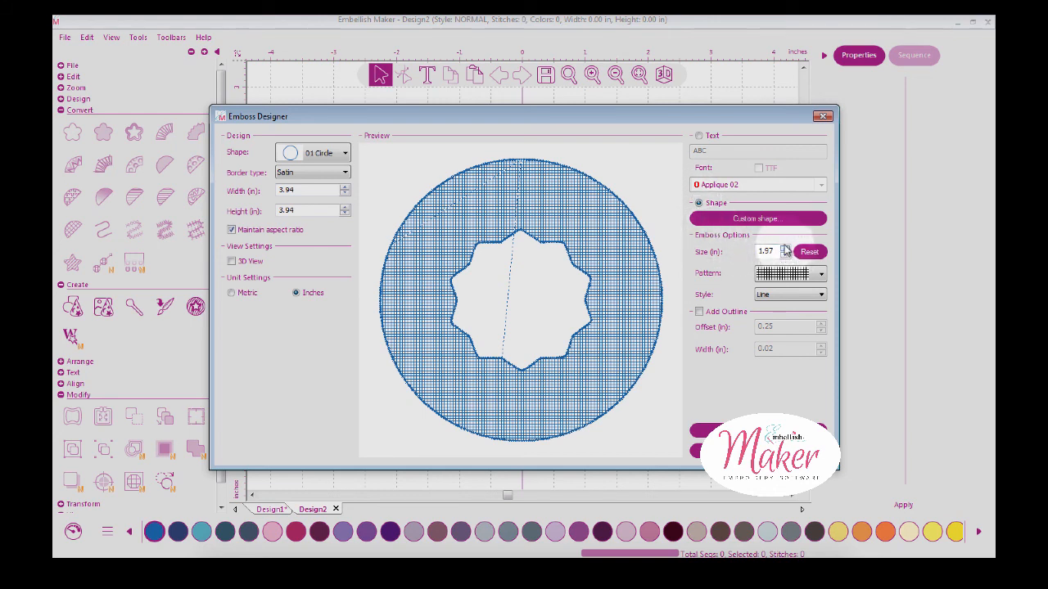
left_click(785, 248)
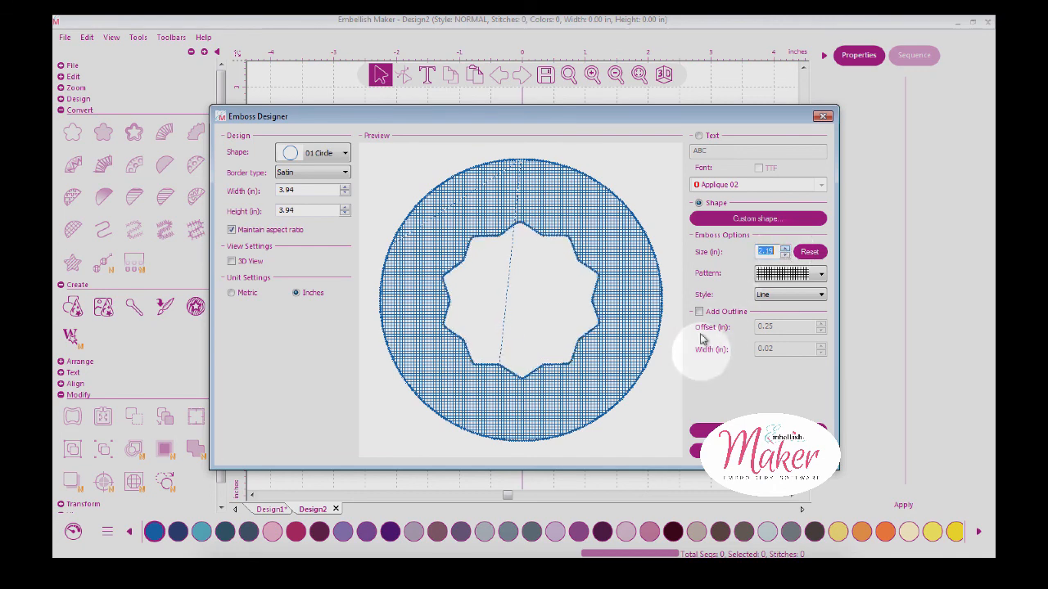
left_click(698, 311)
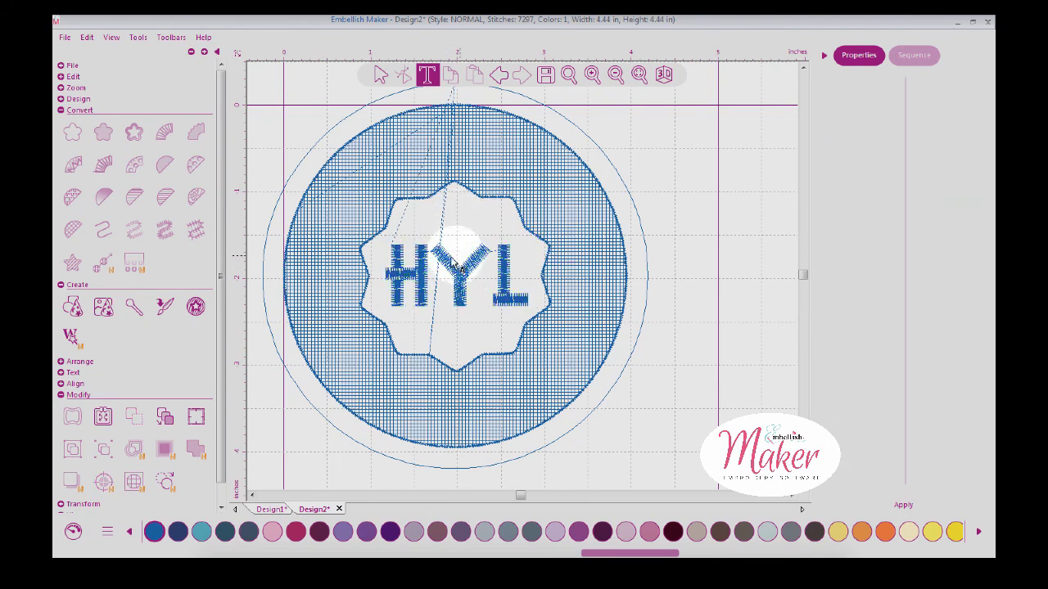
Recolour the HYL monogram with a dark purple thread swatch.
left_click(457, 274)
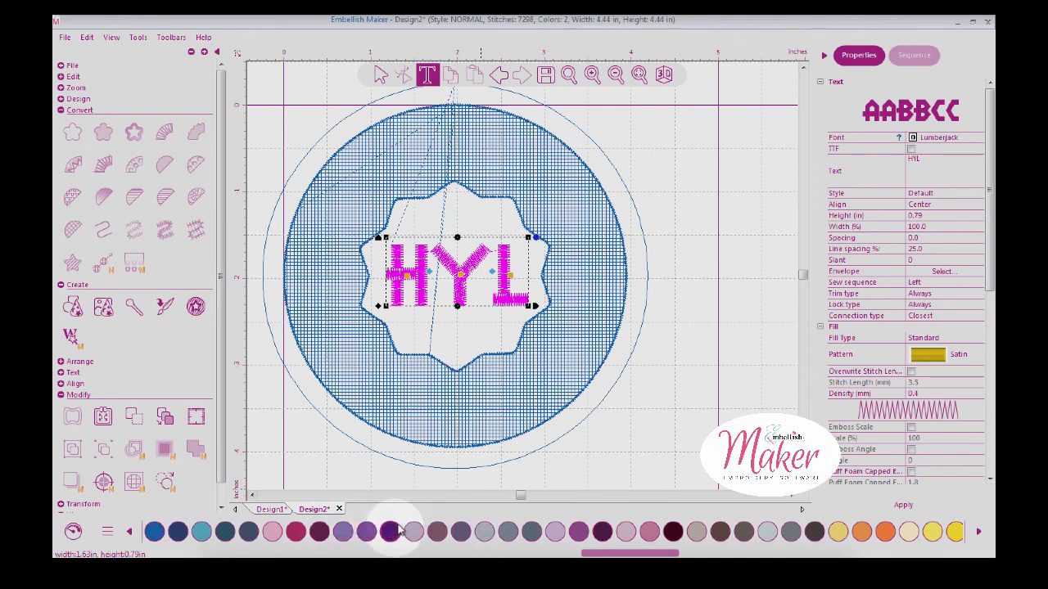
mouse_move(505, 315)
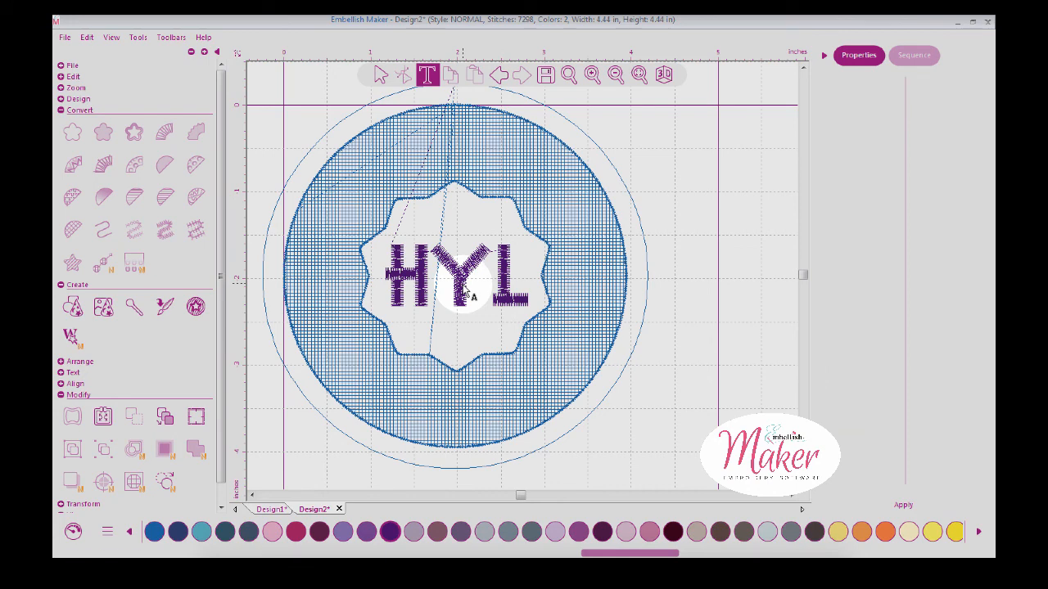
left_click(462, 274)
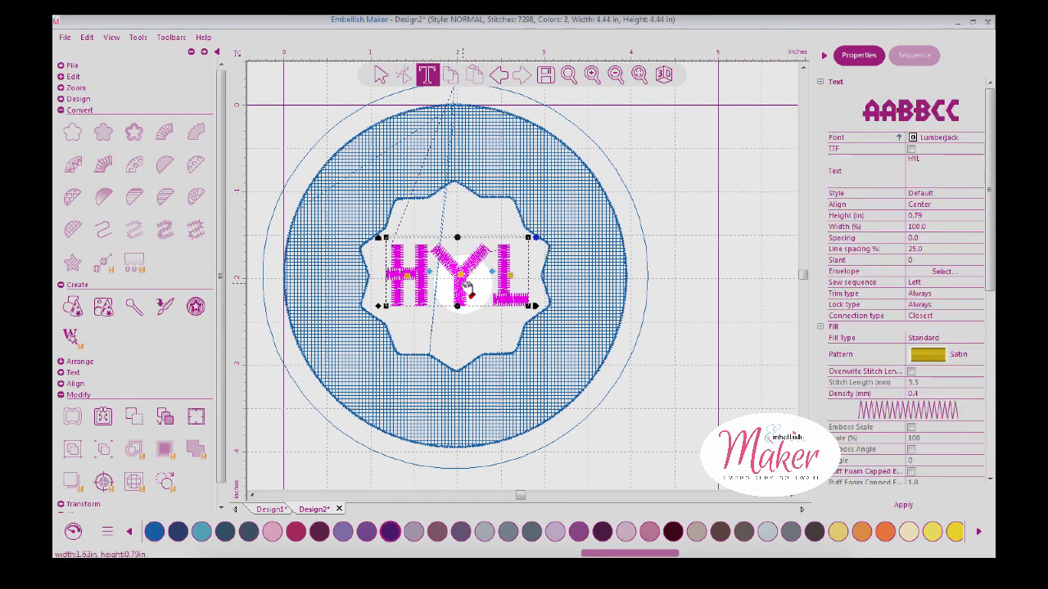